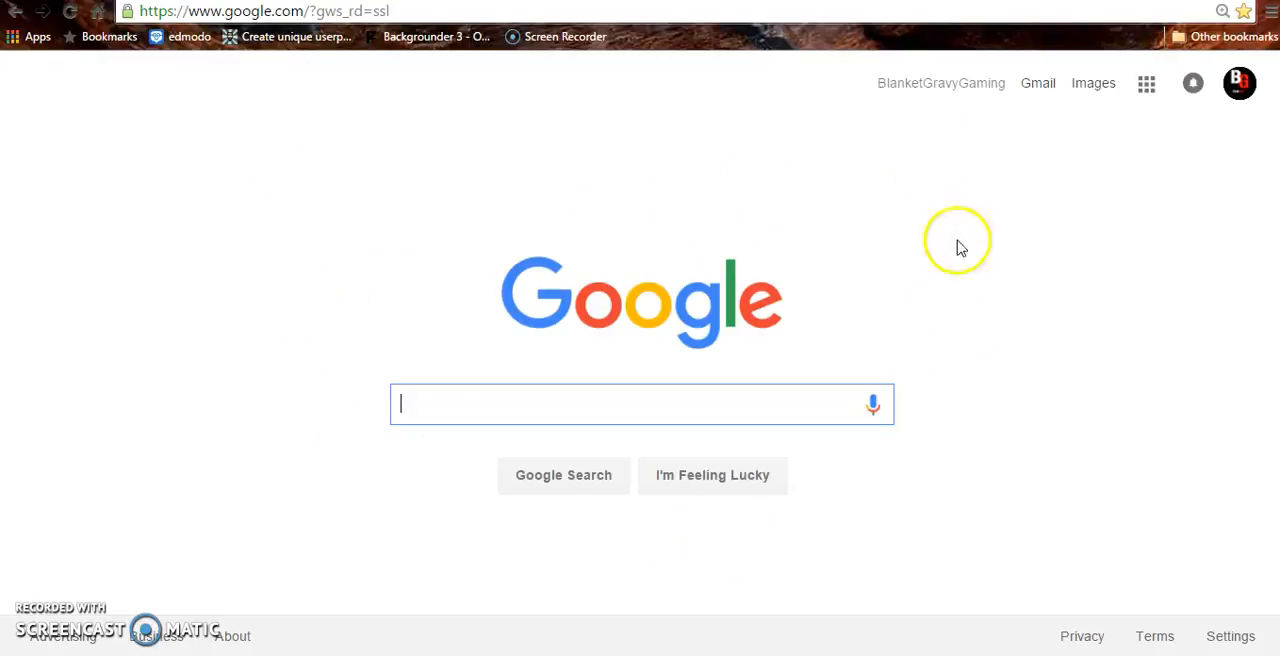
mouse_move(288, 452)
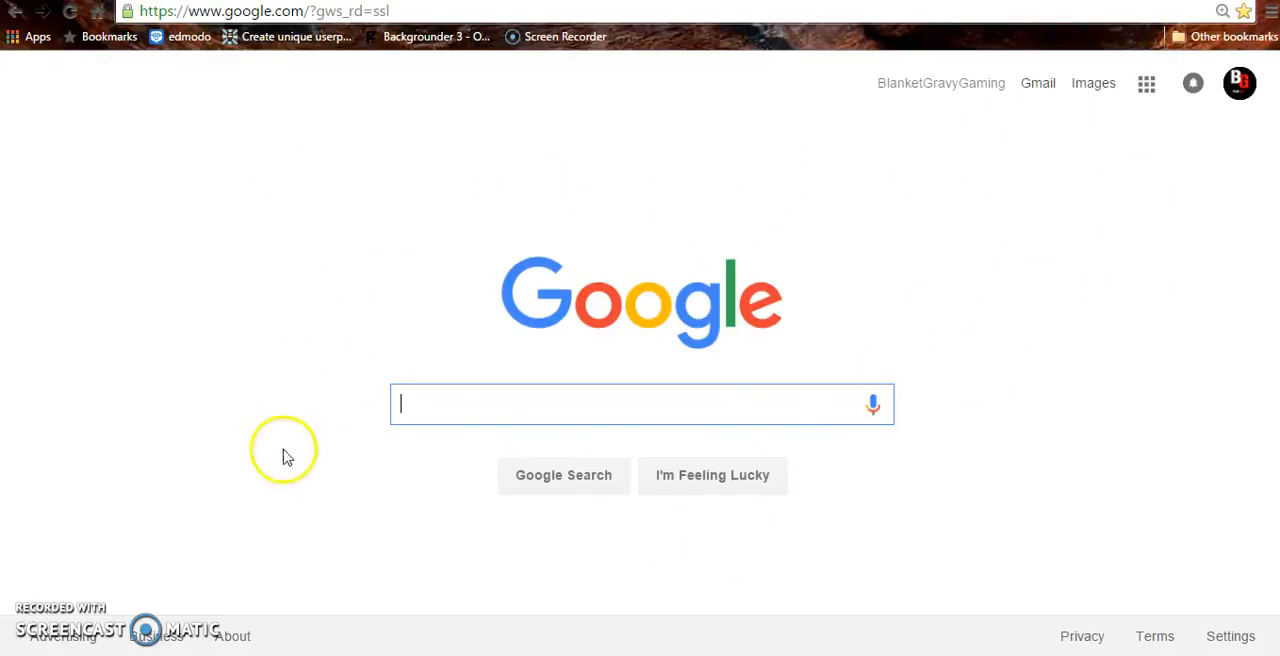
mouse_move(836, 184)
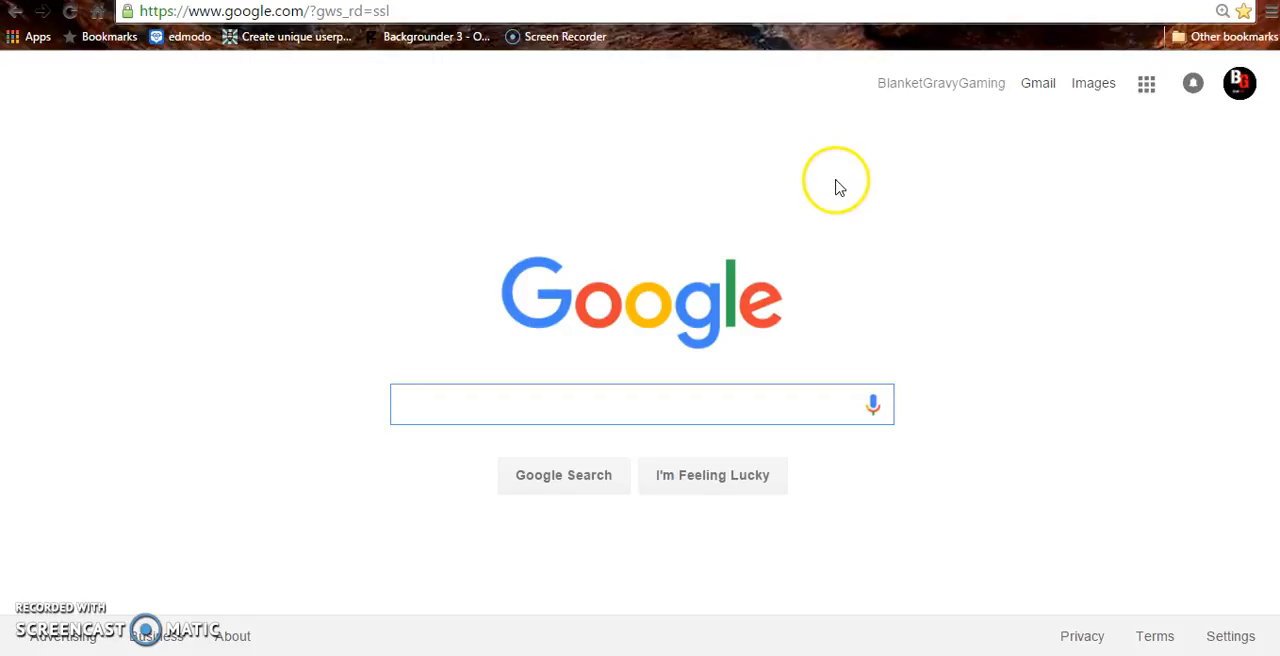
mouse_move(724, 204)
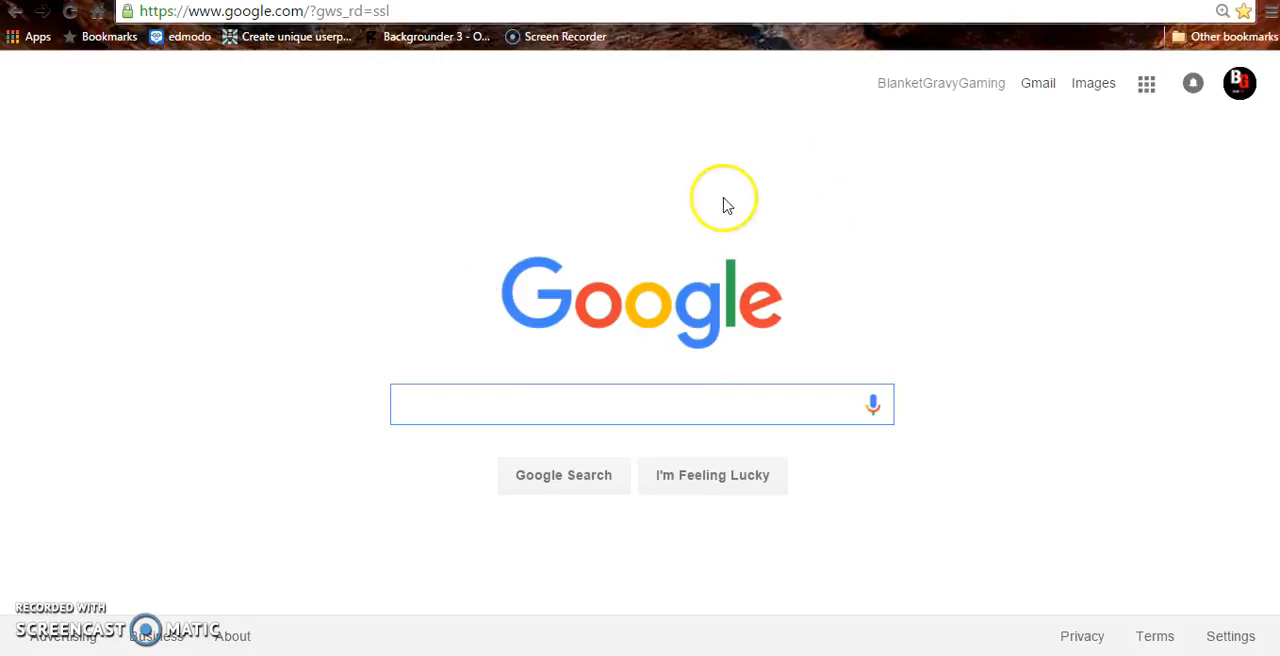
mouse_move(884, 244)
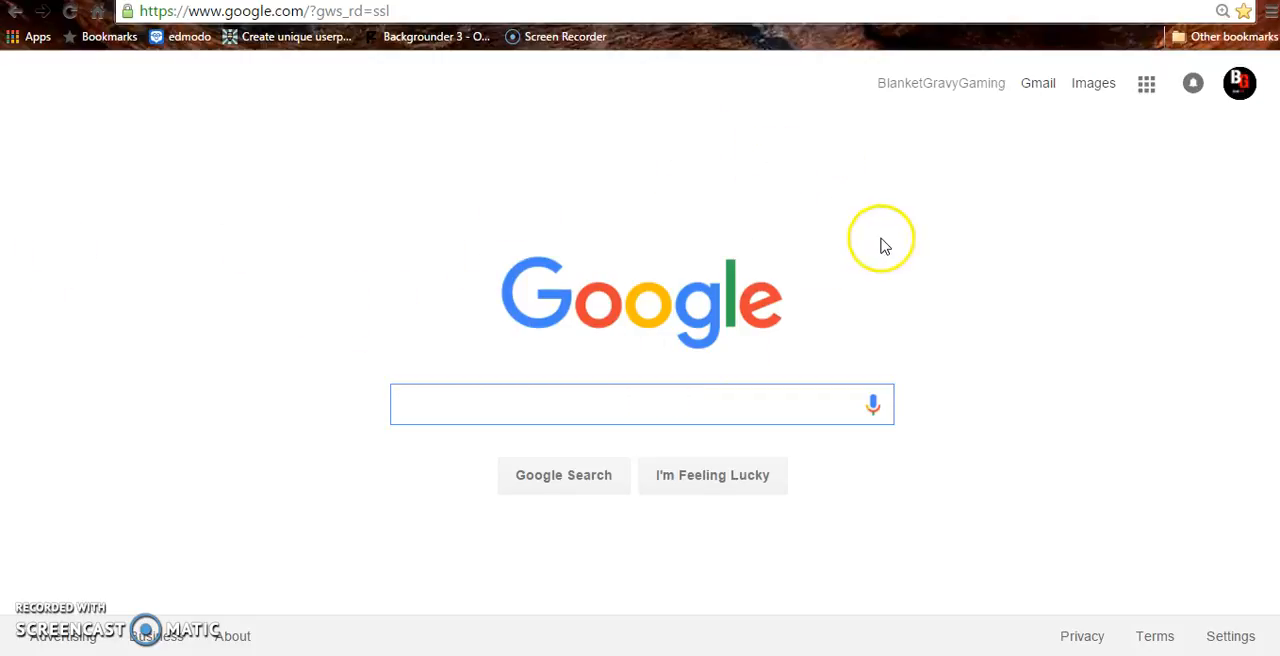
mouse_move(840, 236)
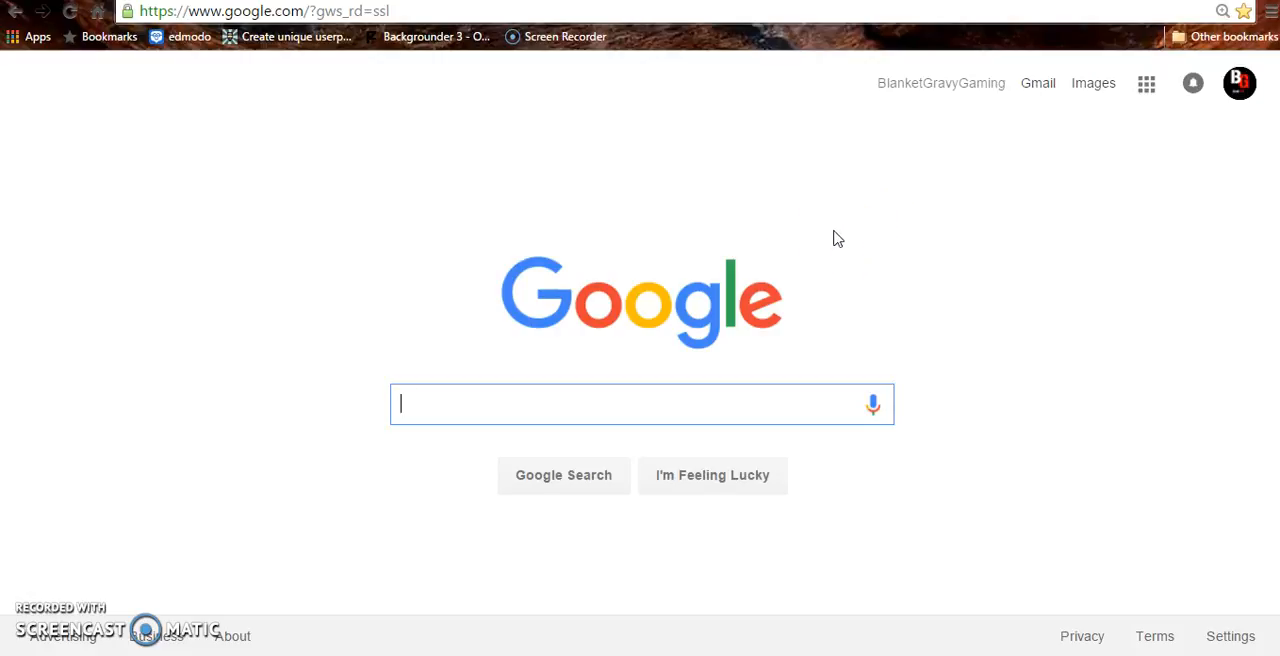
mouse_move(924, 530)
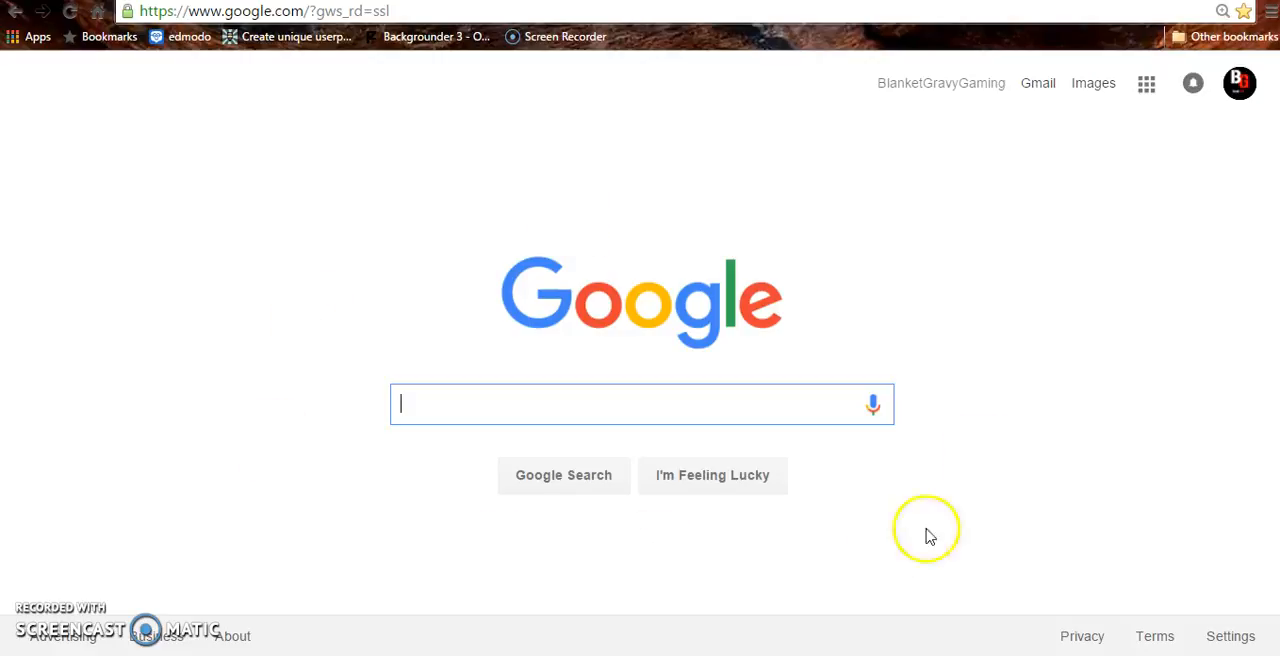
mouse_move(1050, 406)
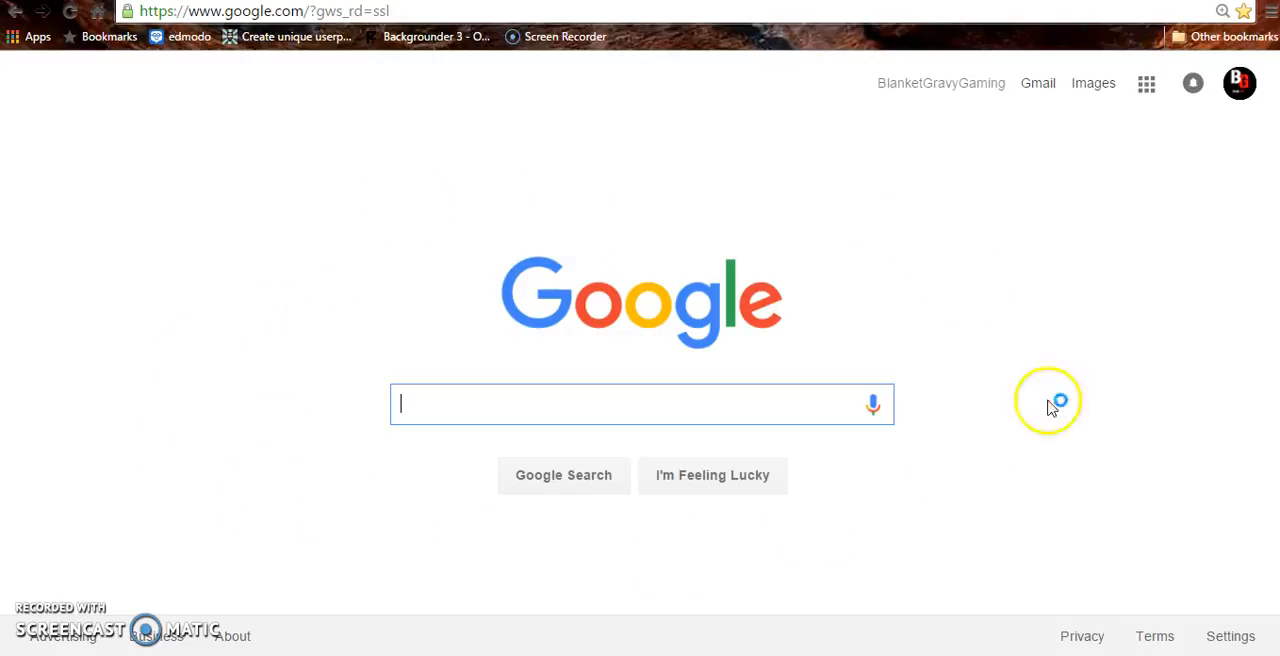
mouse_move(796, 334)
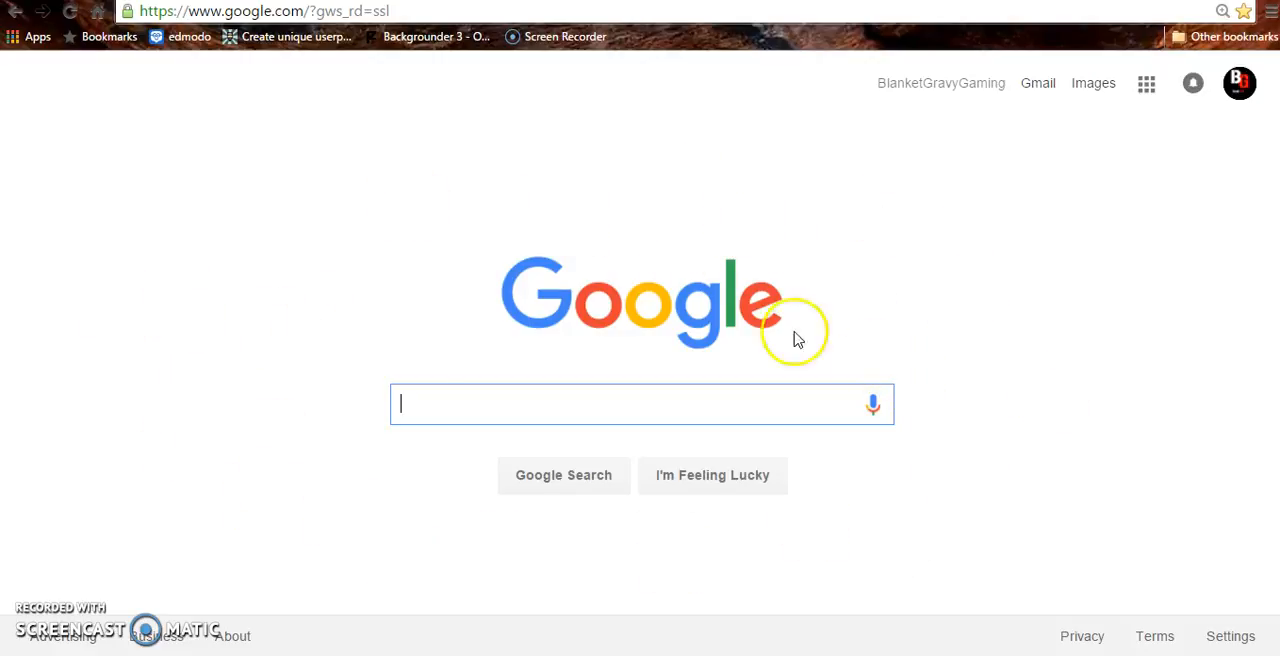
mouse_move(922, 496)
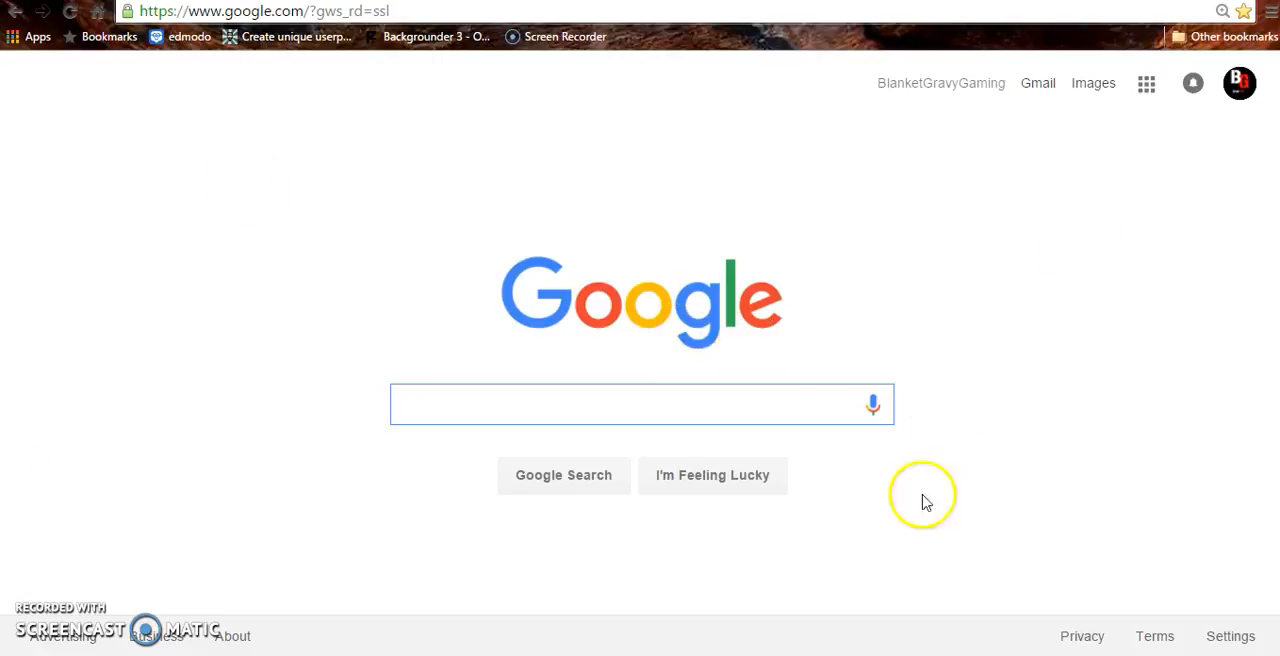
mouse_move(304, 288)
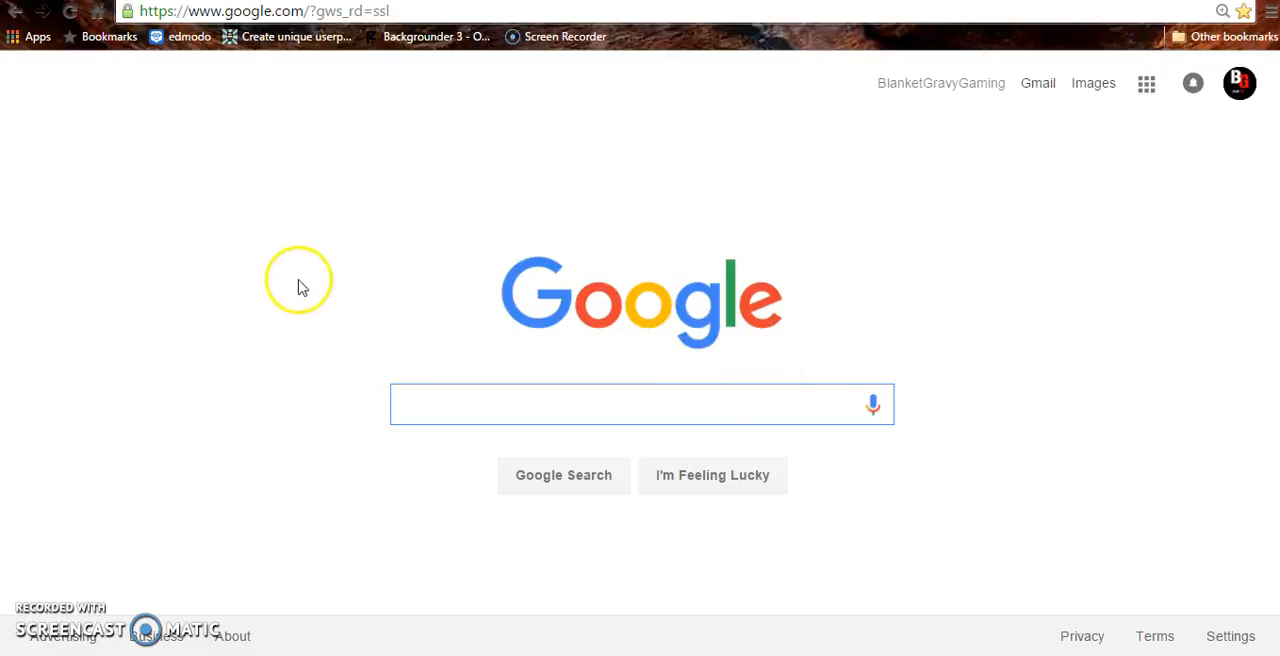
mouse_move(444, 220)
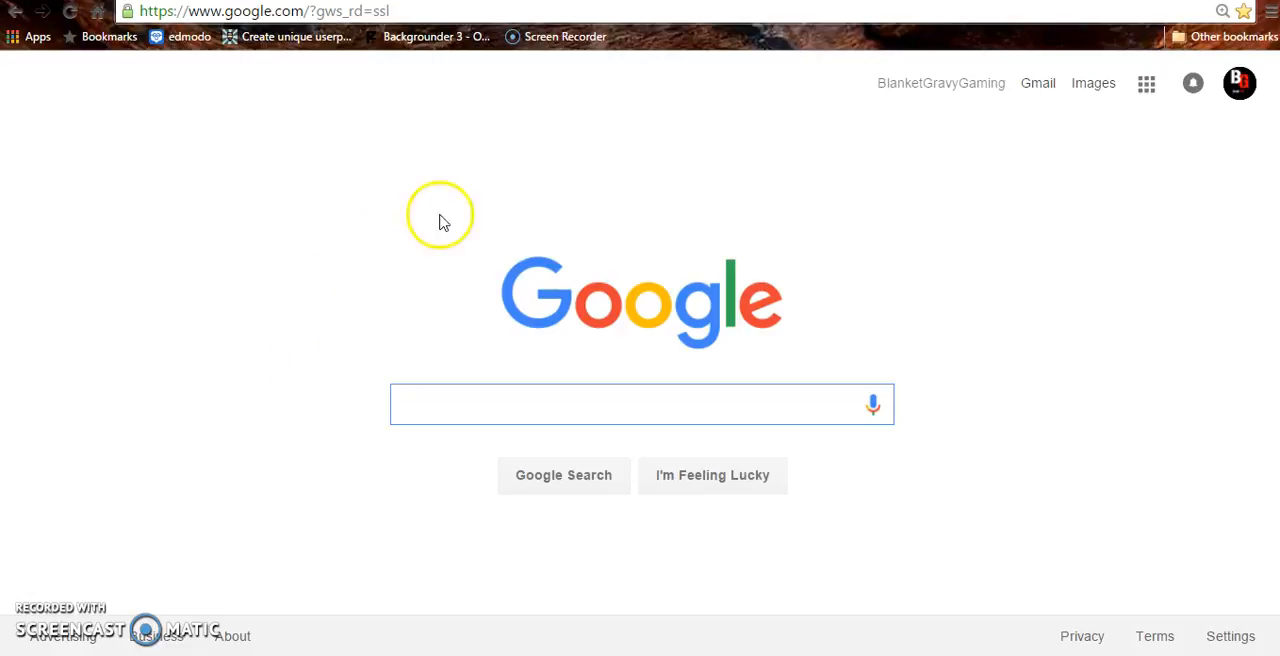
mouse_move(900, 290)
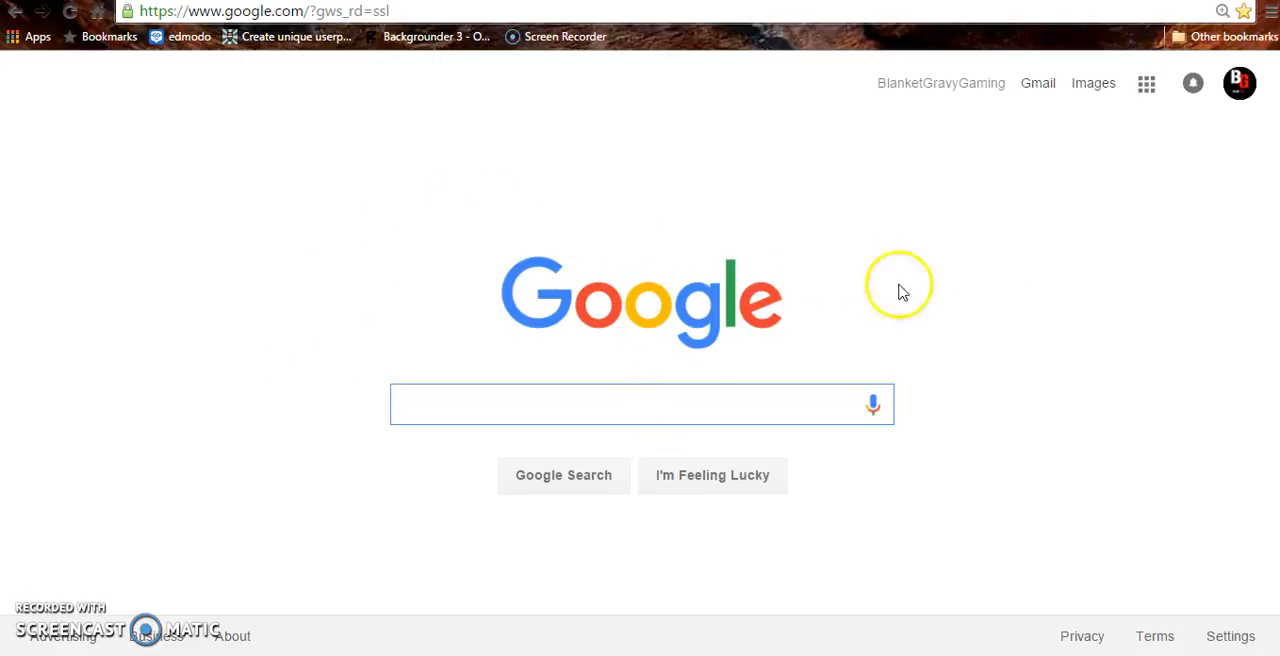
mouse_move(330, 484)
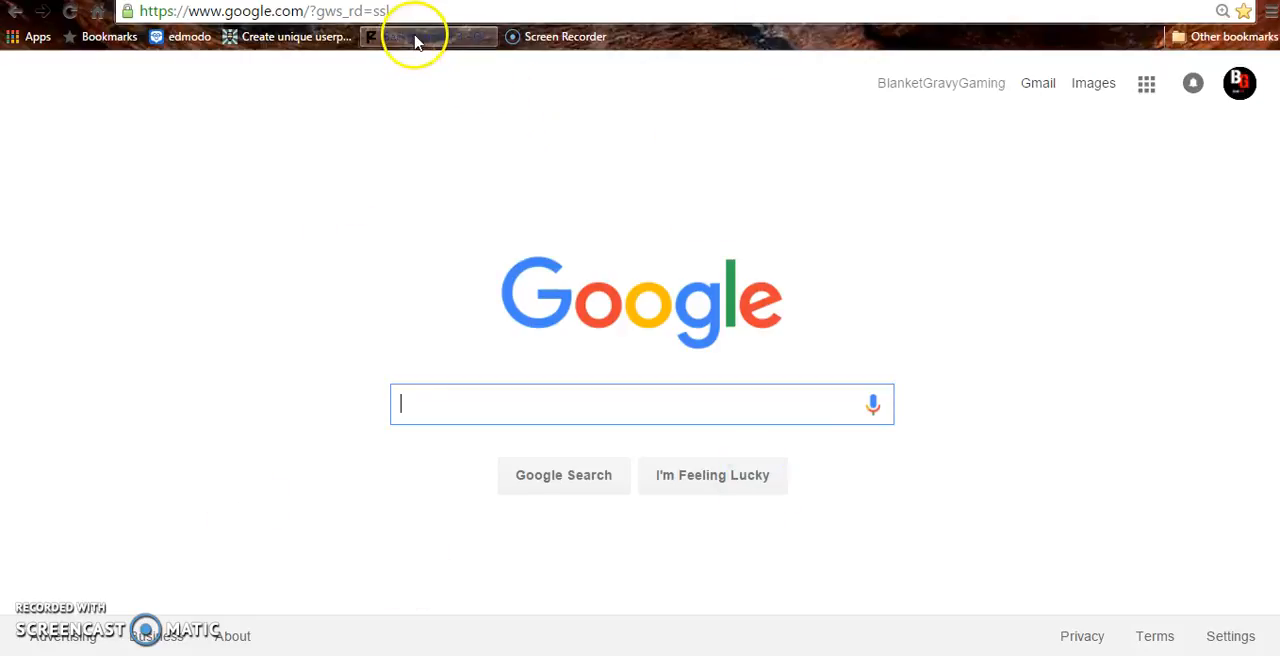
Step: Load the diamond-sword template from the Backgrounder Templates list
click(428, 36)
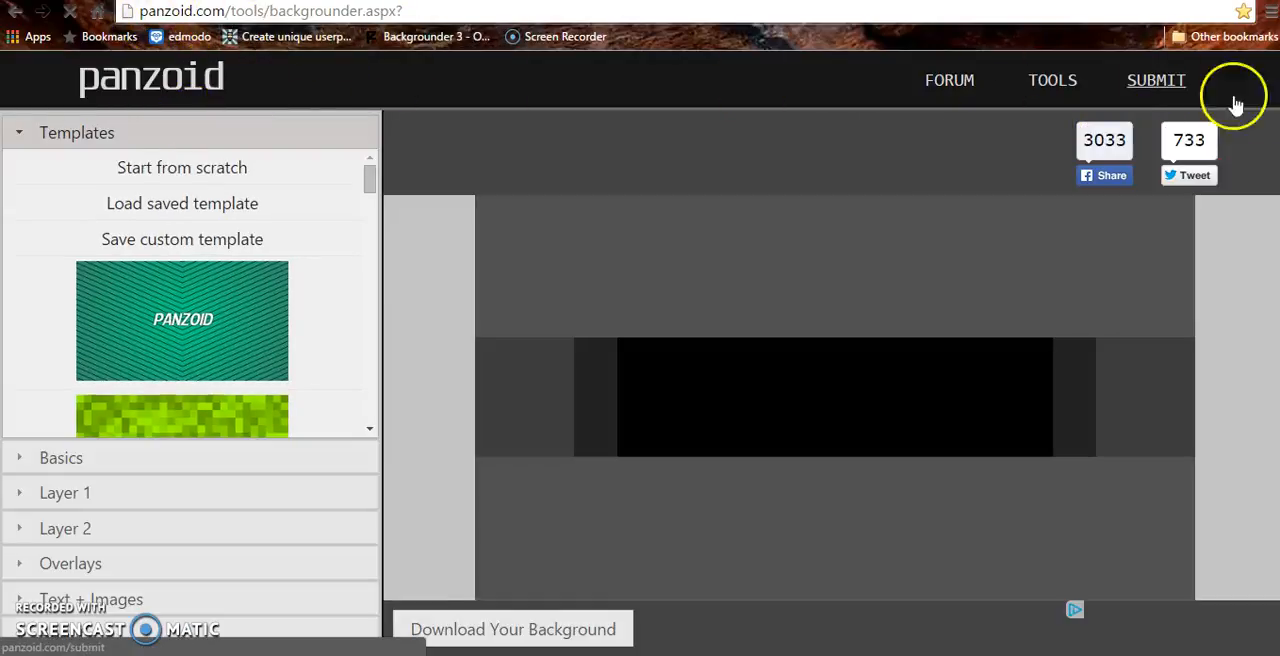
mouse_move(1136, 384)
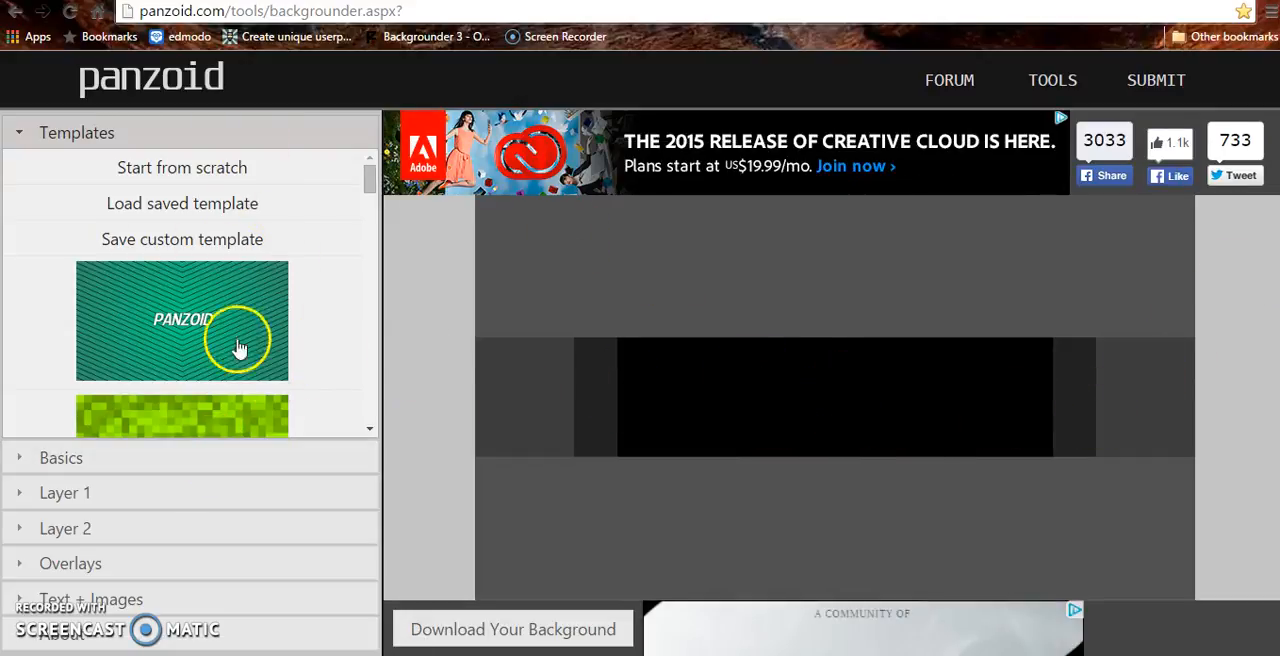
scroll(down, 3)
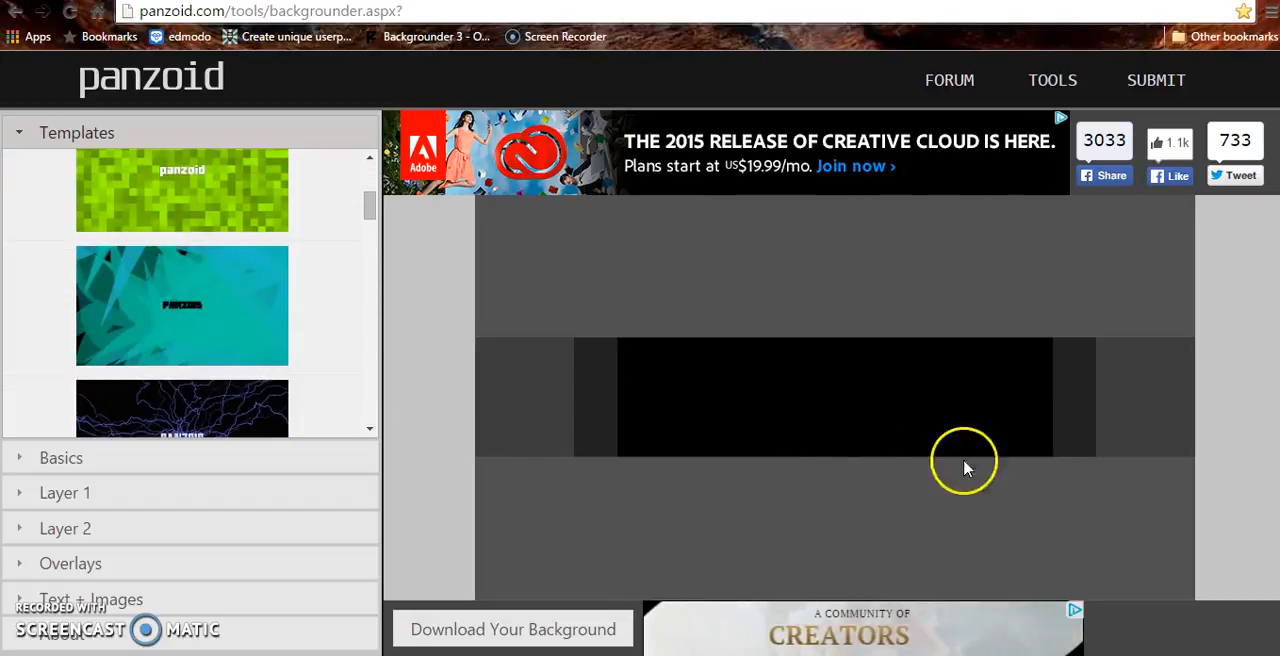
mouse_move(1204, 398)
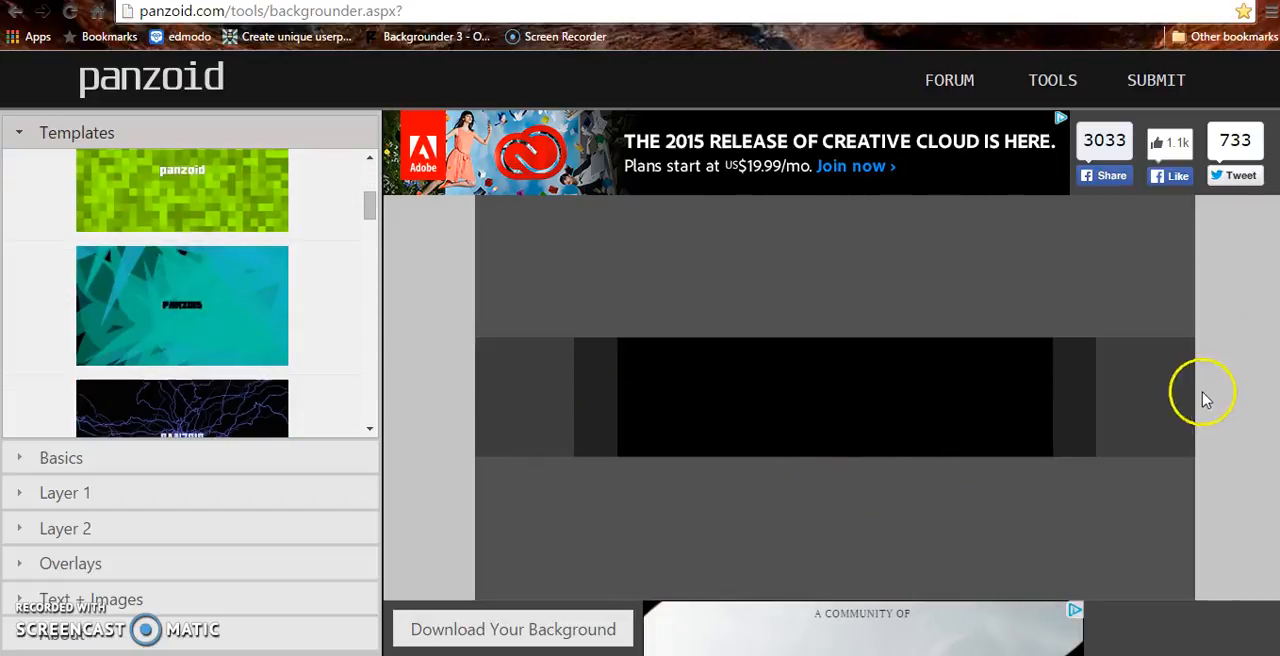
scroll(down, 3)
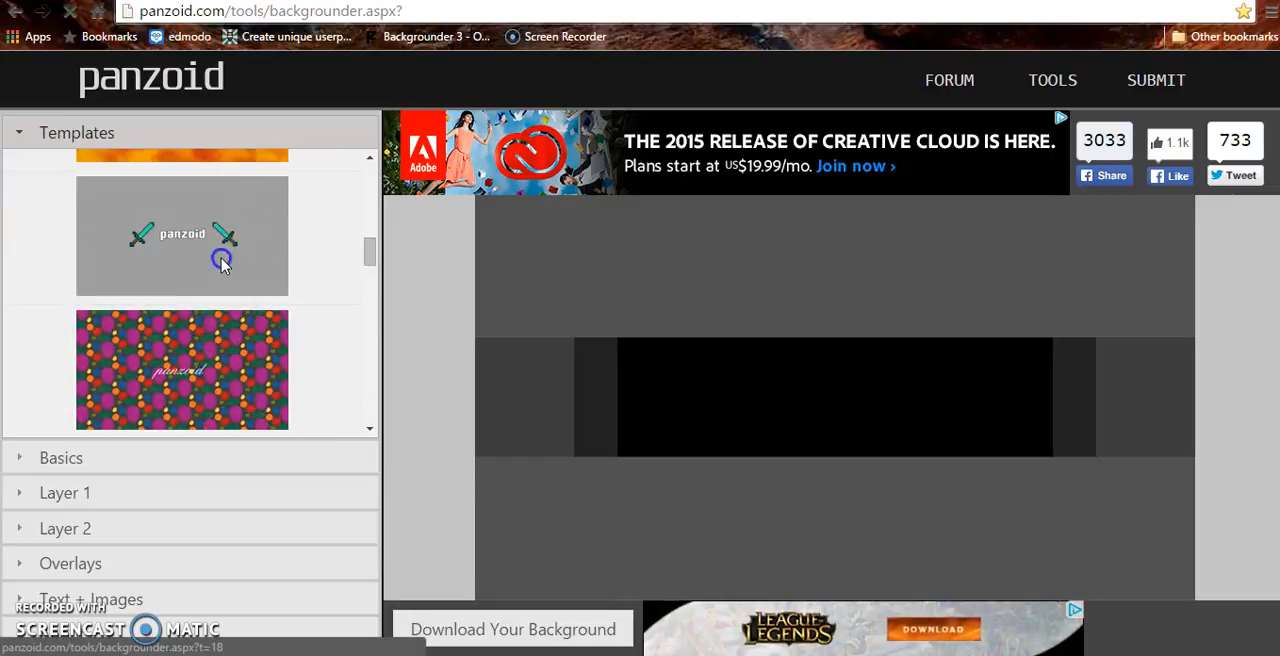
click(182, 236)
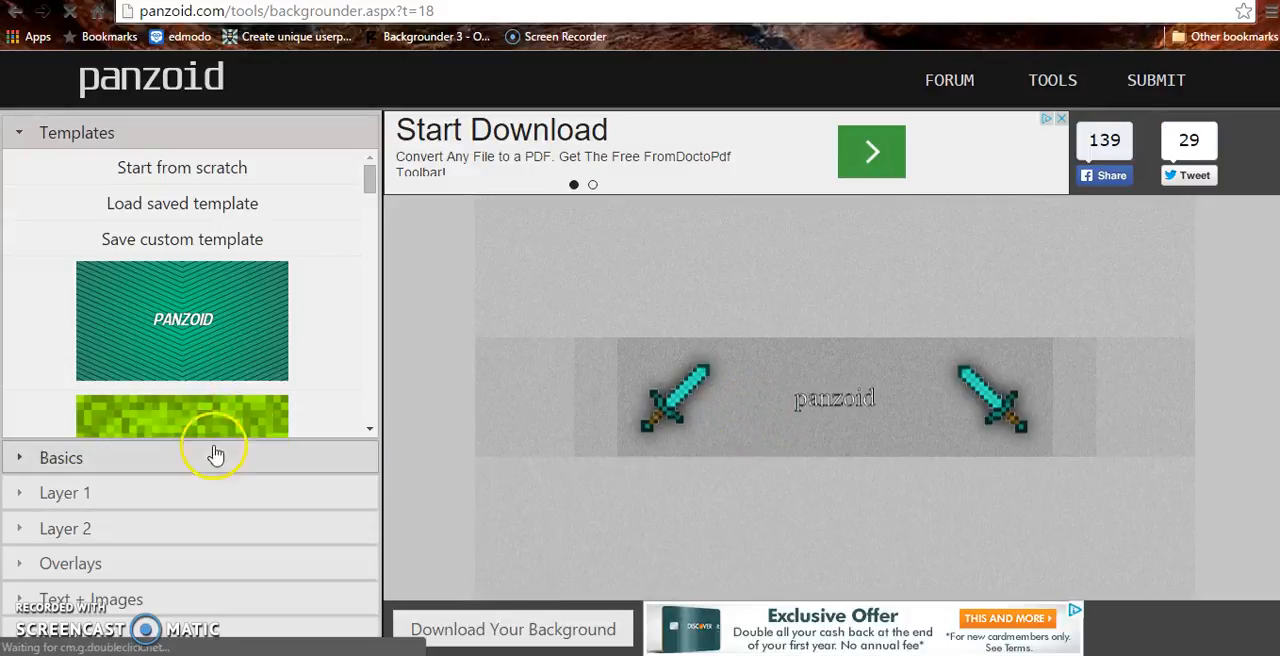
Step: Reach Sprite 2's text and font settings under Basics, Layer 1, Text + Images
click(60, 456)
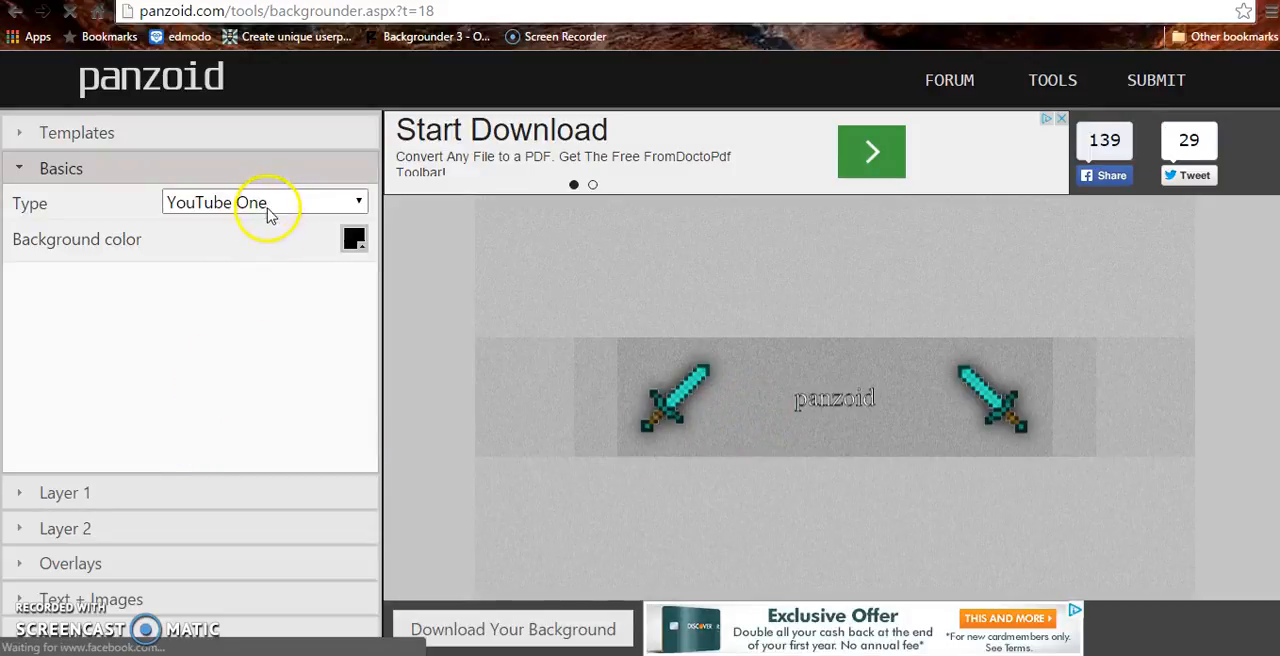
click(64, 492)
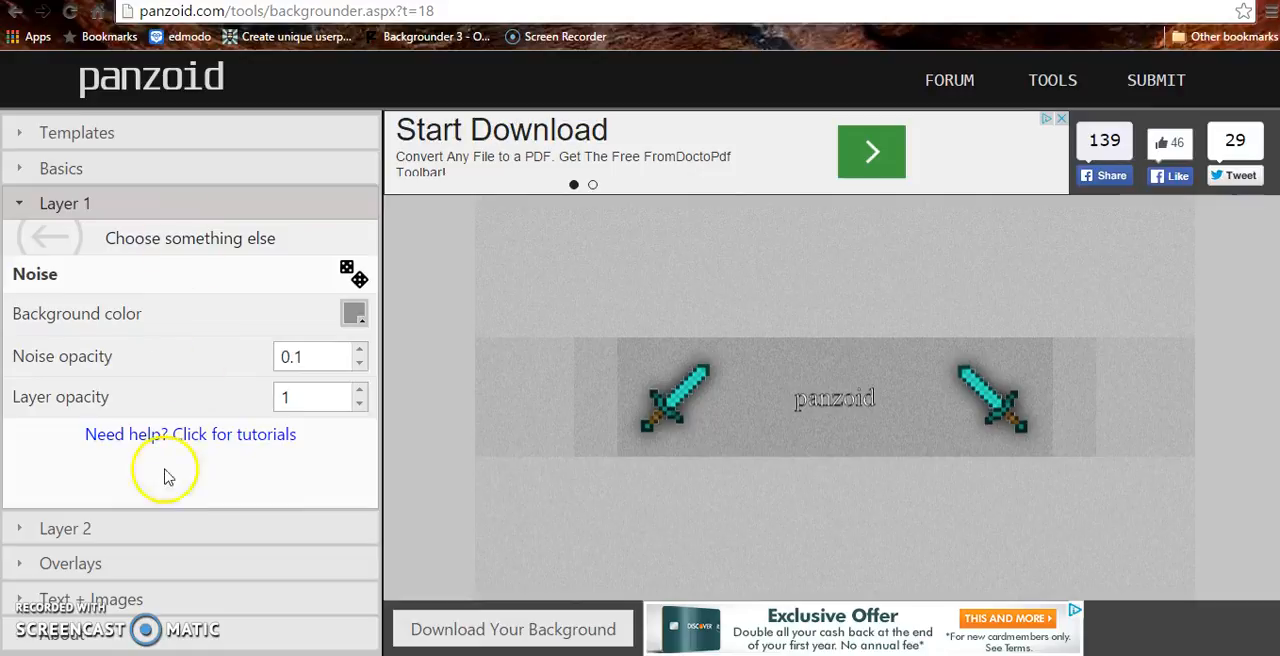
click(90, 600)
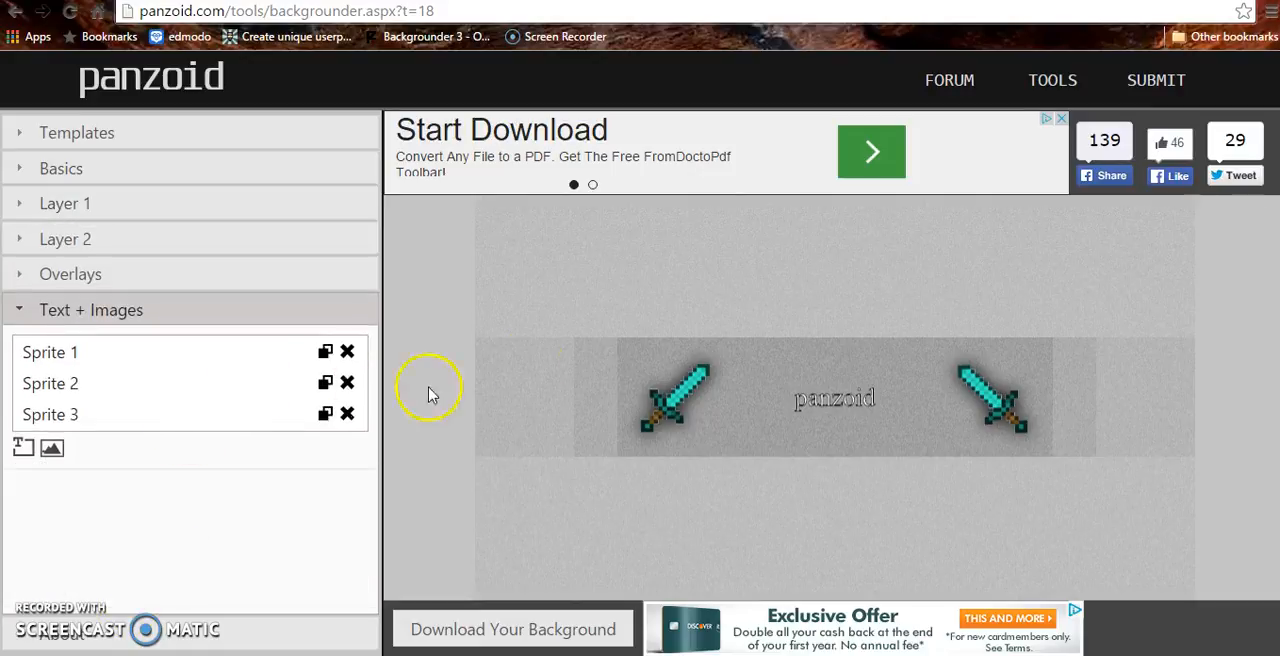
click(50, 352)
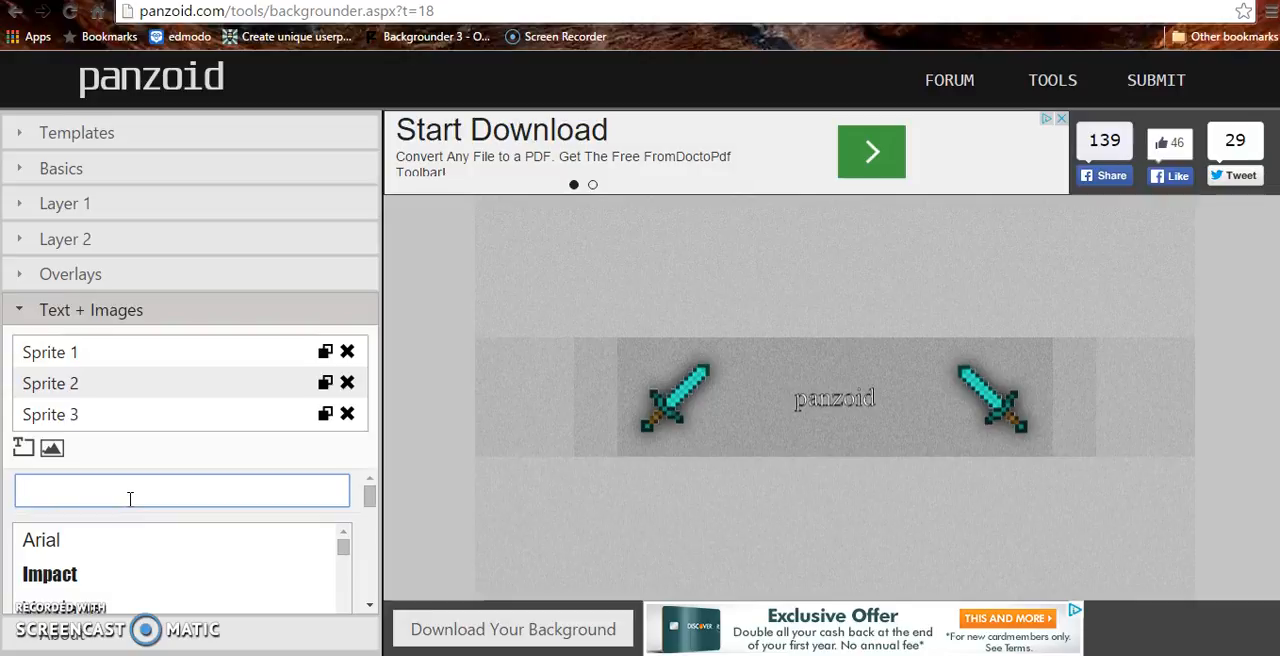
Step: Replace the centre text with 'Sample', correcting typos, and browse the fonts
text(Sam)
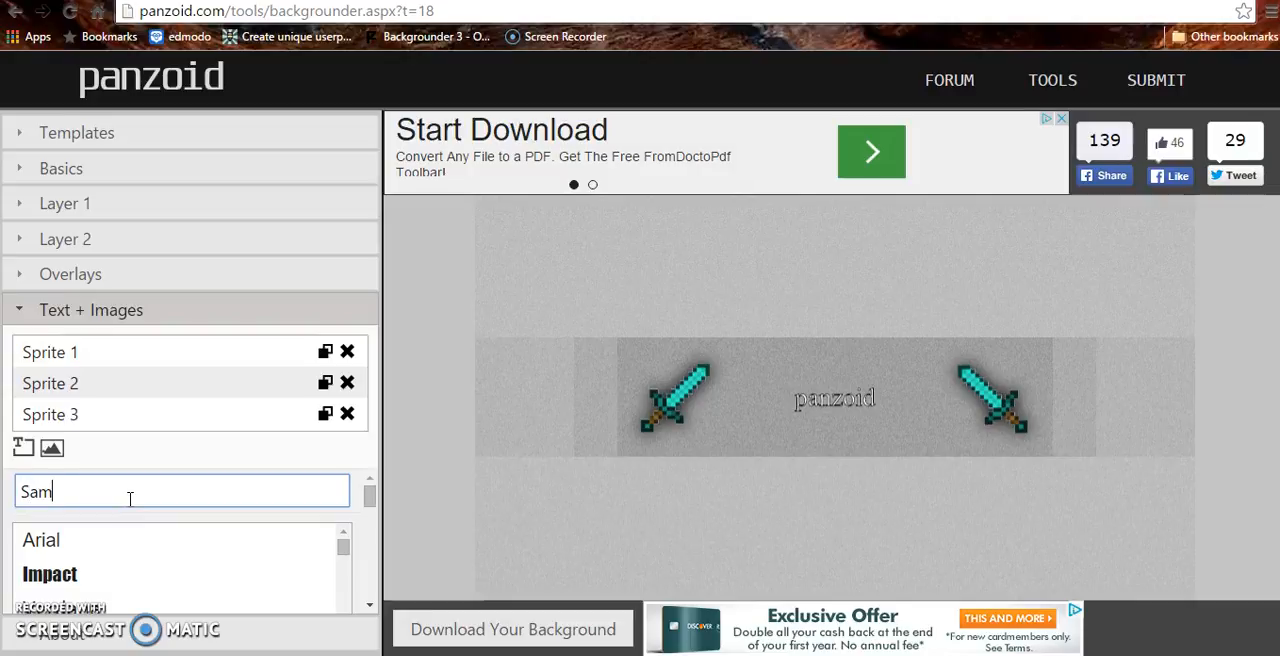
text(ple Chan)
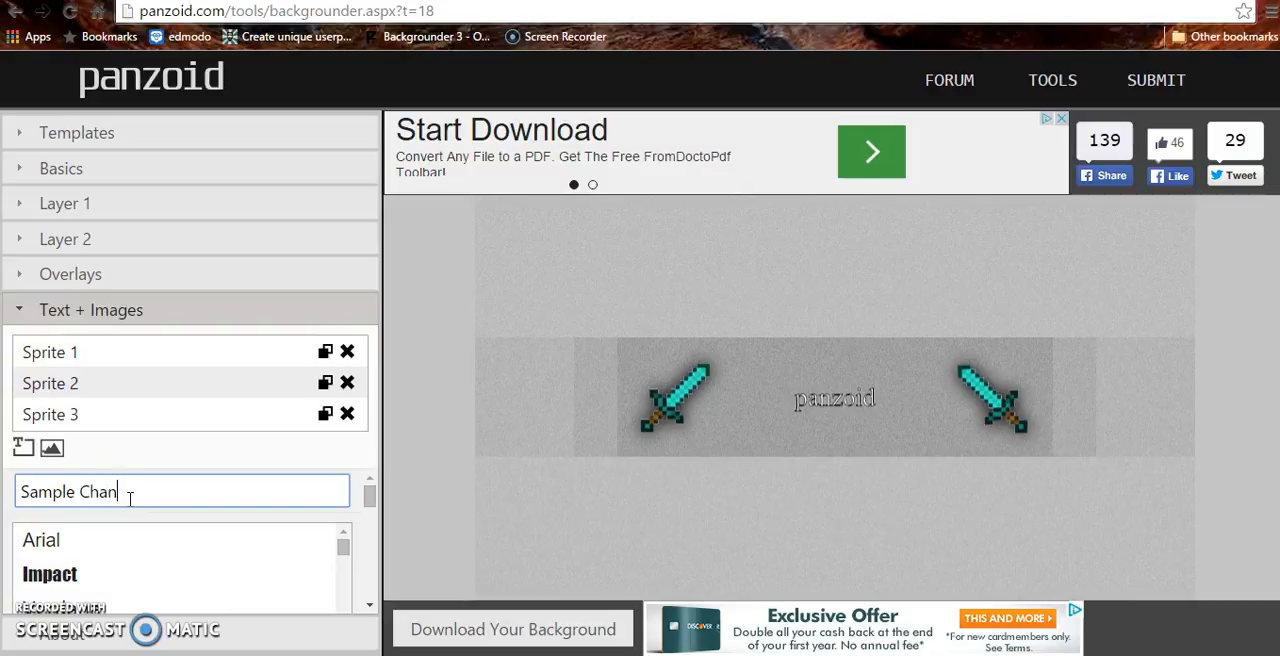
text(eel)
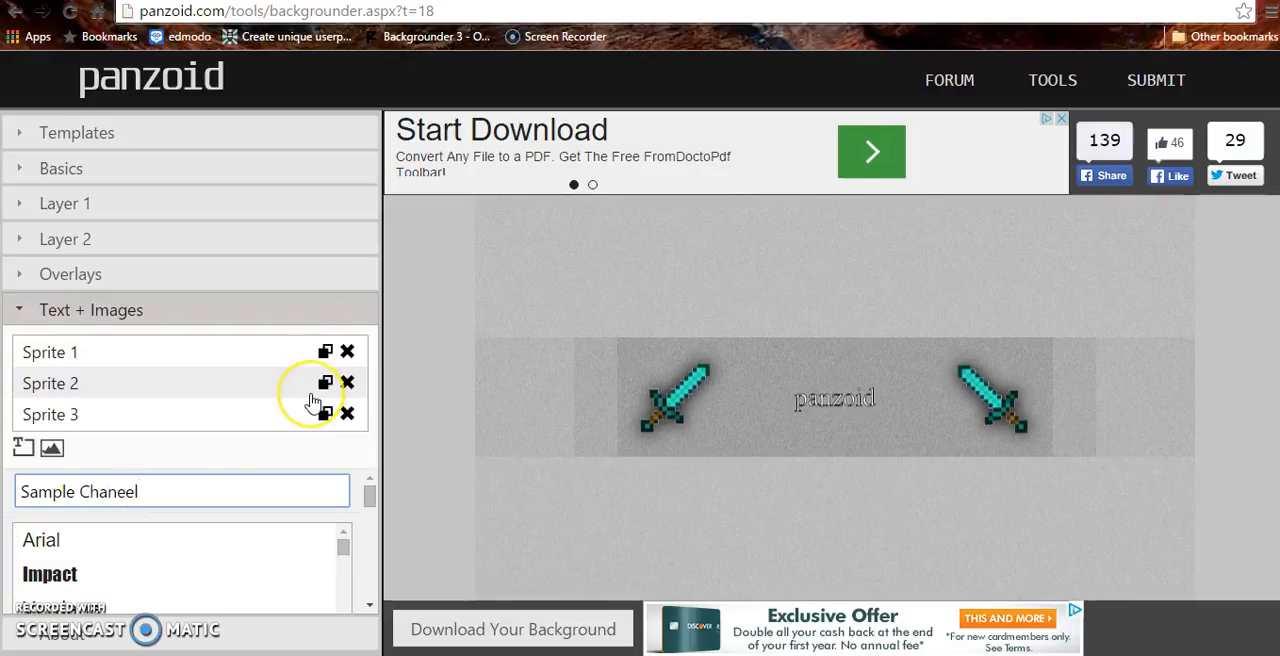
key(BackSpace)
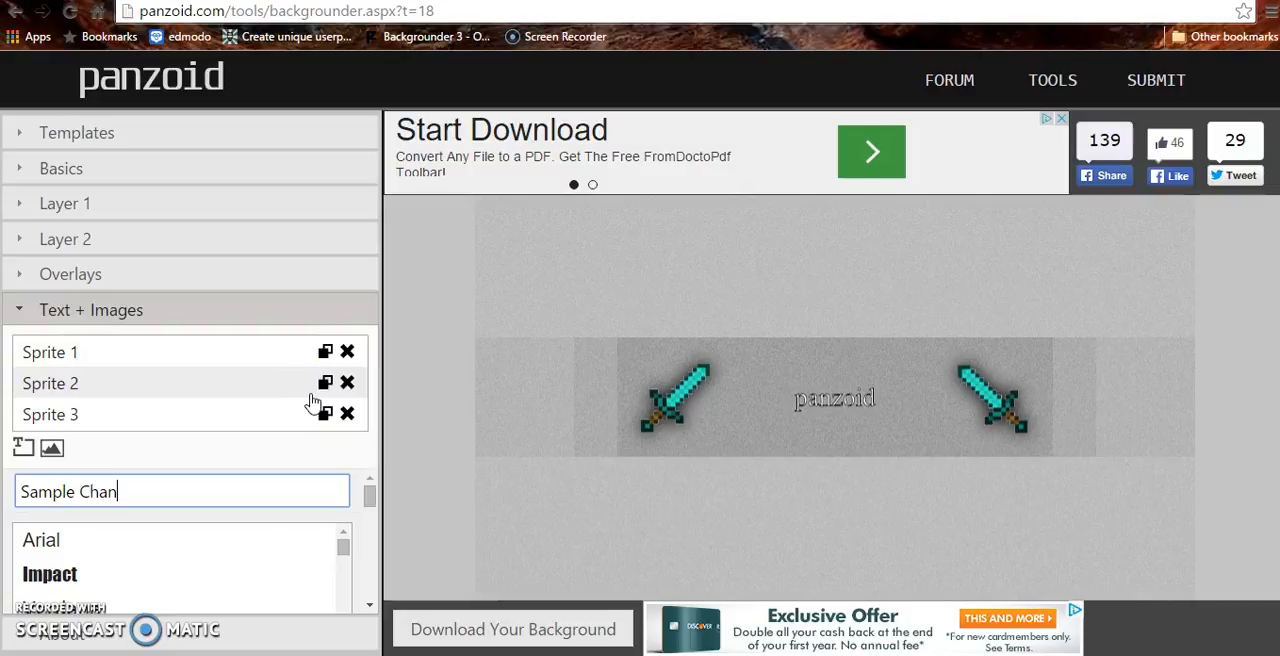
text(el)
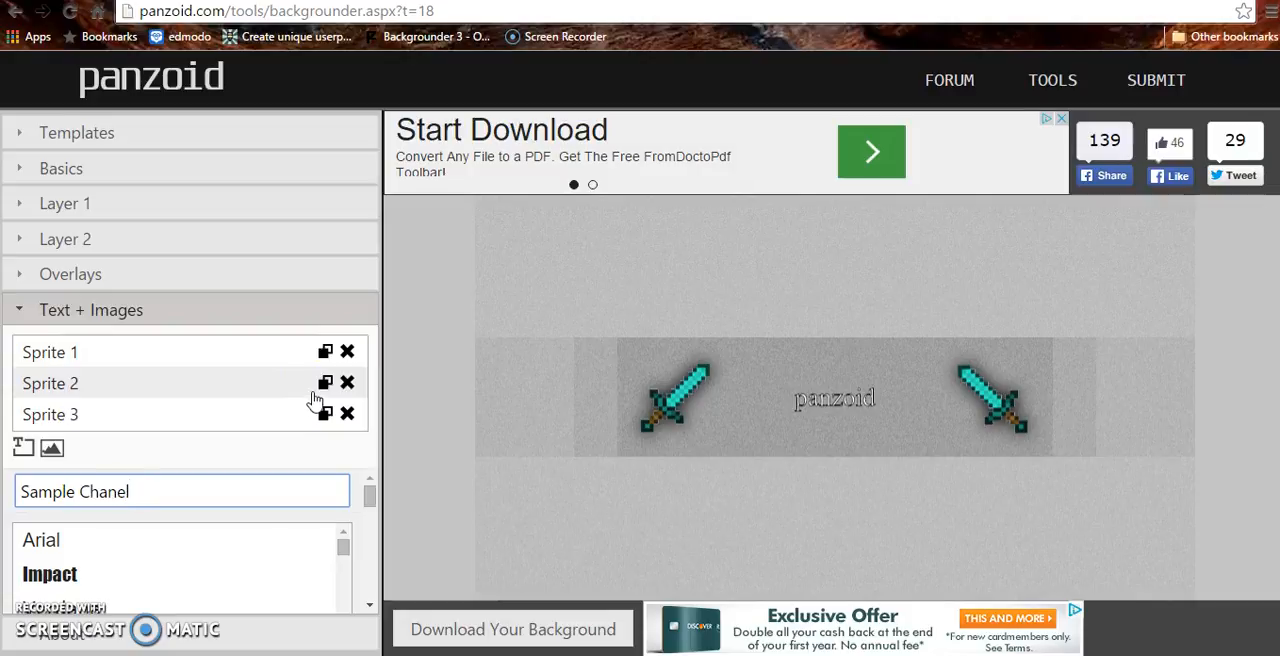
key(Backspace)
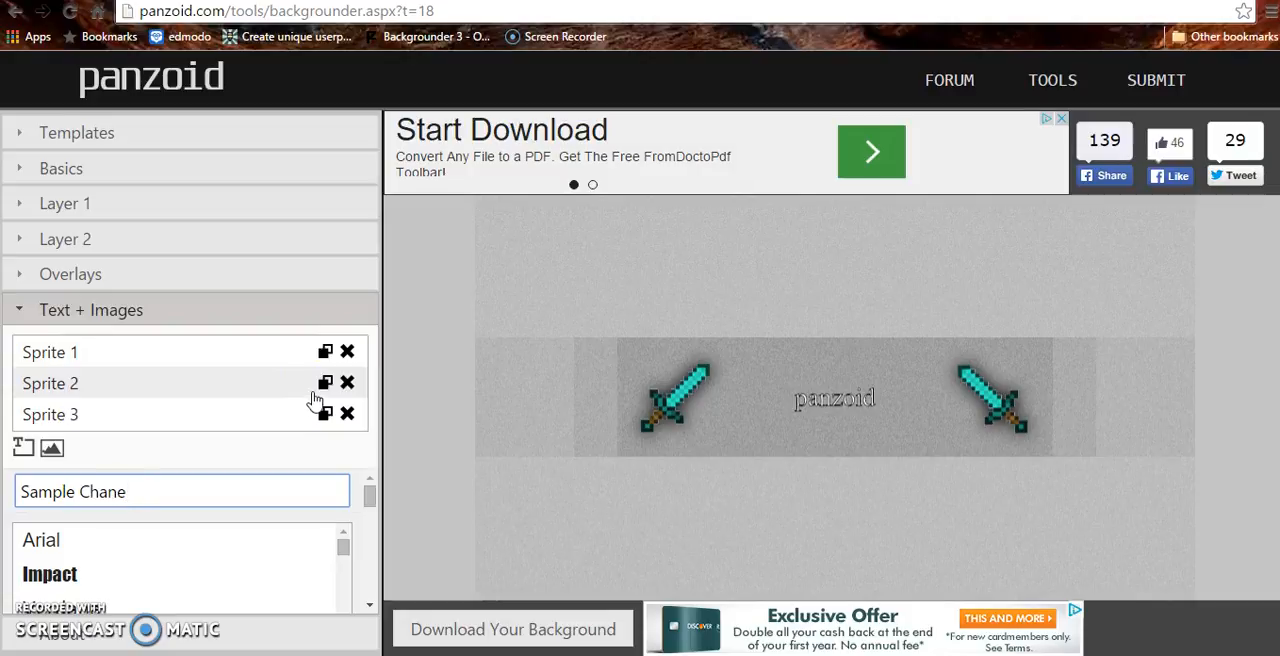
key(Backspace)
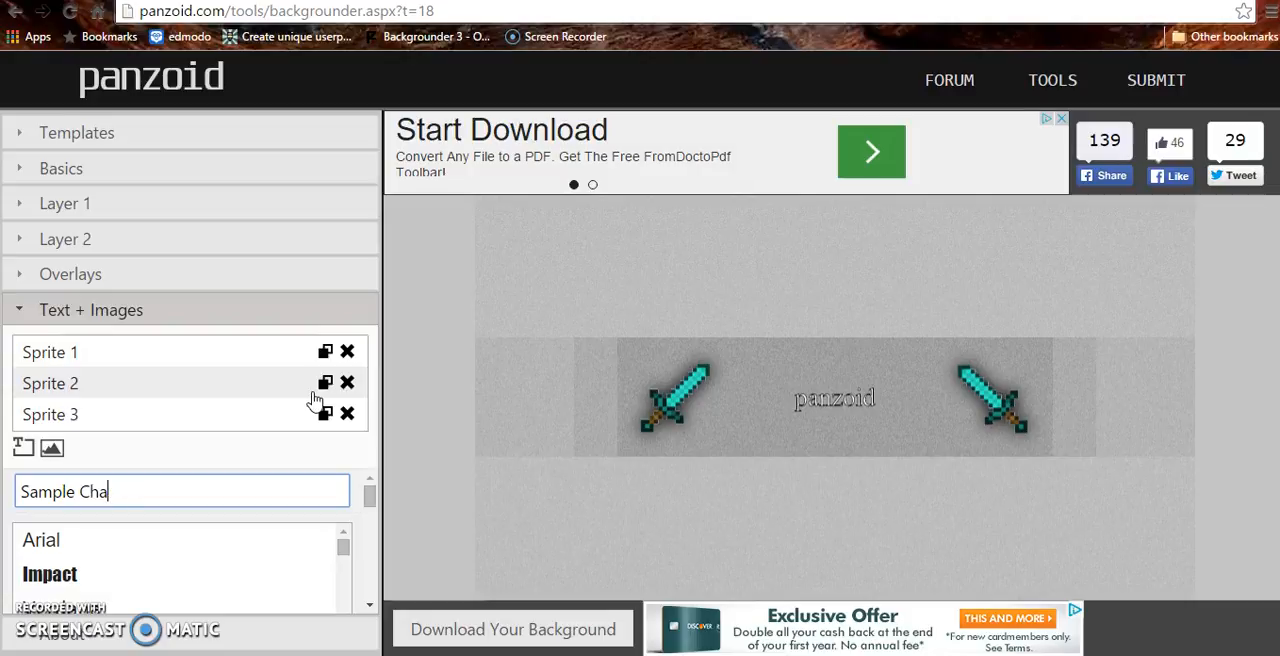
key(Backspace)
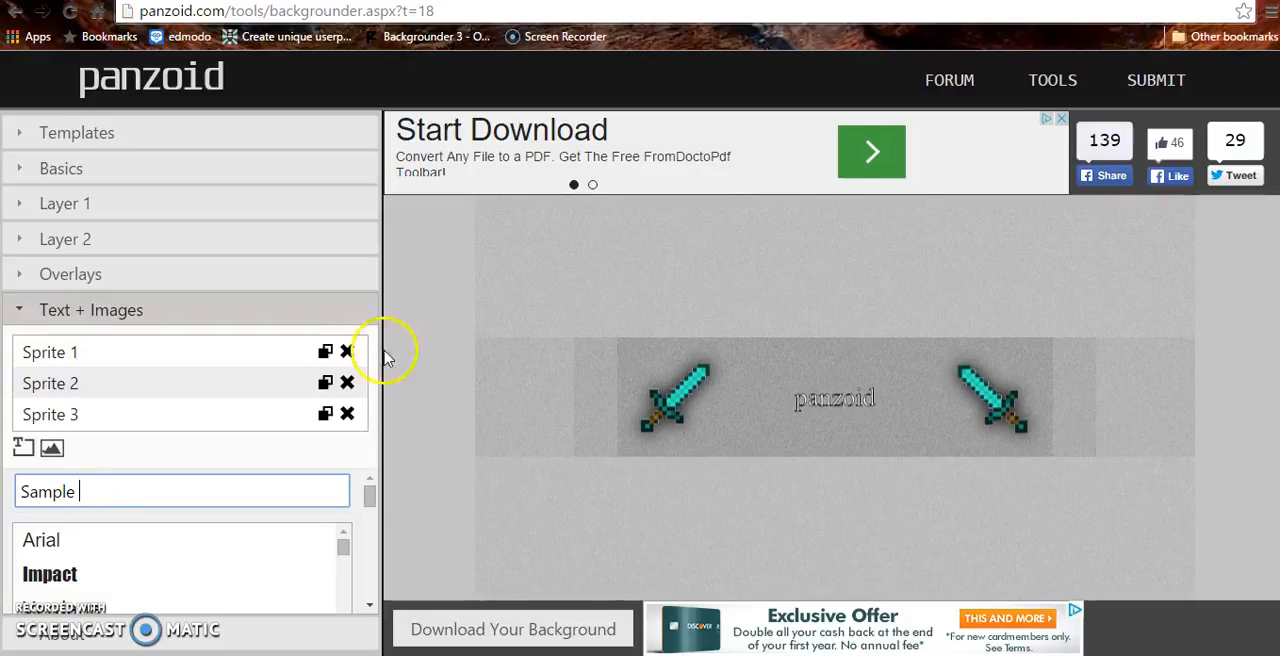
scroll(down, 3)
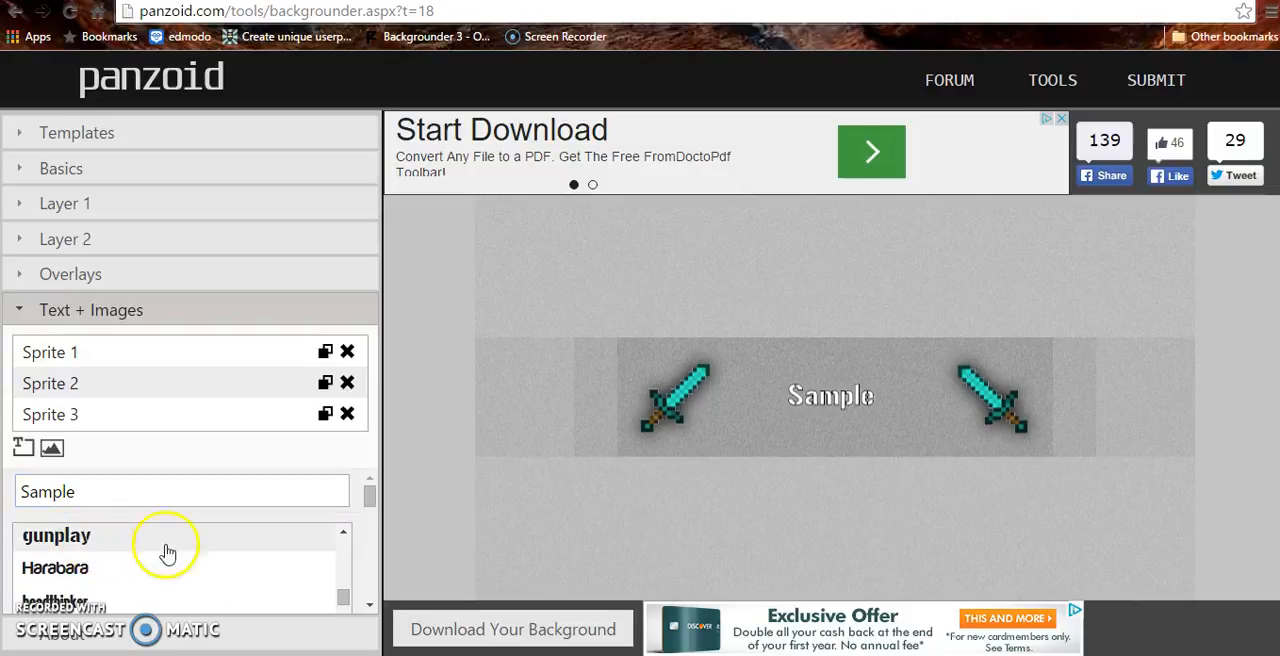
Step: Colour the Sample text blue (#2577db) in the text colour picker
scroll(down, 3)
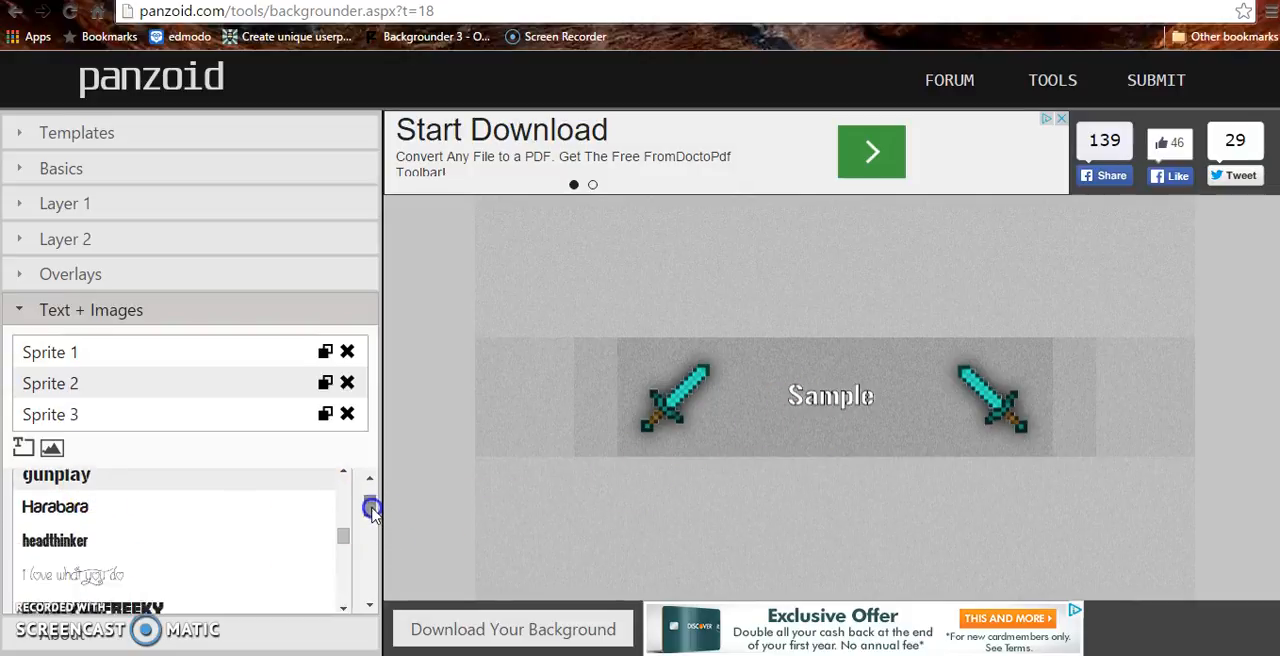
scroll(down, 3)
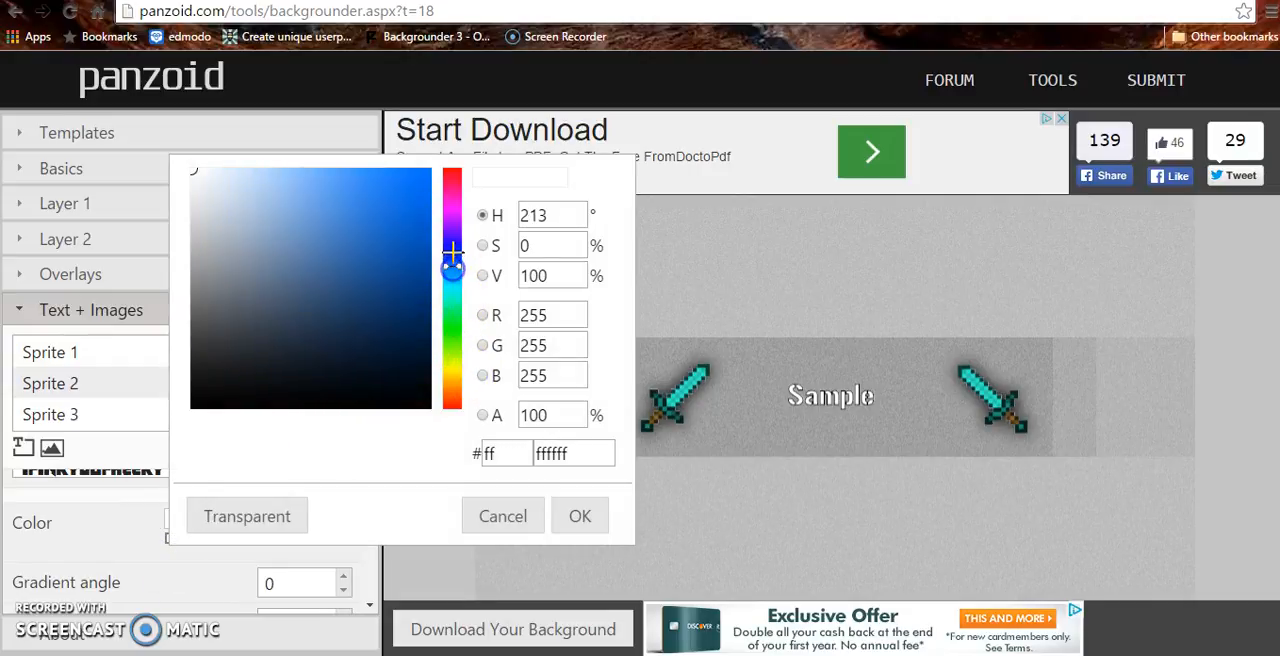
click(392, 200)
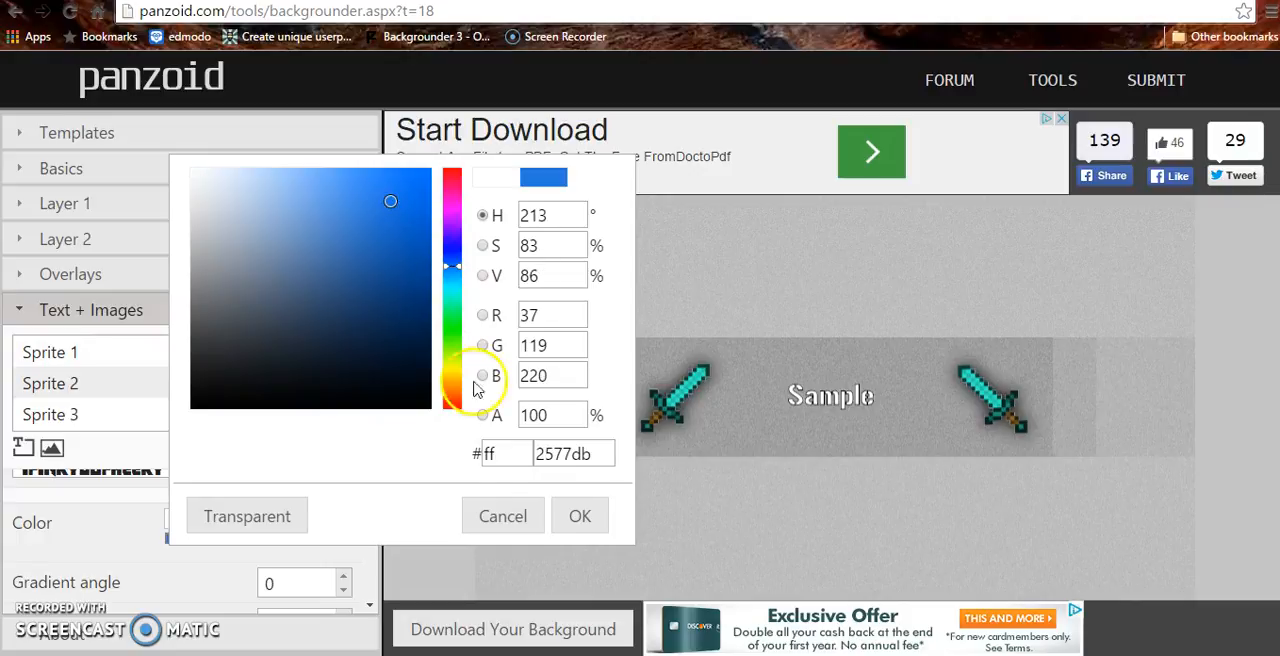
click(580, 516)
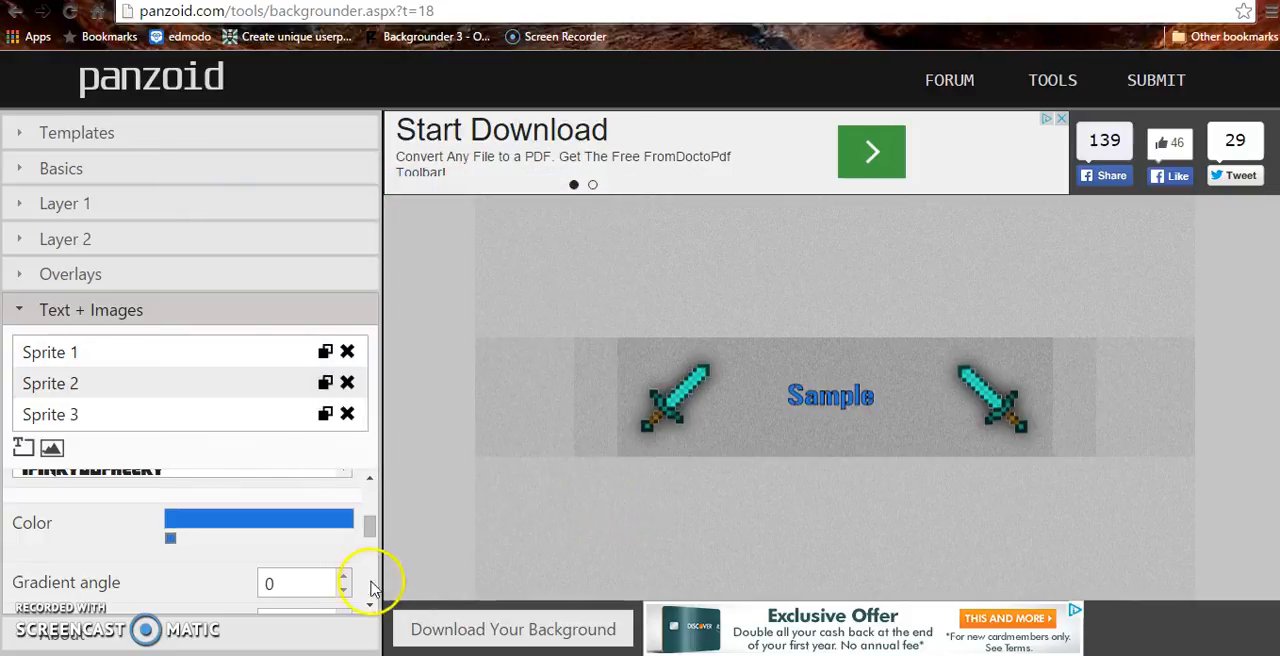
Step: Try several font sizes for the Sample text and settle on 300
scroll(down, 3)
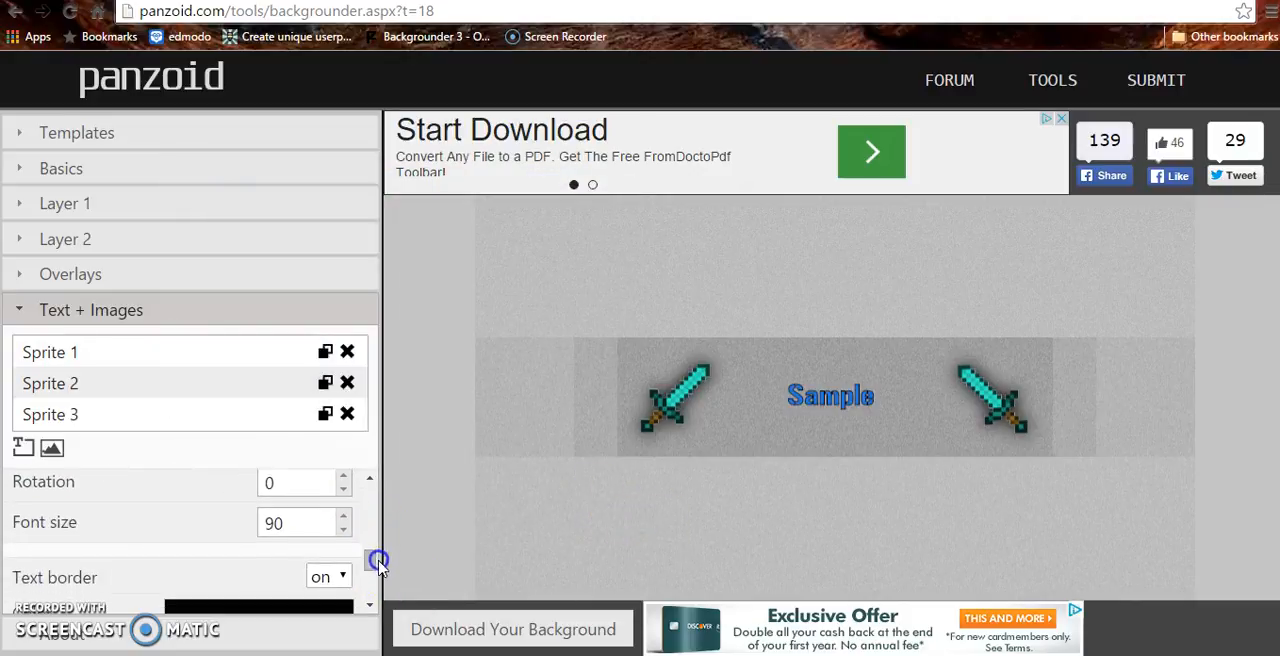
triple_click(290, 524)
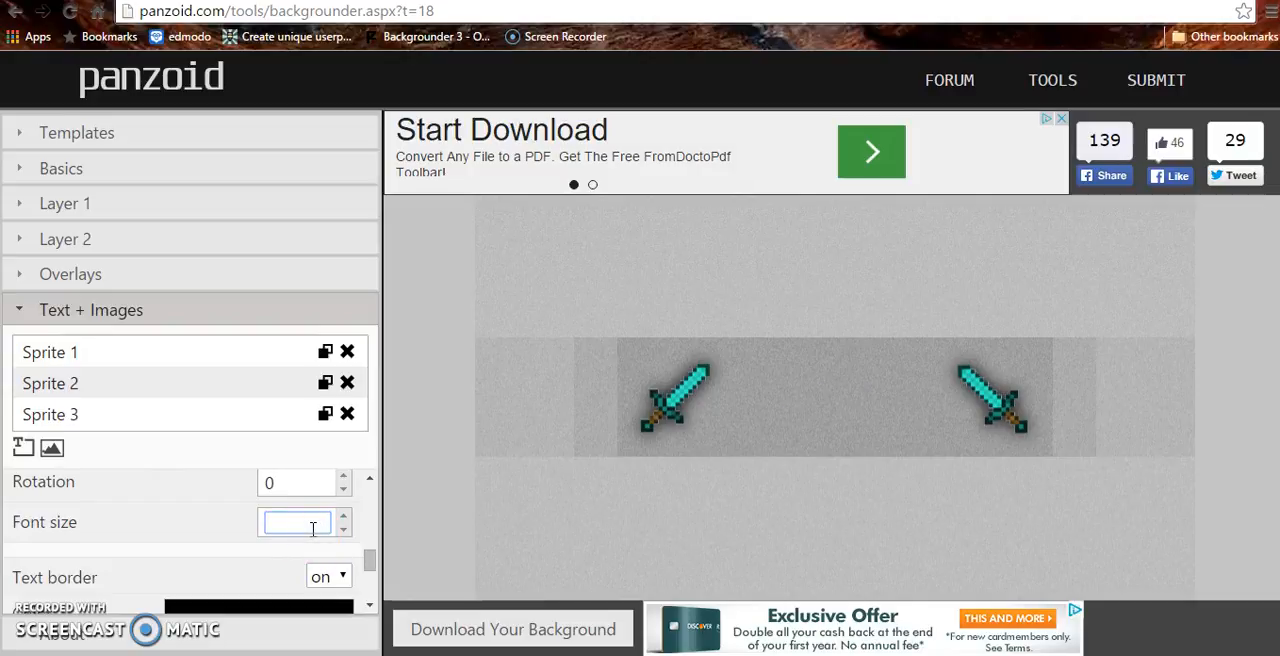
text(120)
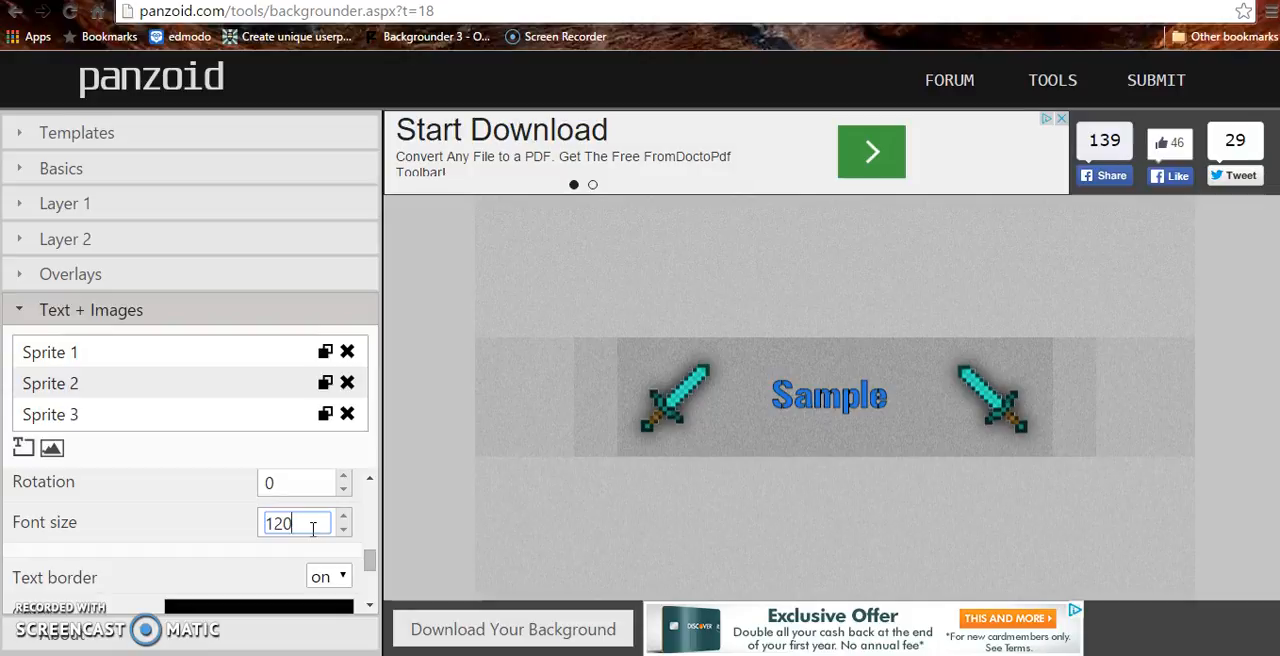
text(0)
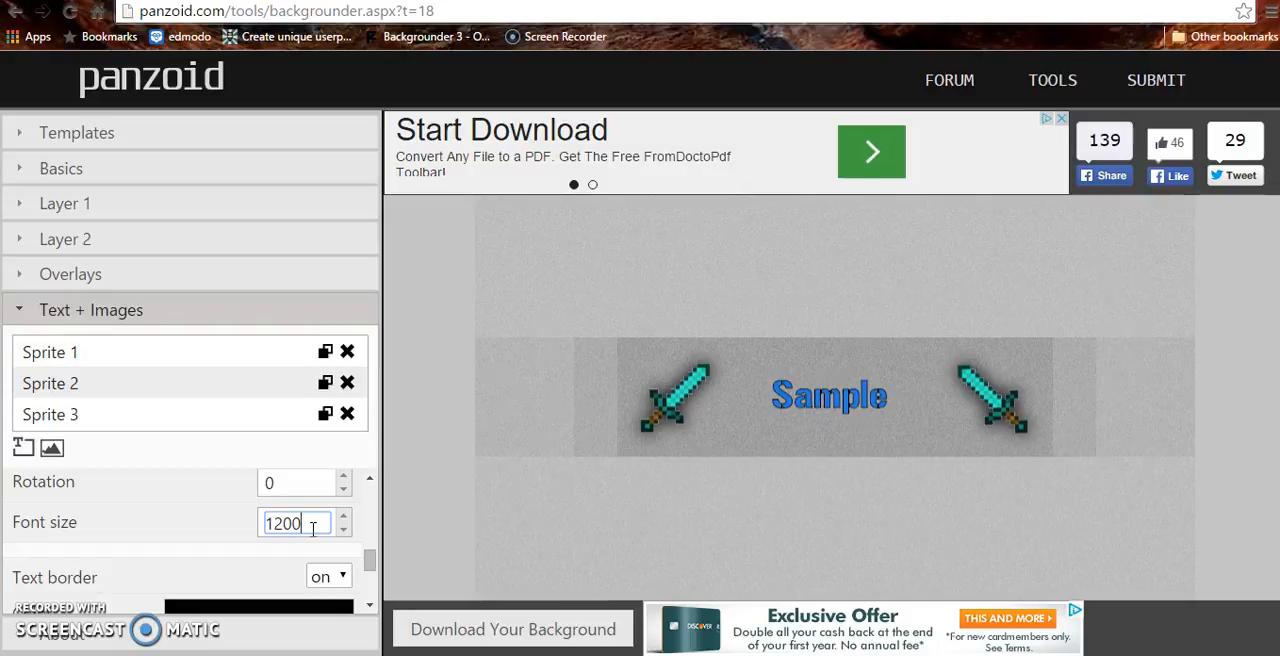
key(Backspace)
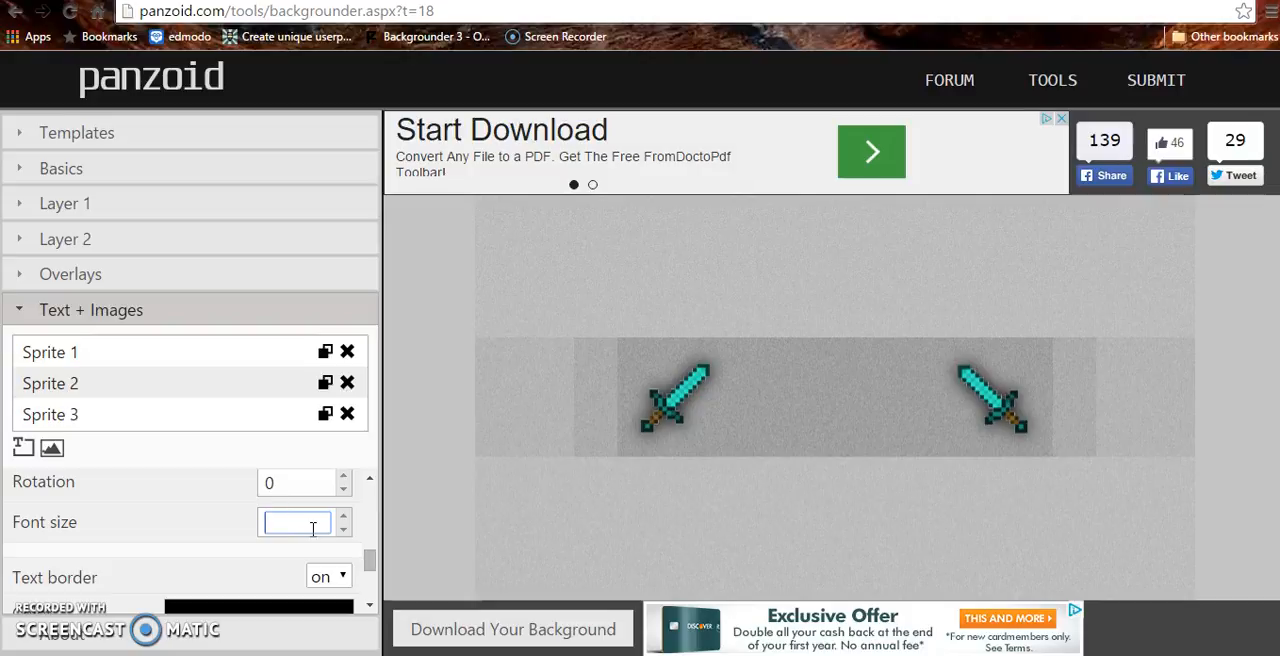
text(900)
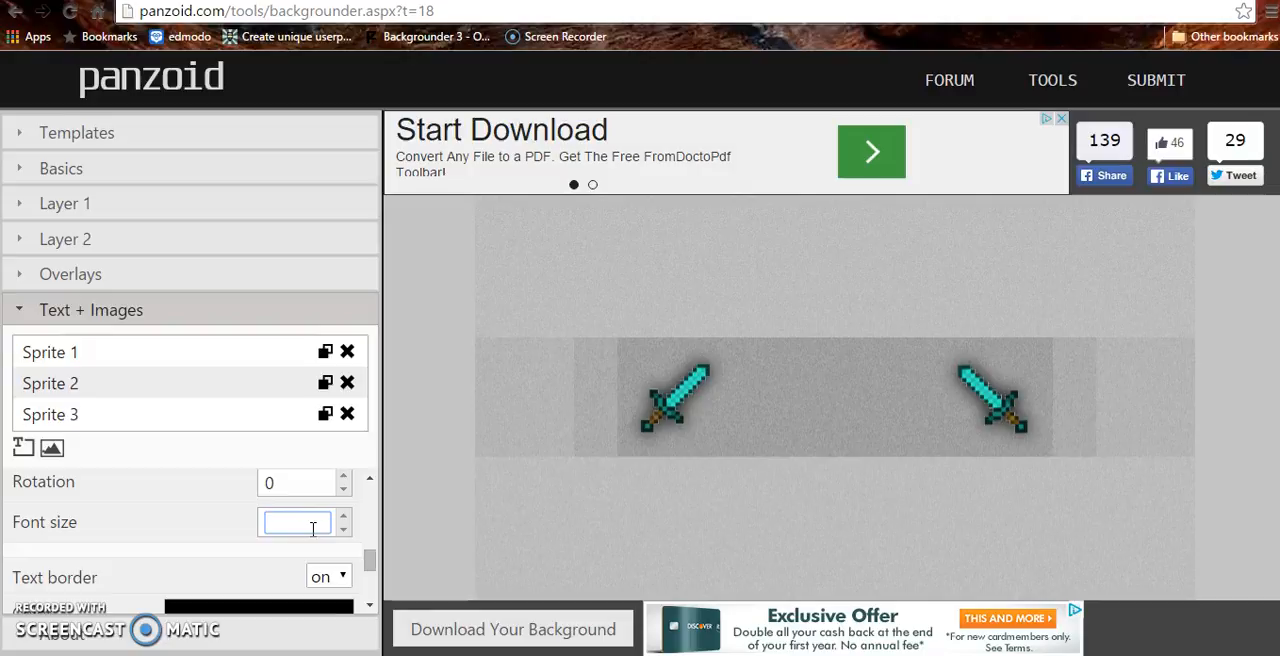
text(500)
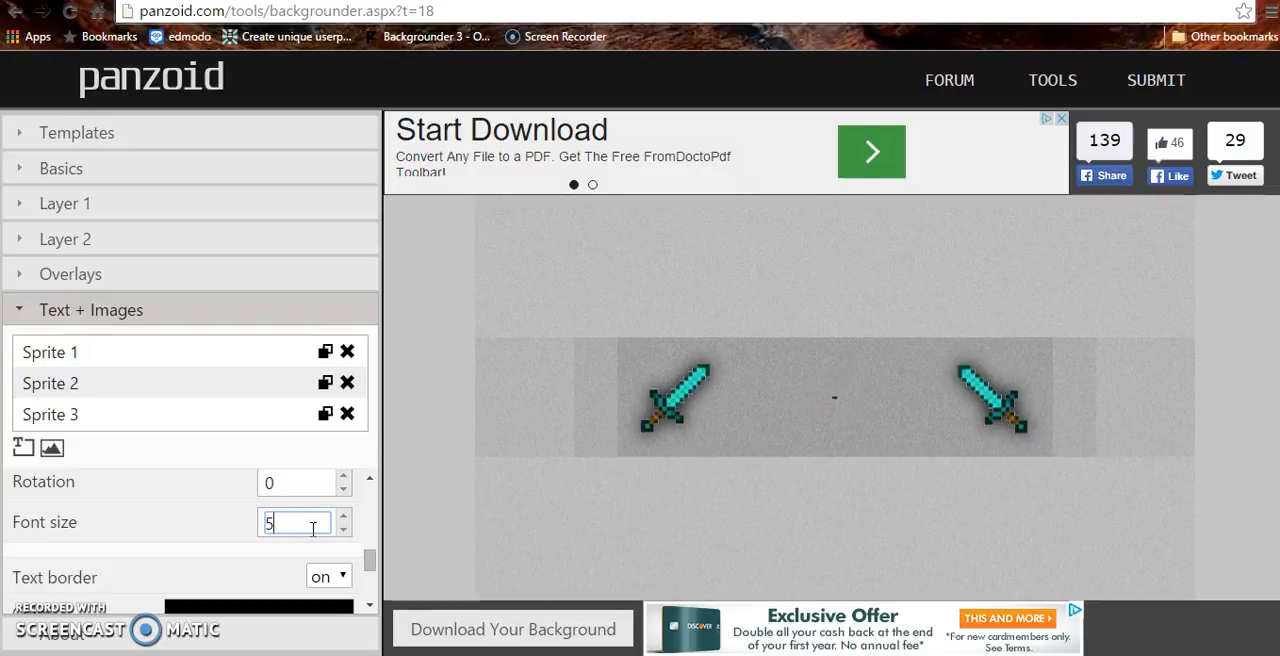
text(0)
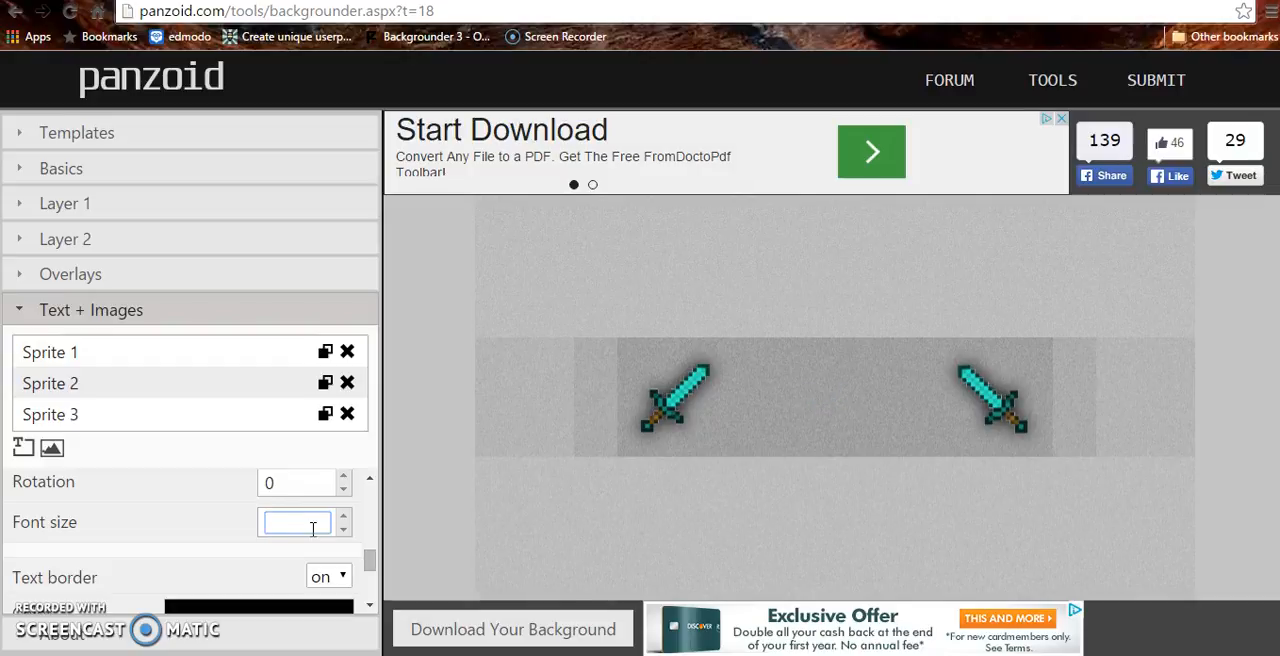
text(300)
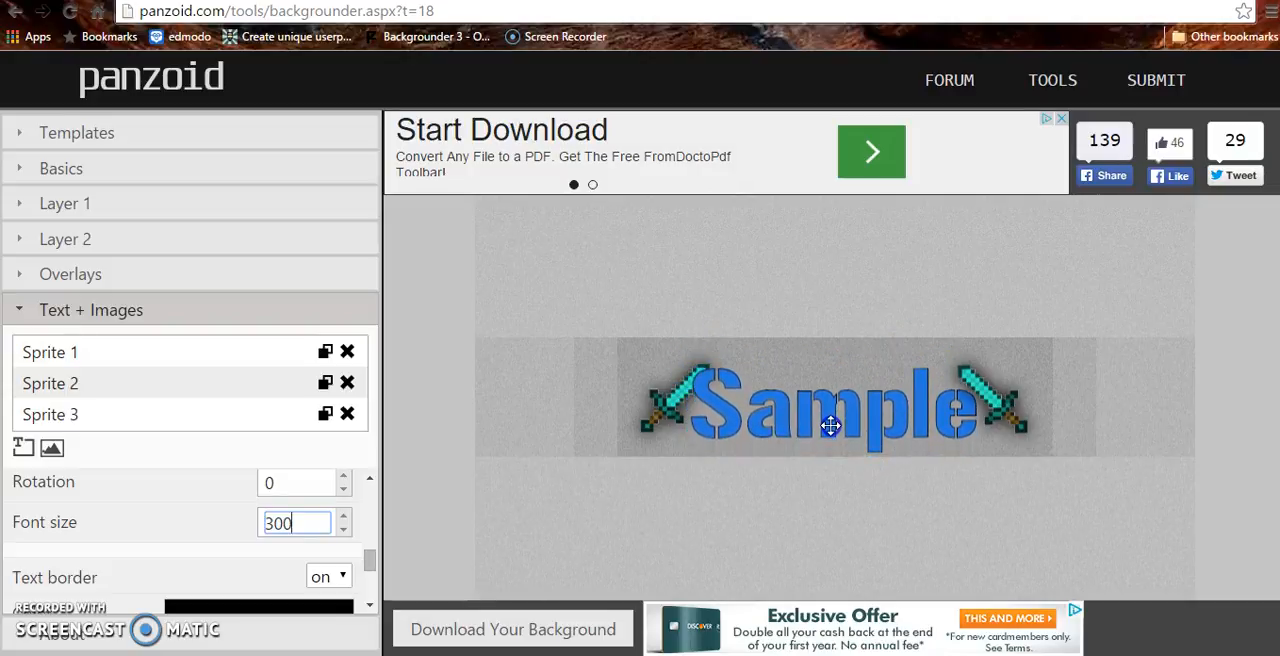
Step: Drag the left diamond sword on the canvas until it rests against the Sample text
drag(830, 424, 776, 412)
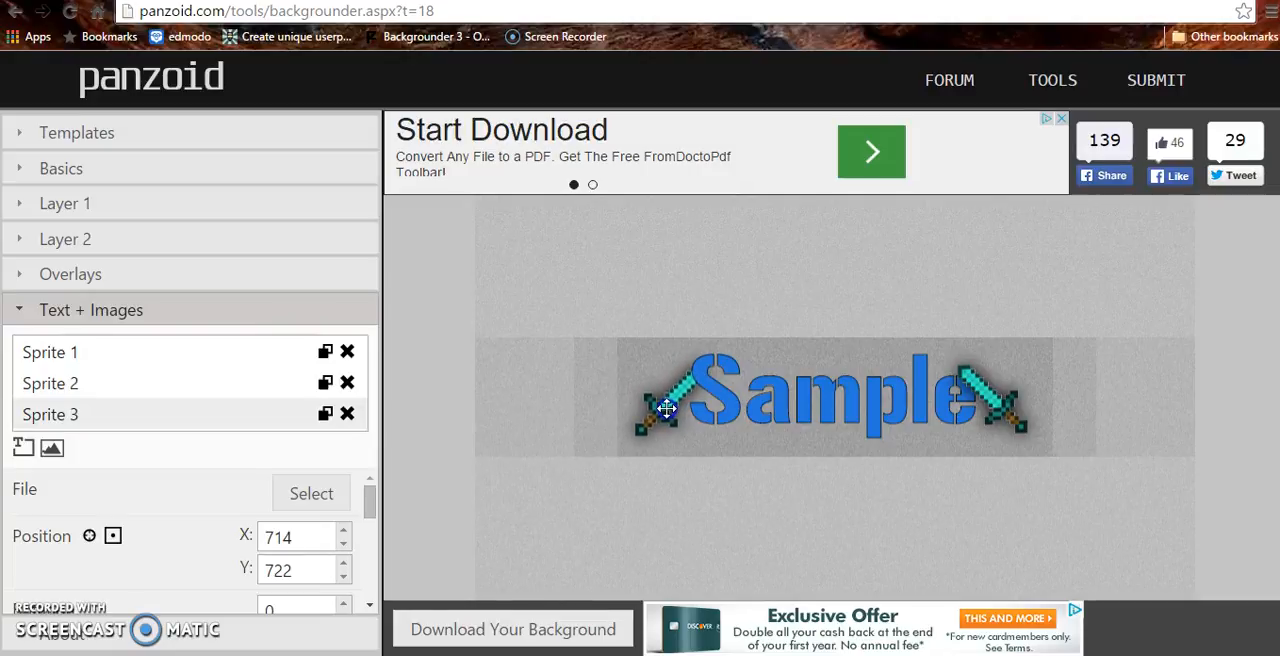
drag(668, 408, 650, 414)
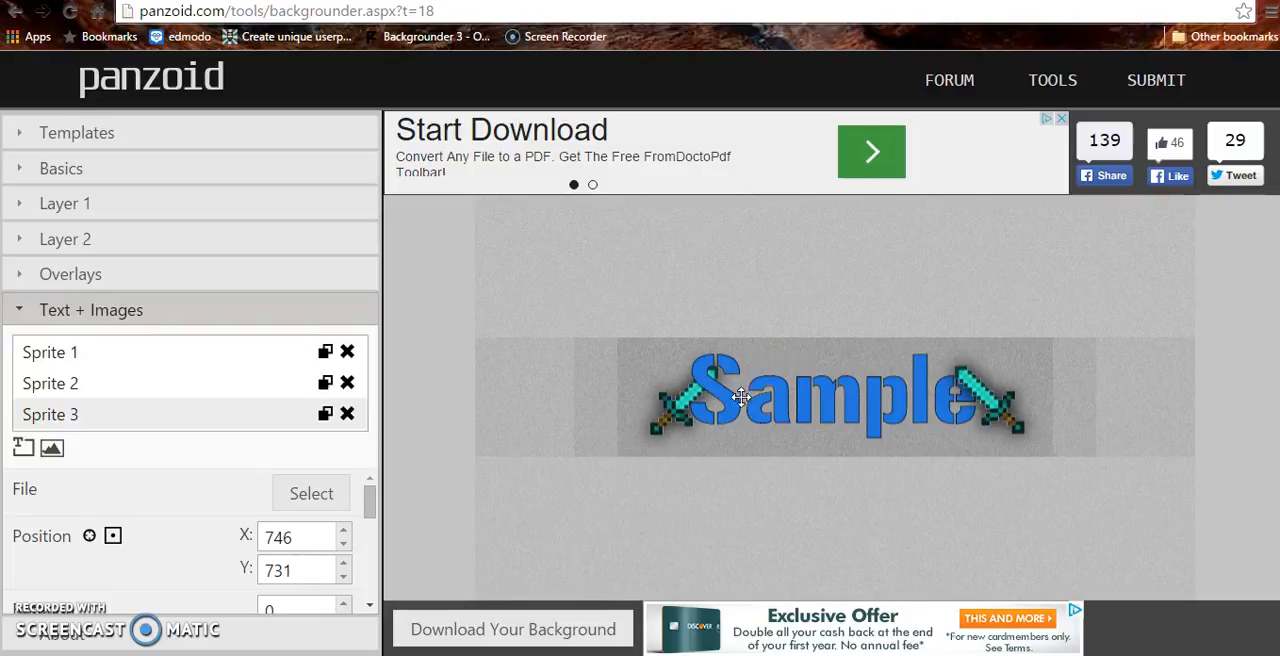
Step: Change the background Type to Video Frame (720p) in Basics
click(76, 132)
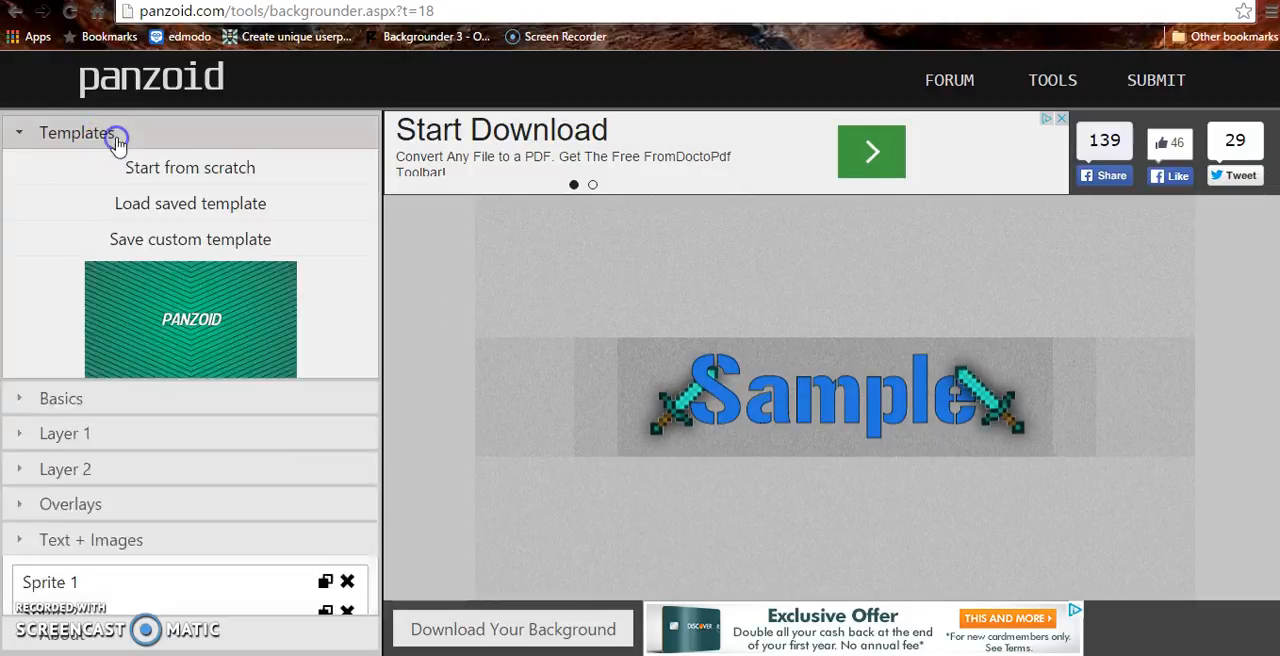
click(60, 398)
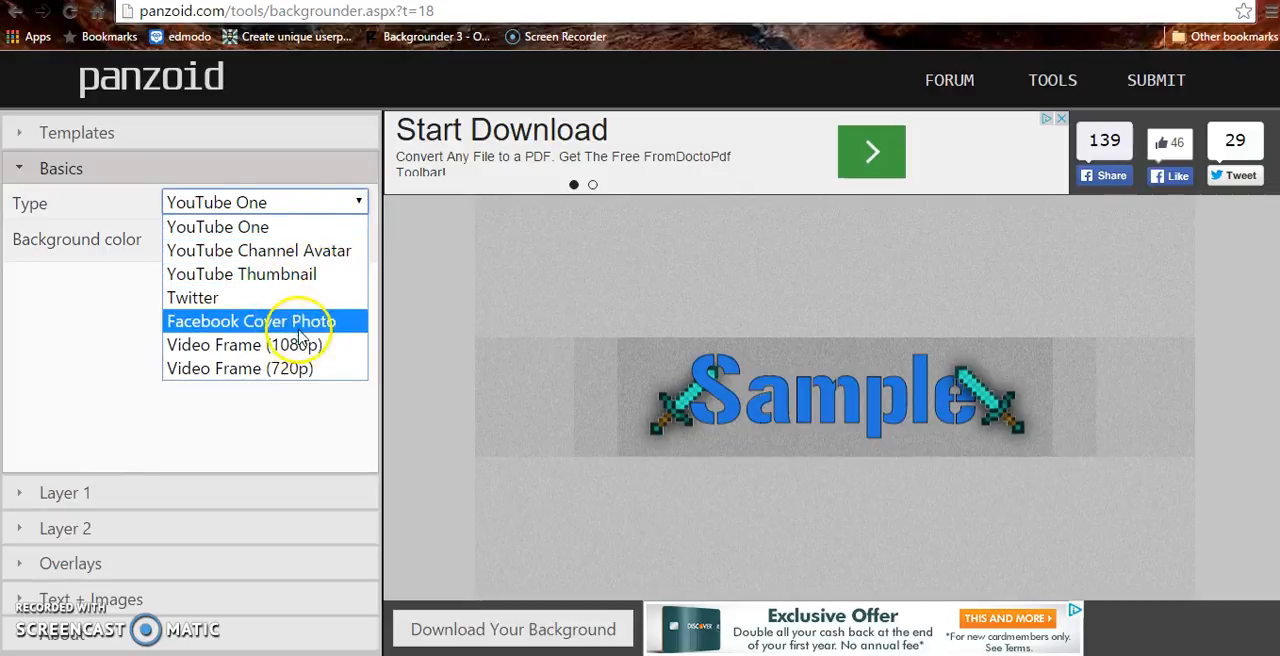
mouse_move(290, 344)
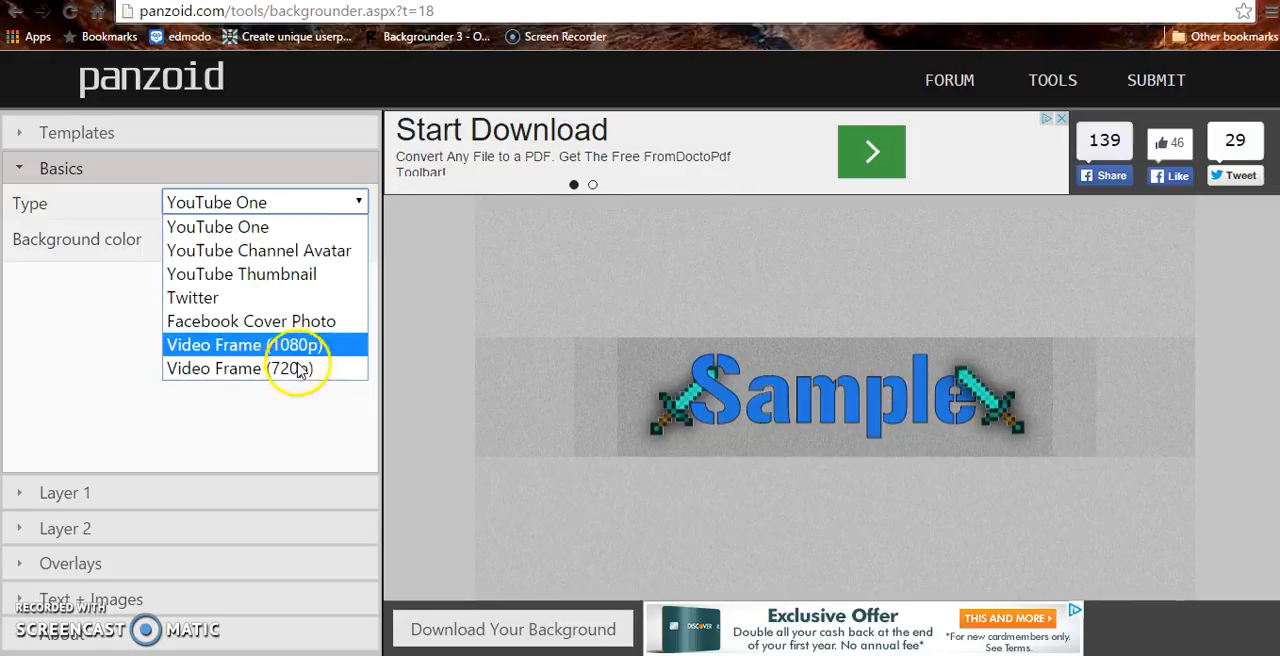
click(244, 344)
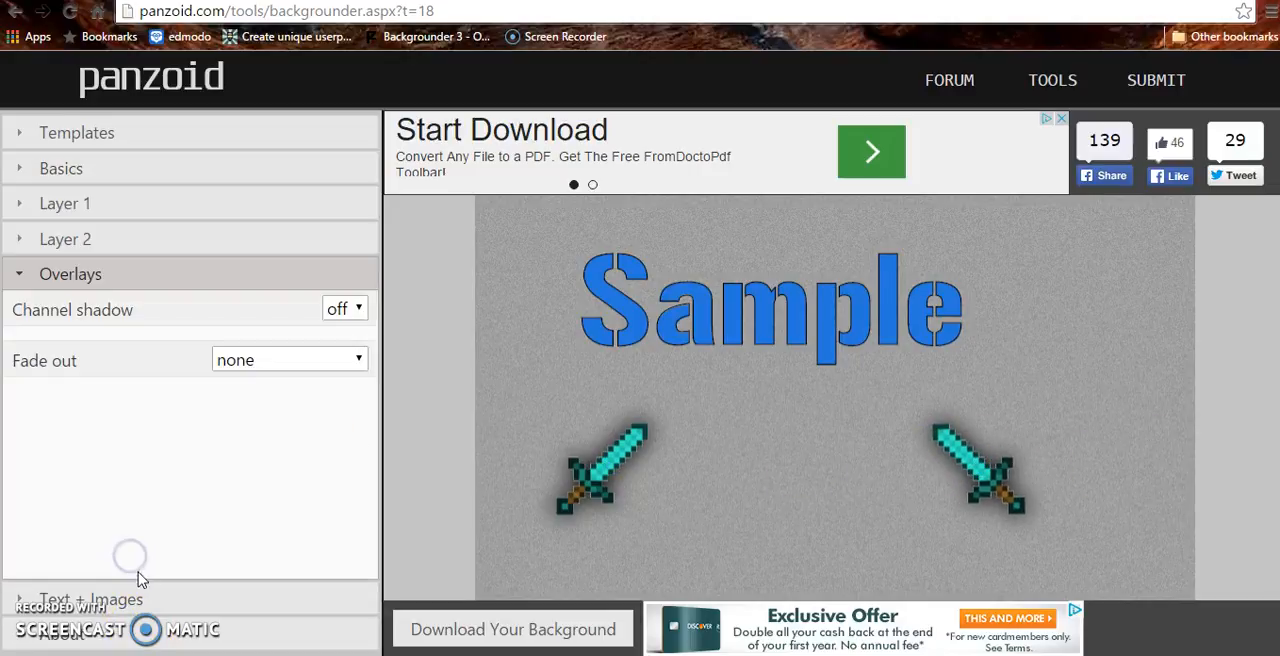
Step: Make Layer 2 a generated Gradient image, turning the background red
click(90, 600)
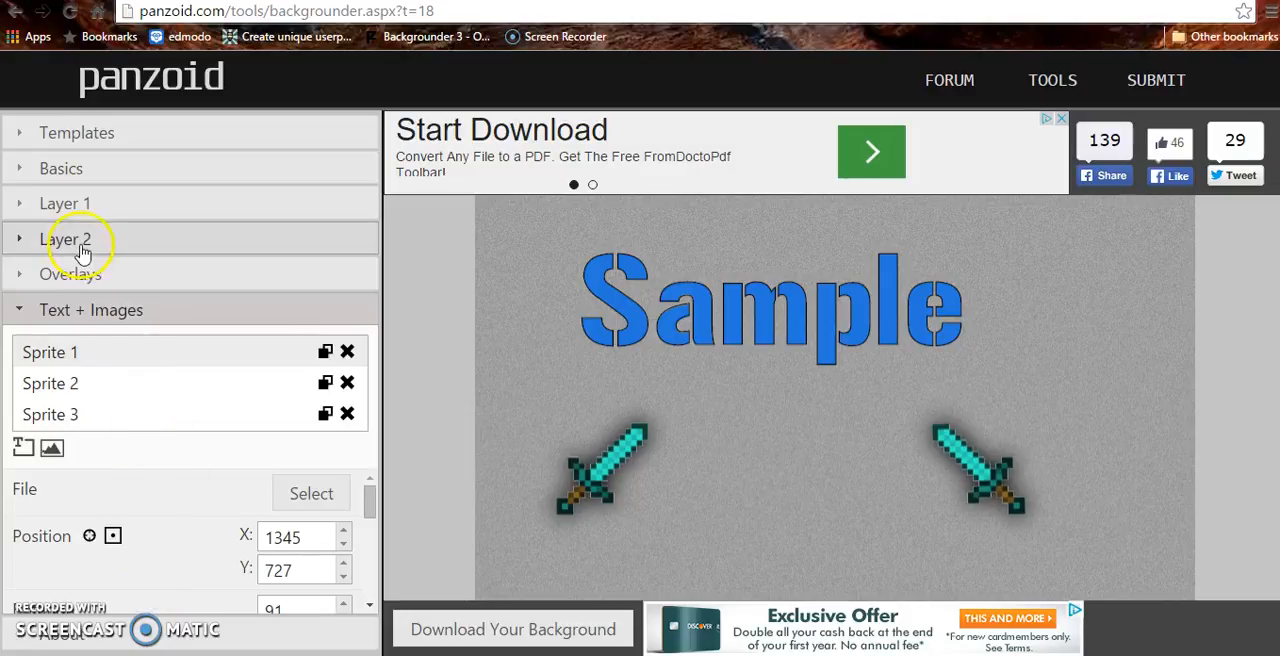
click(64, 240)
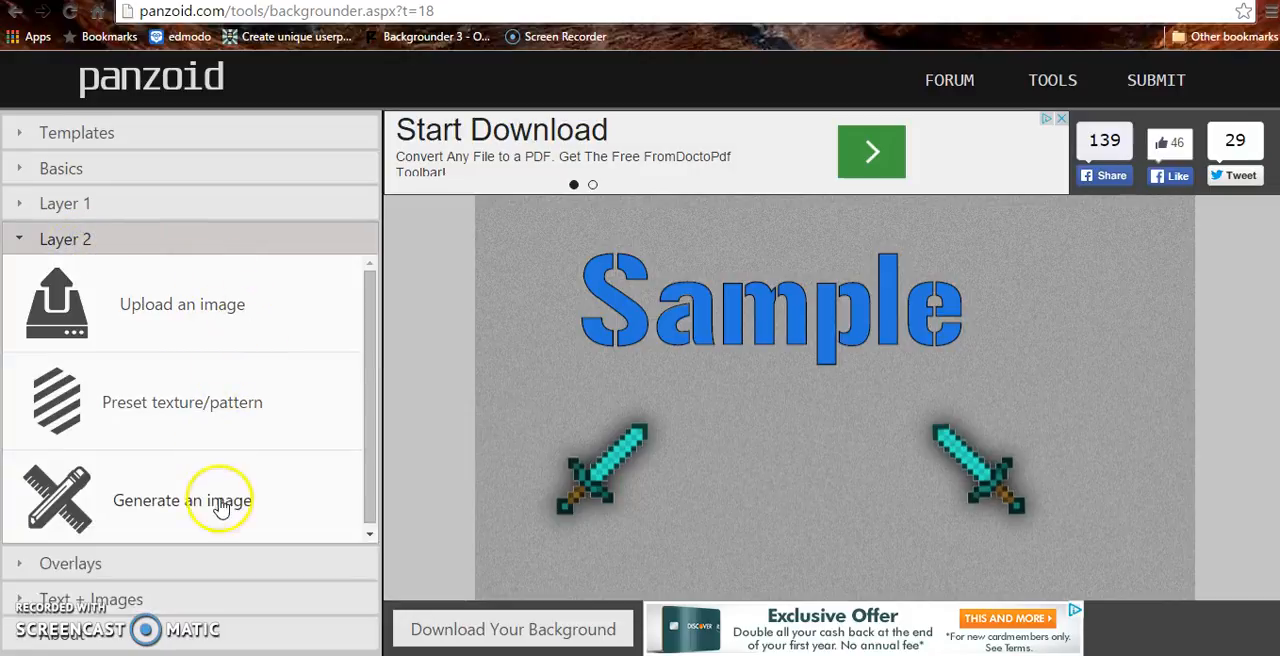
click(64, 204)
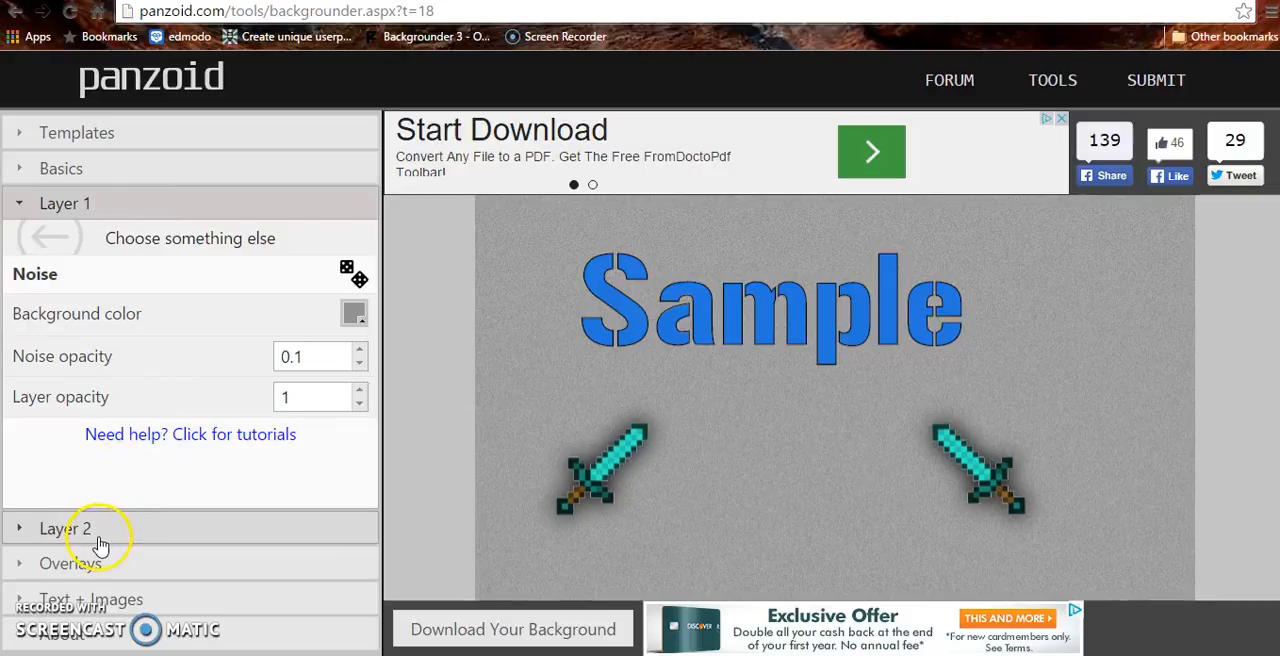
click(64, 528)
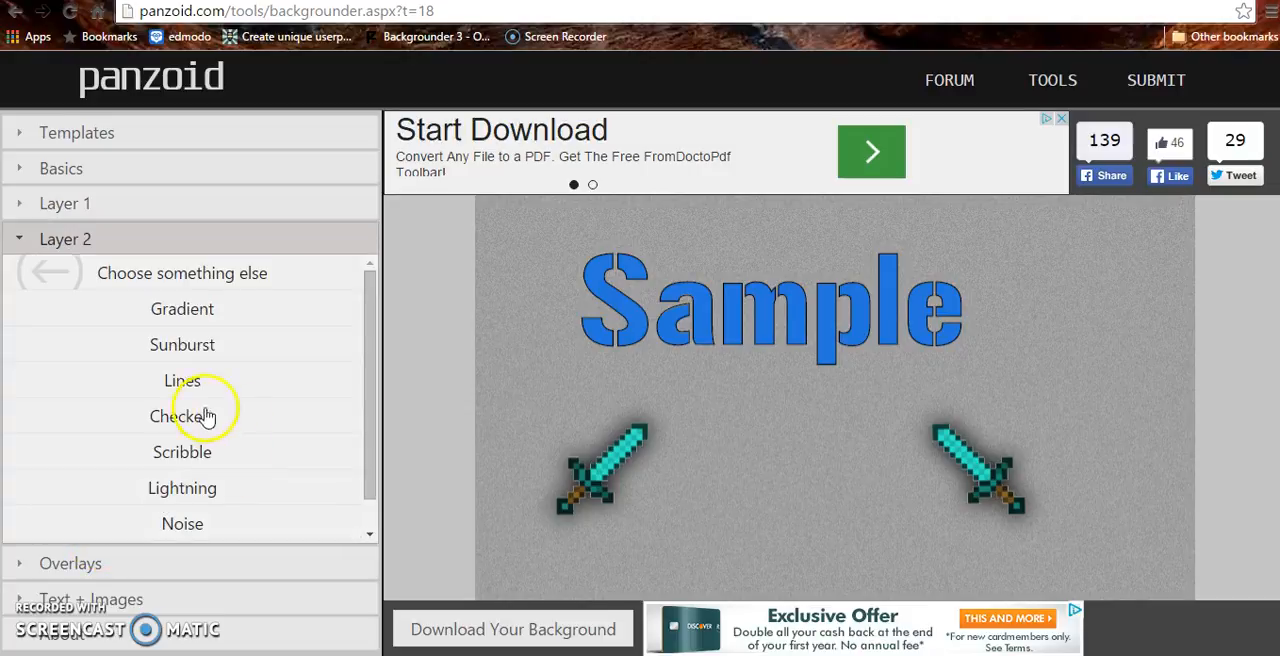
click(182, 308)
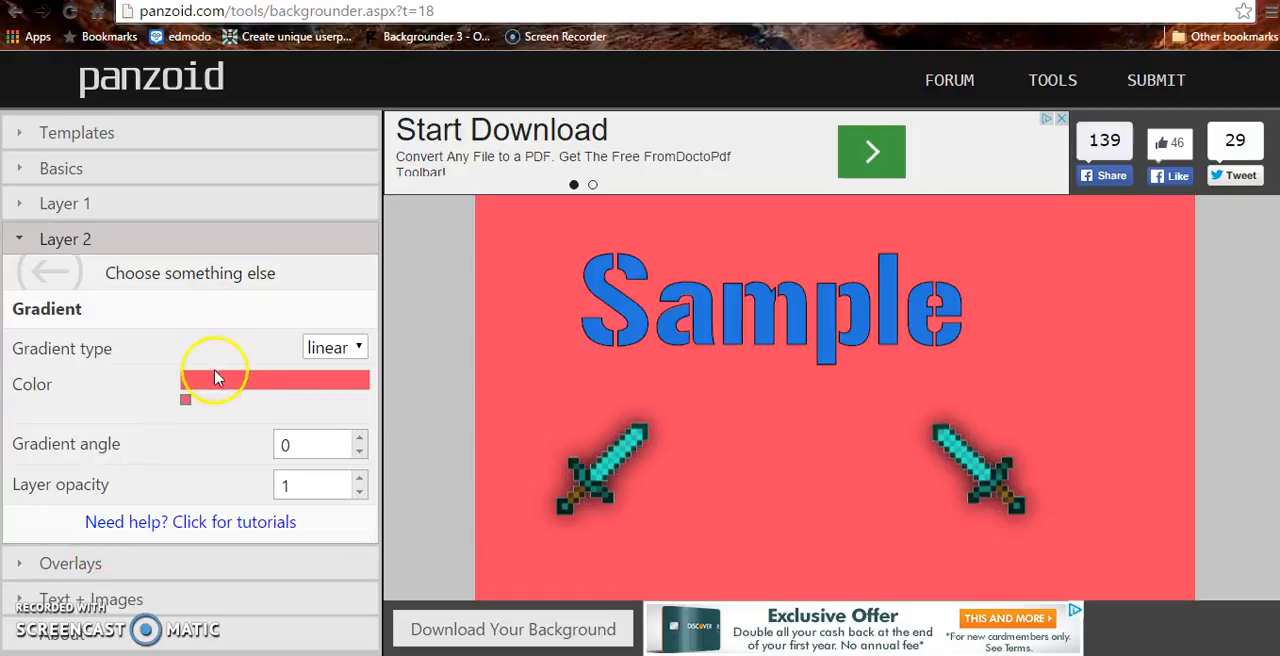
click(60, 168)
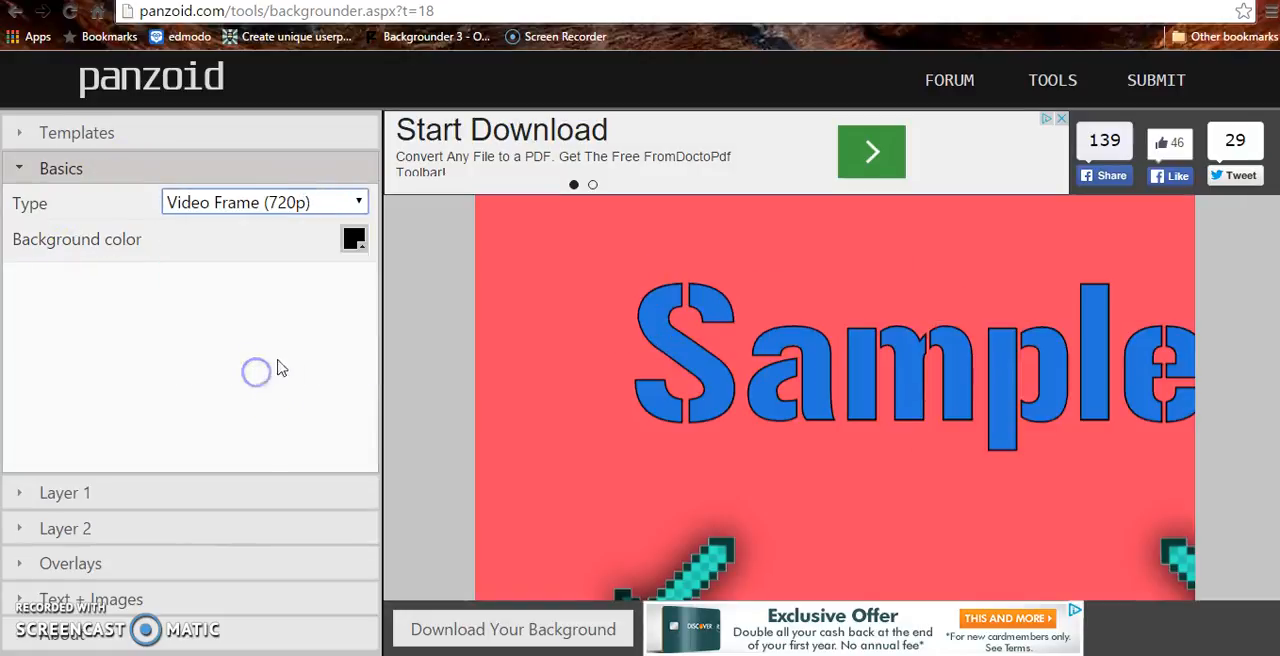
Step: Expand the Templates options for saving or loading a custom template
click(76, 132)
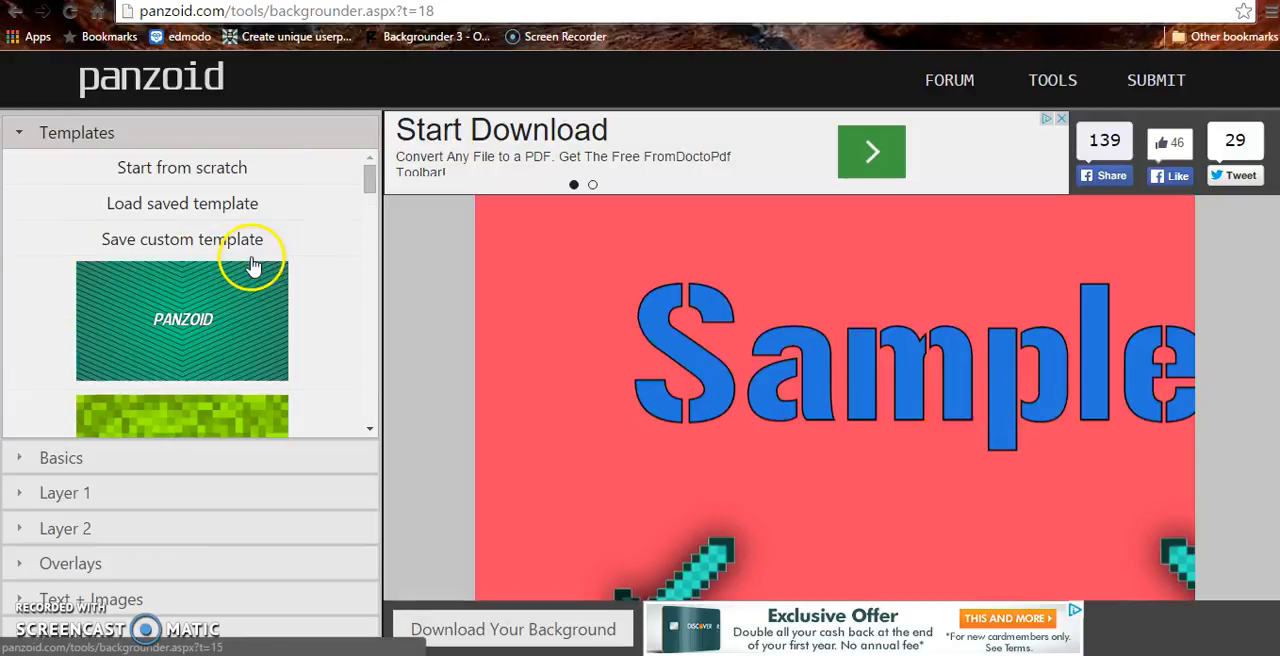
mouse_move(296, 504)
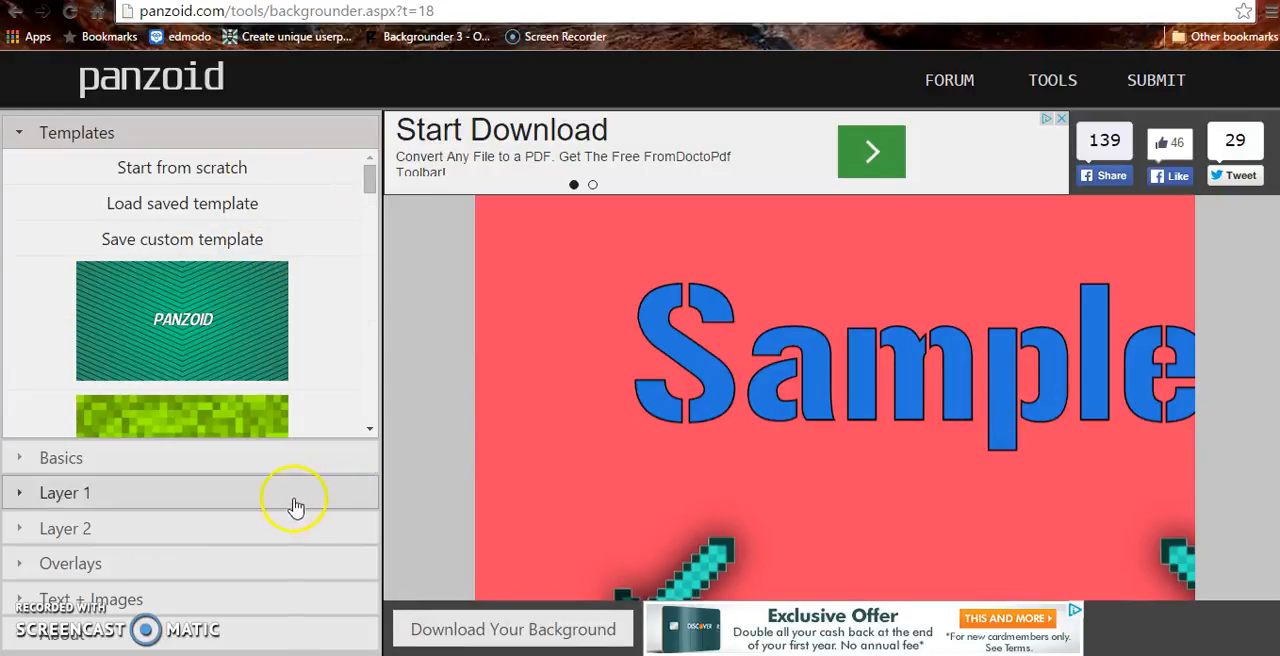
mouse_move(860, 338)
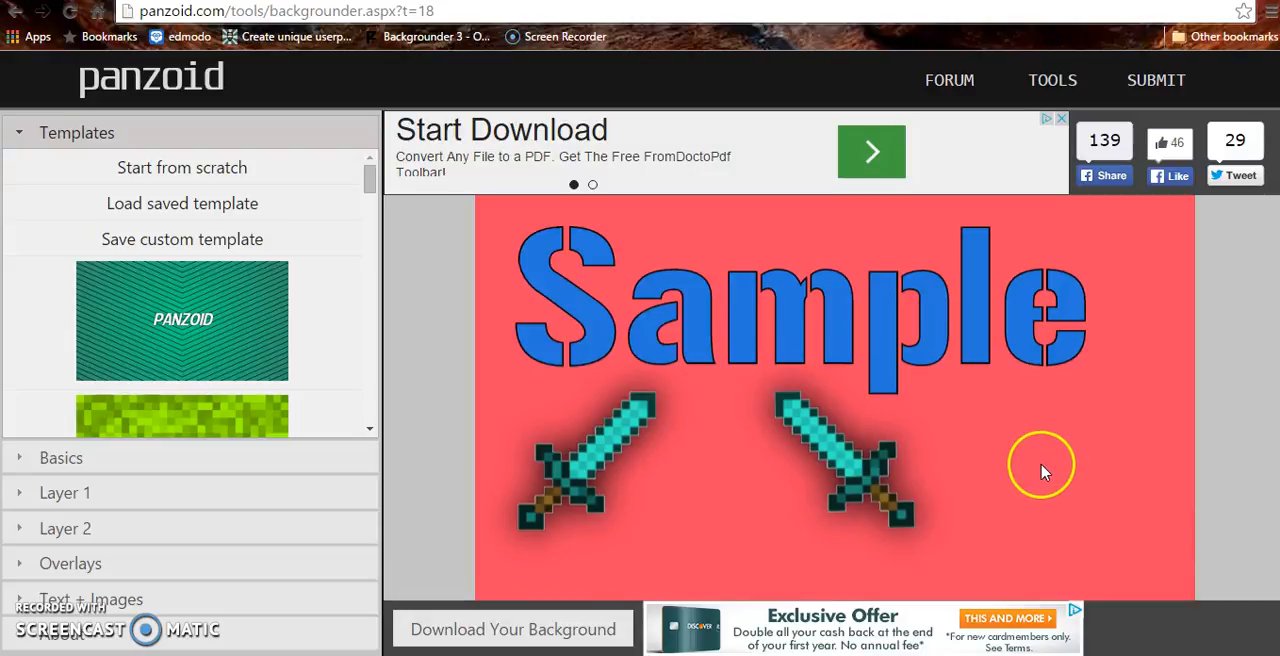
mouse_move(700, 420)
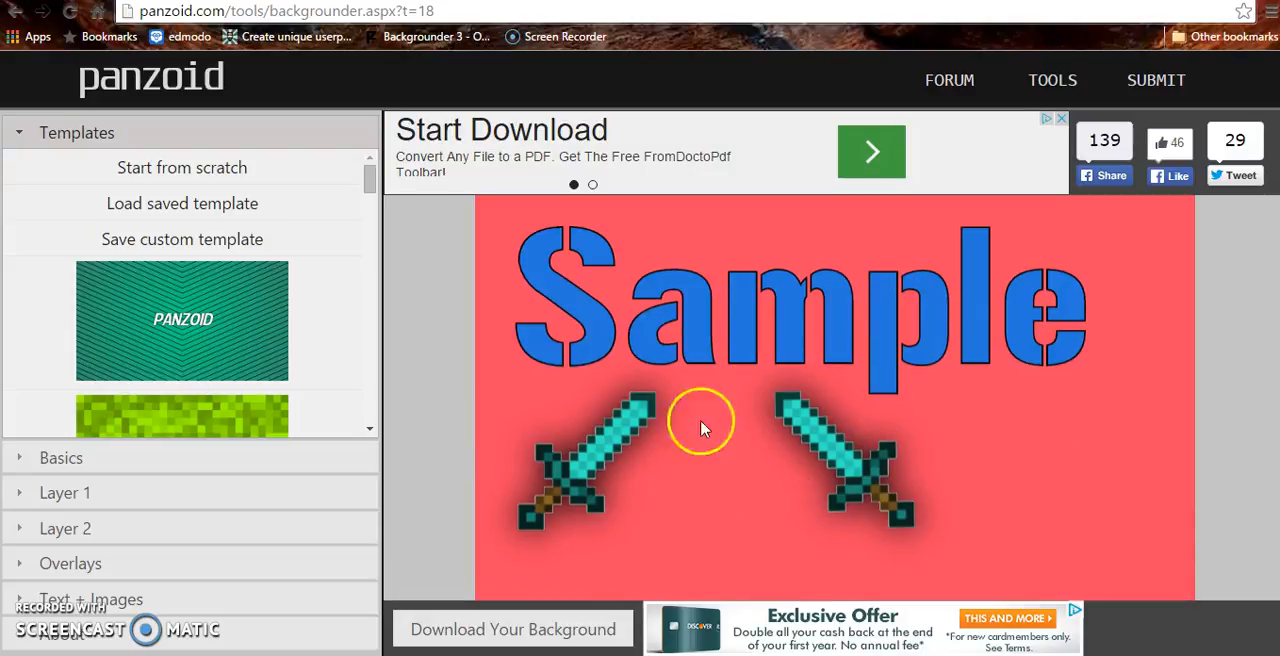
Step: Select the sprite's Blur field in Text + Images to view its border settings
click(90, 600)
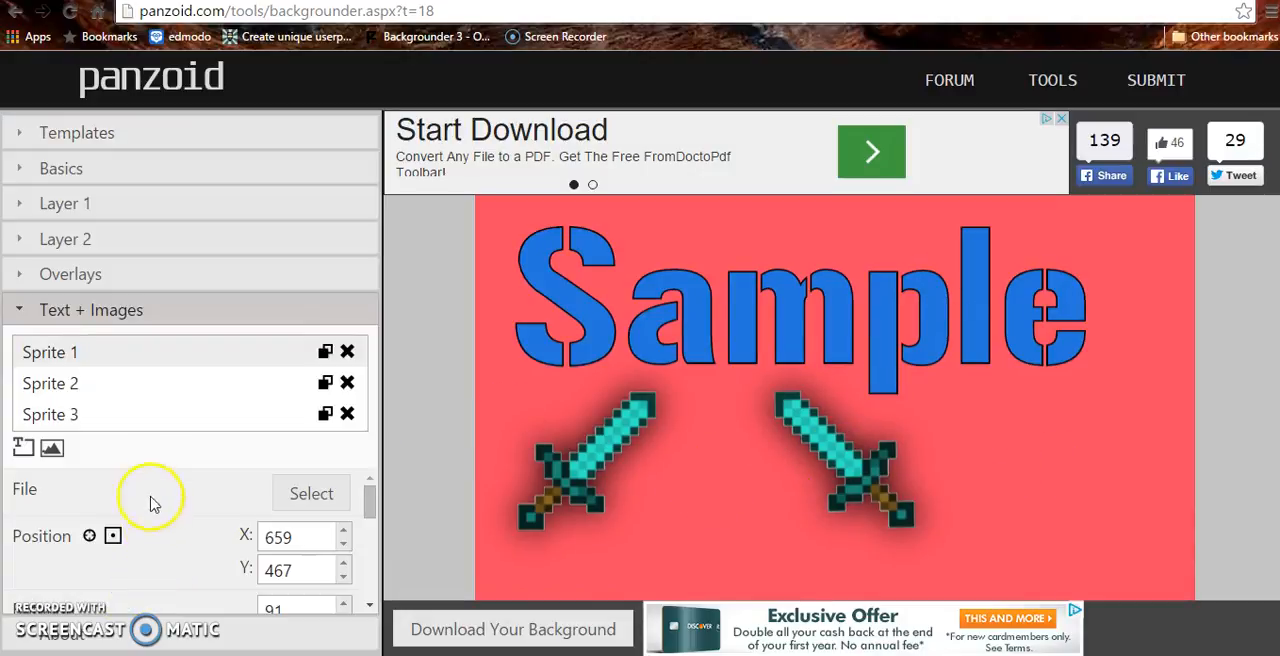
scroll(down, 3)
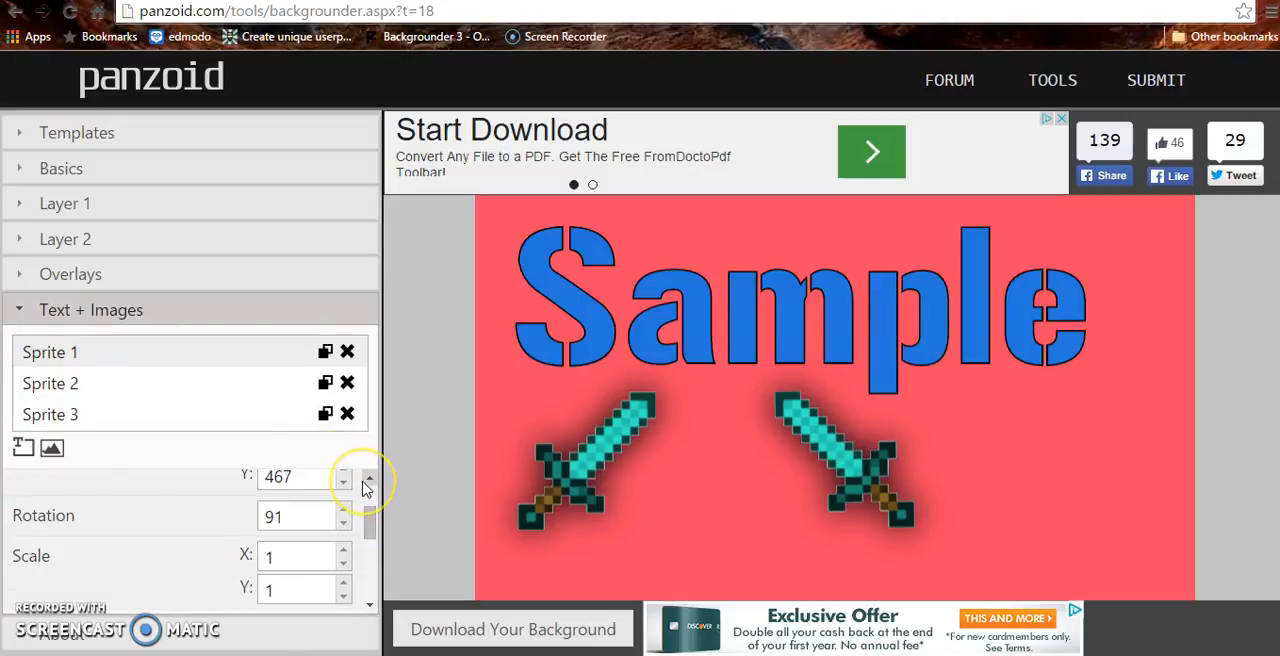
scroll(down, 3)
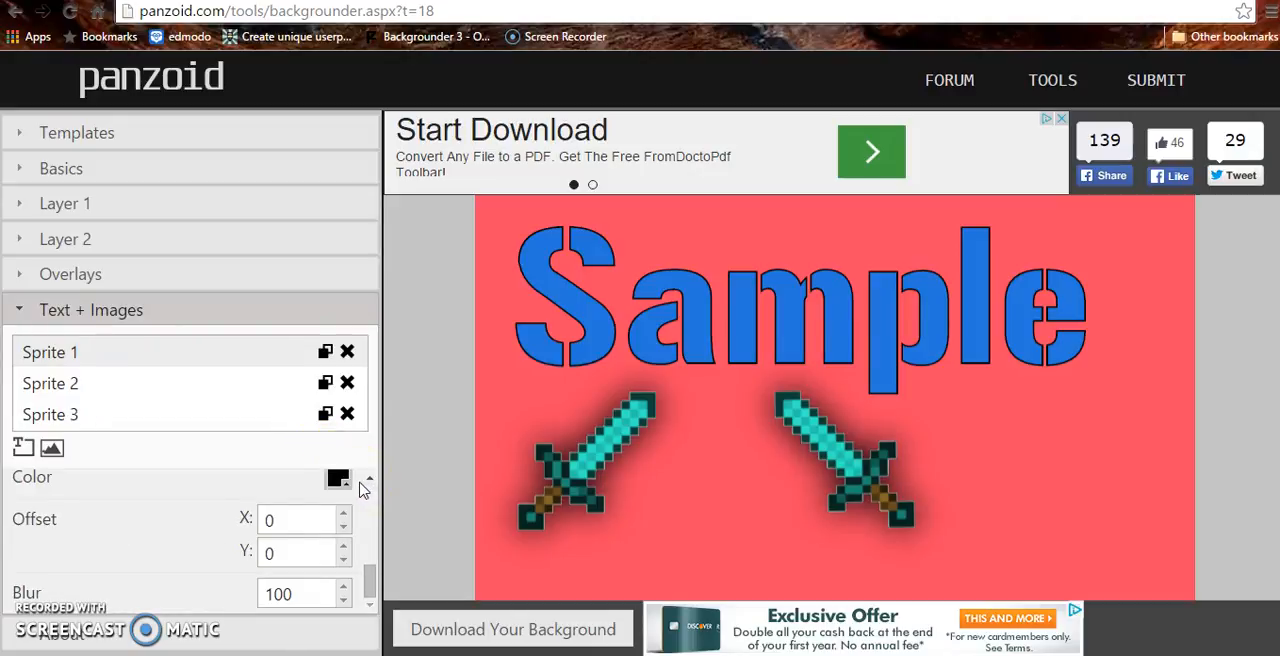
mouse_move(428, 388)
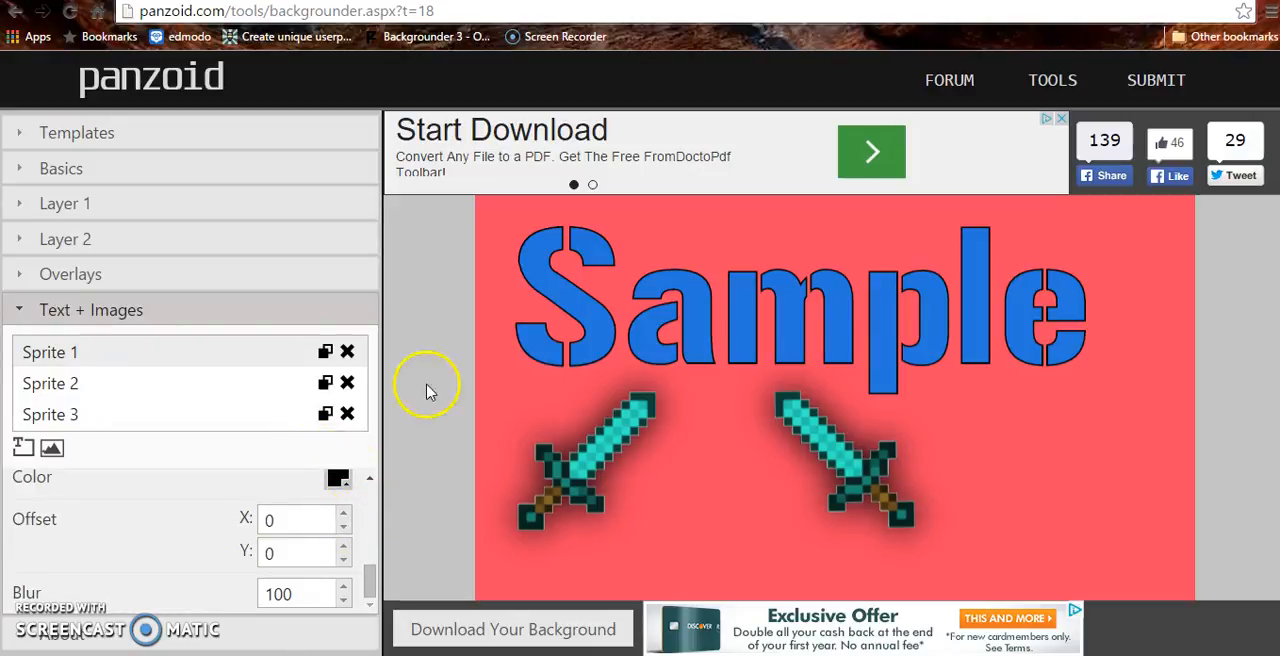
triple_click(290, 592)
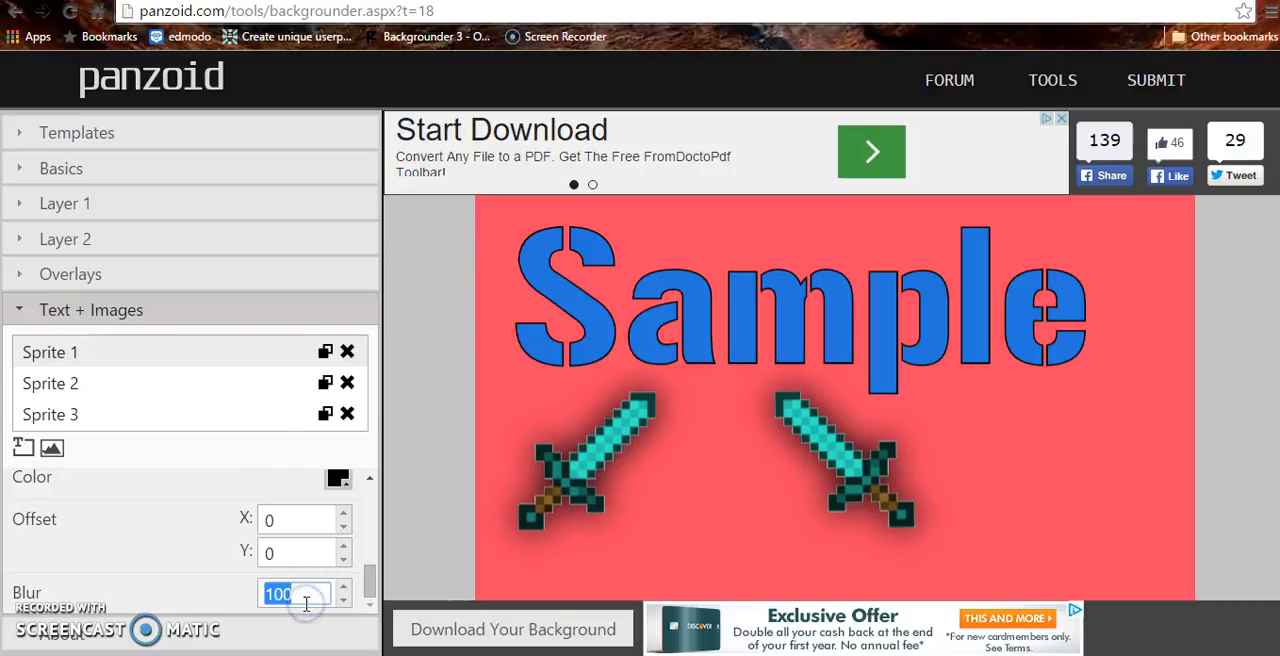
click(290, 592)
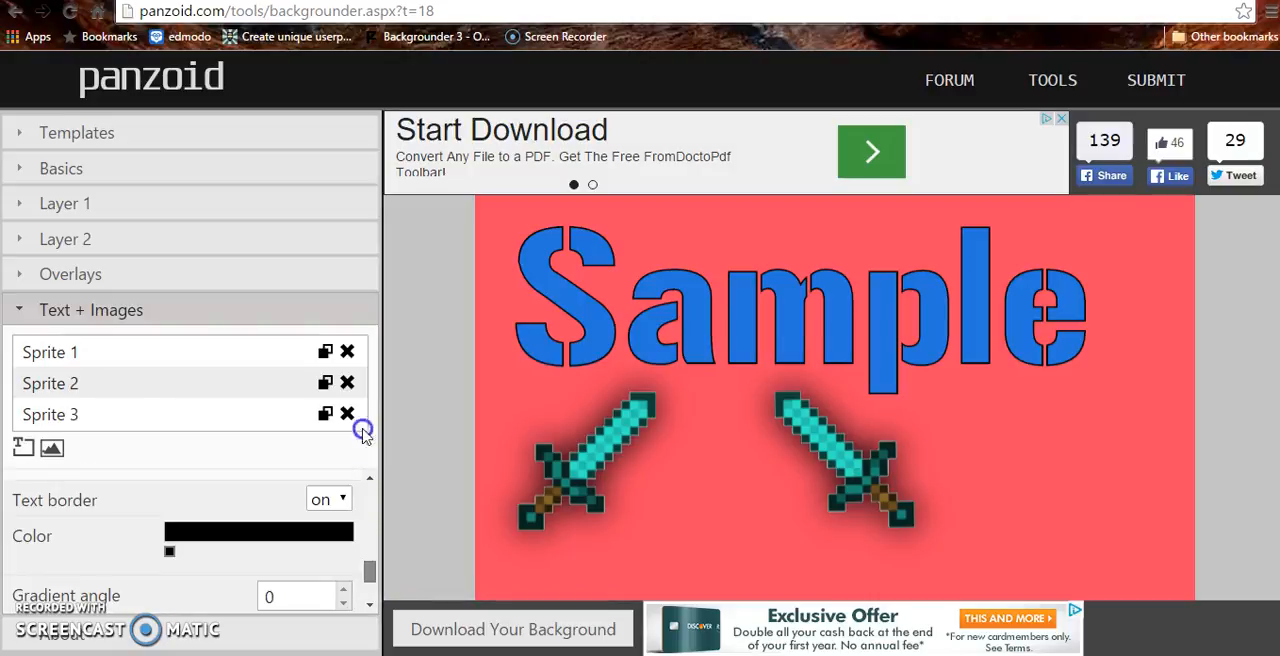
right_click(736, 424)
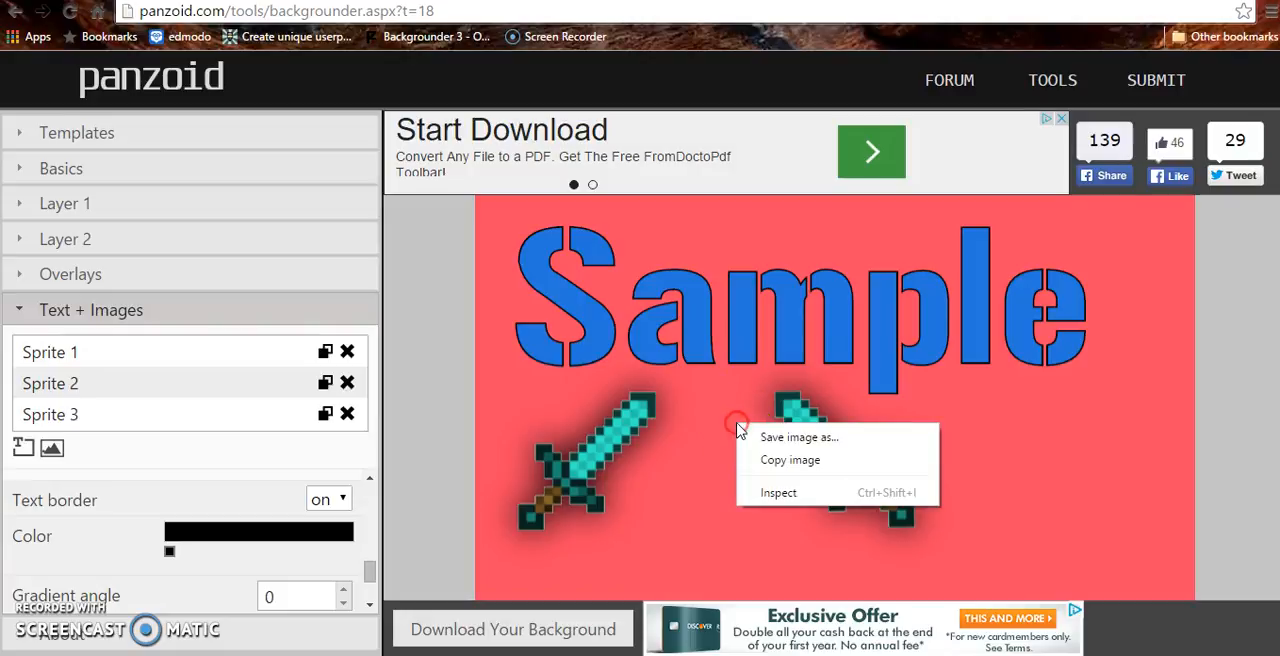
mouse_move(836, 444)
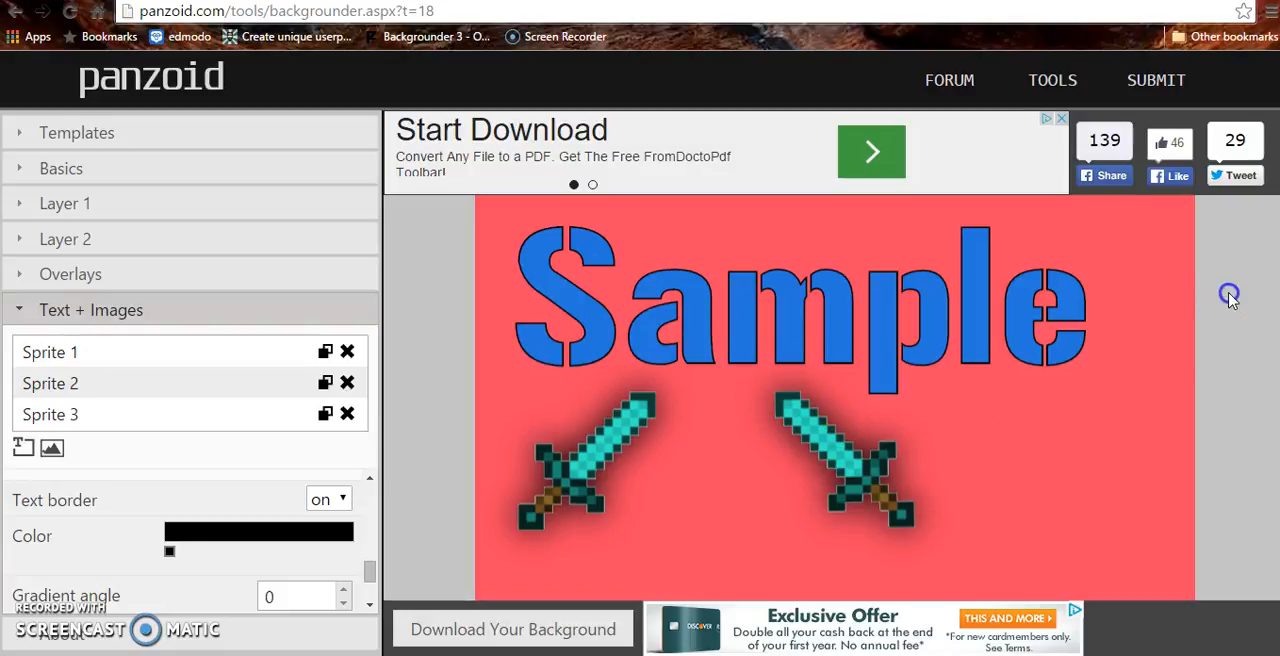
mouse_move(948, 80)
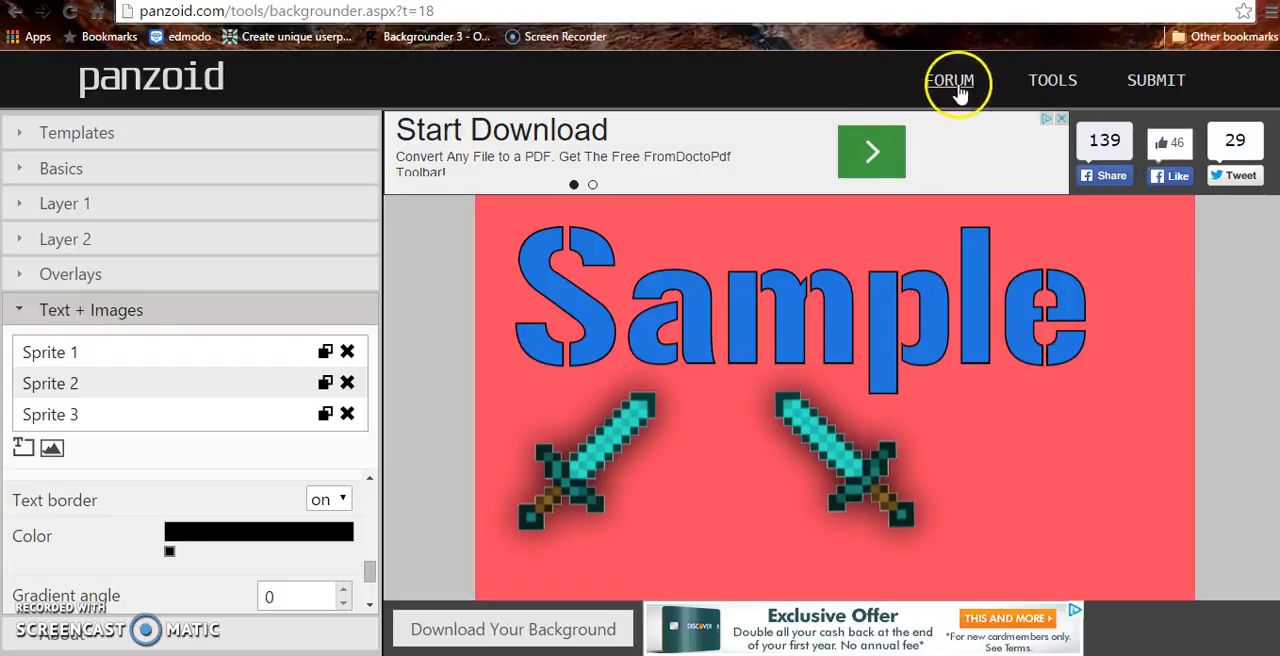
Step: Switch from Backgrounder to the Clipmaker 0.5 intro tool via the Tools menu
click(1052, 80)
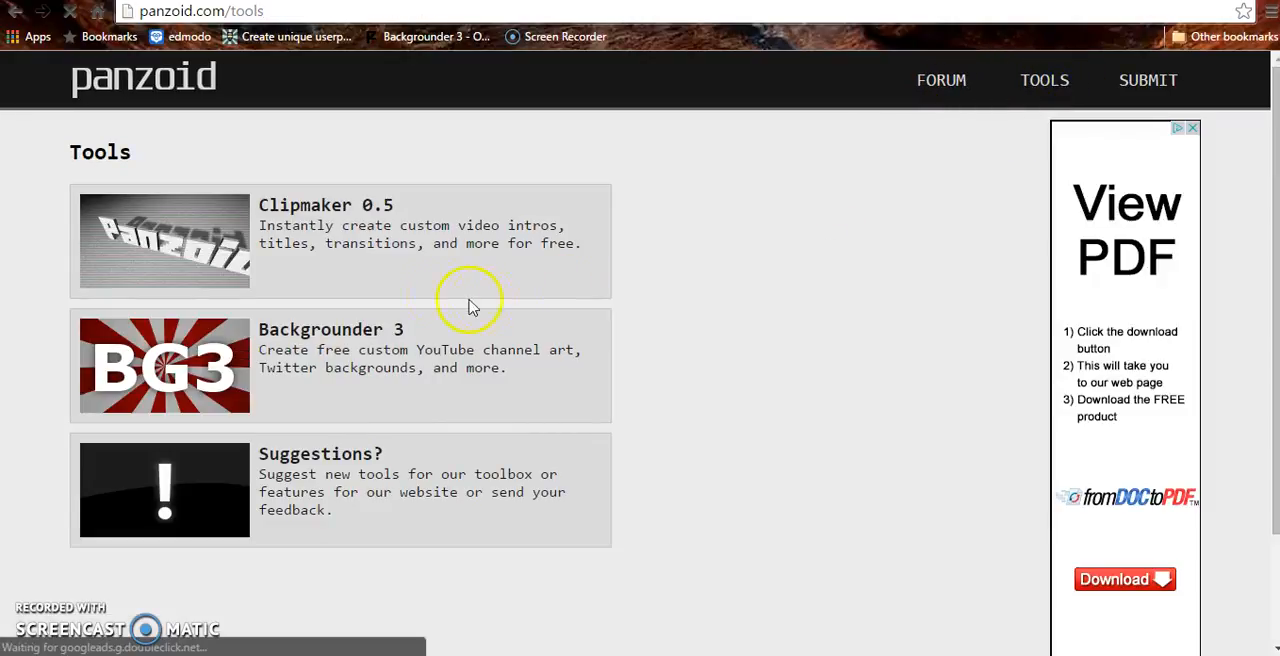
mouse_move(348, 204)
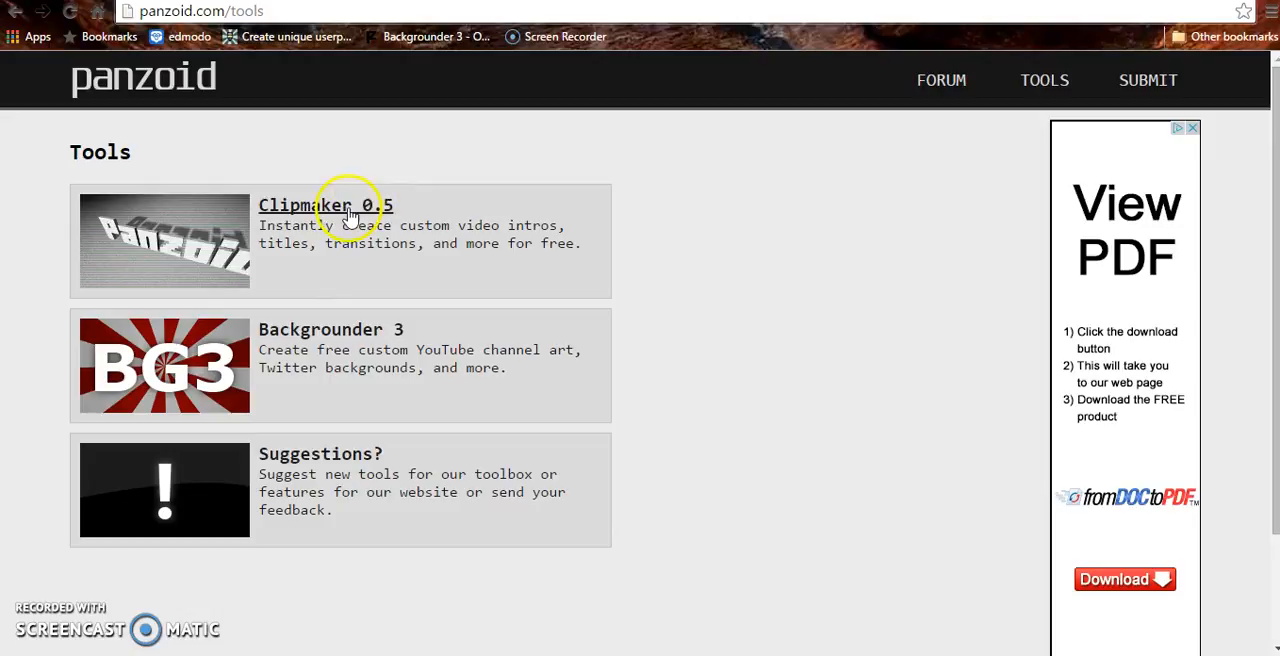
click(304, 204)
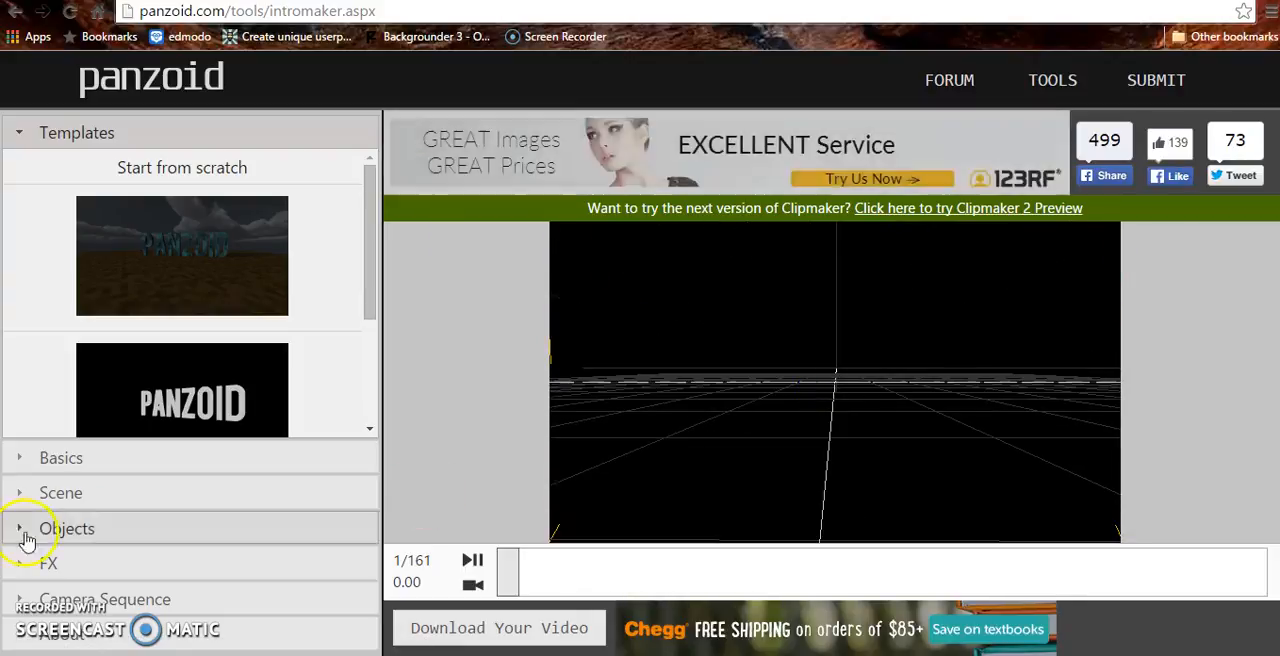
Step: Browse the Objects, Scene and Templates panels and load the third intro template
click(68, 528)
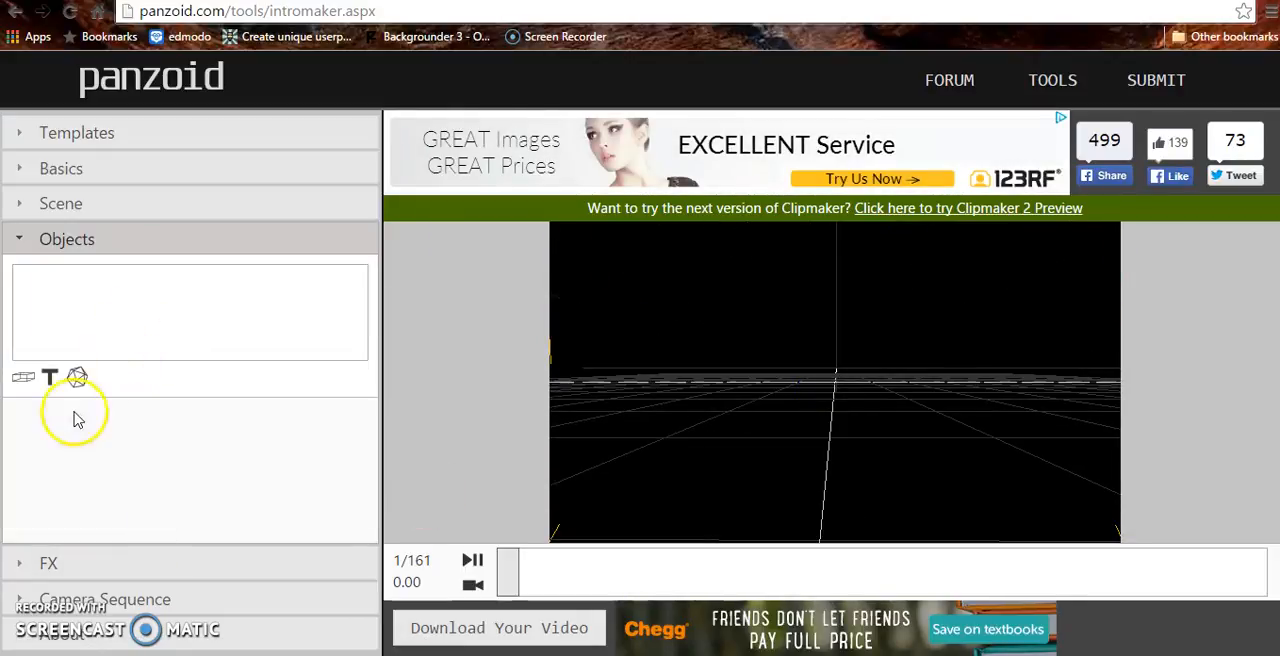
mouse_move(78, 382)
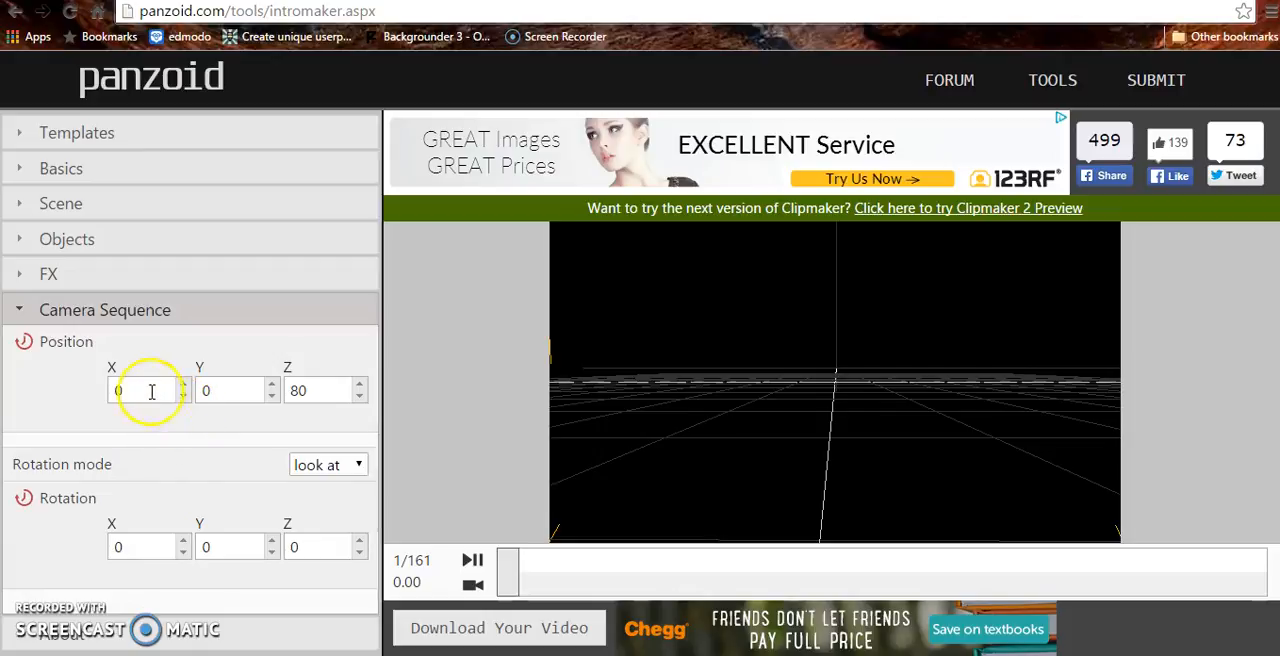
click(60, 168)
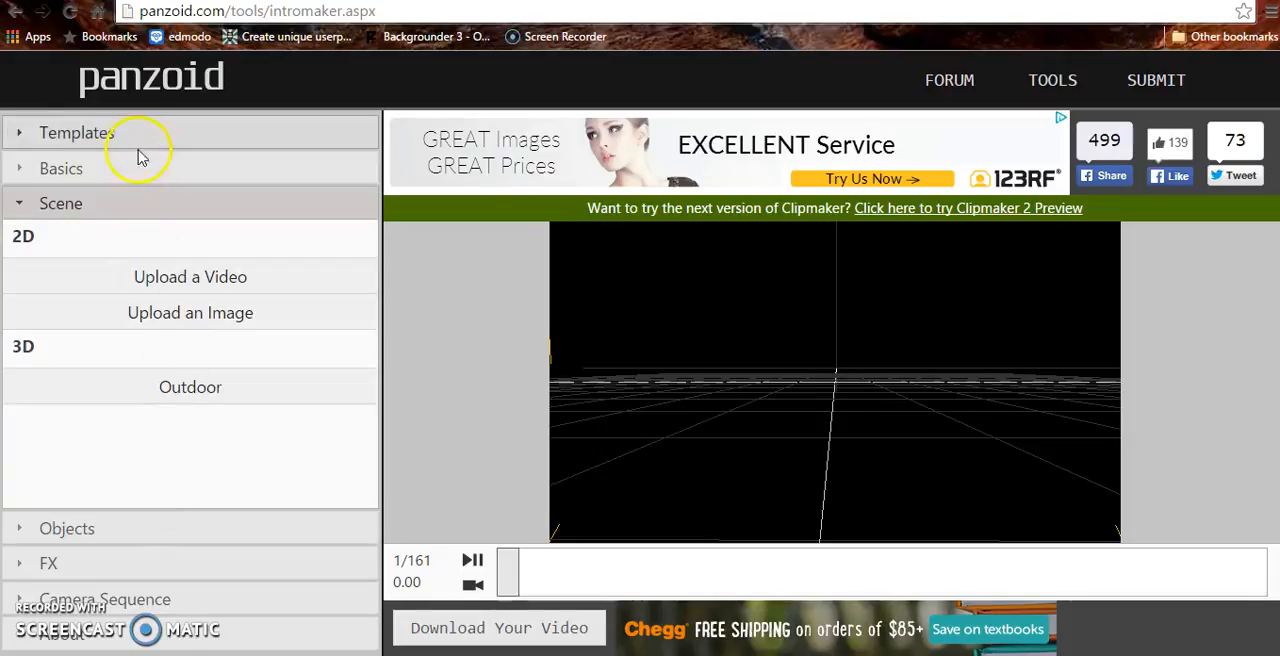
click(76, 132)
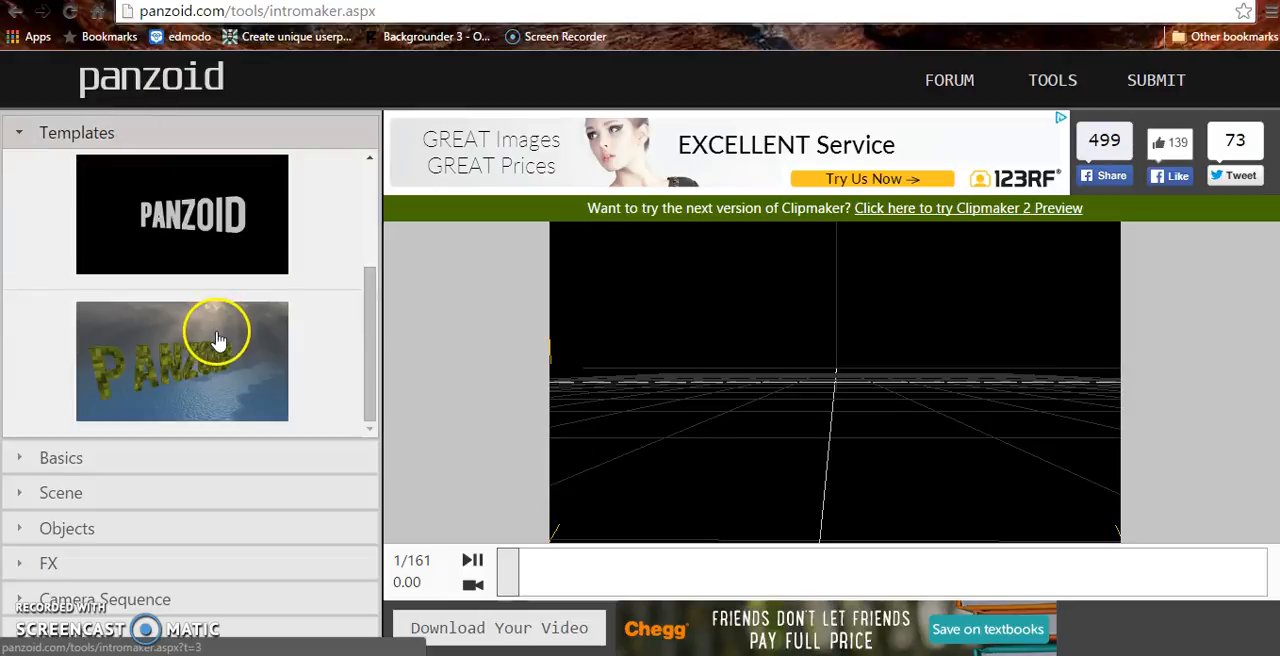
click(182, 360)
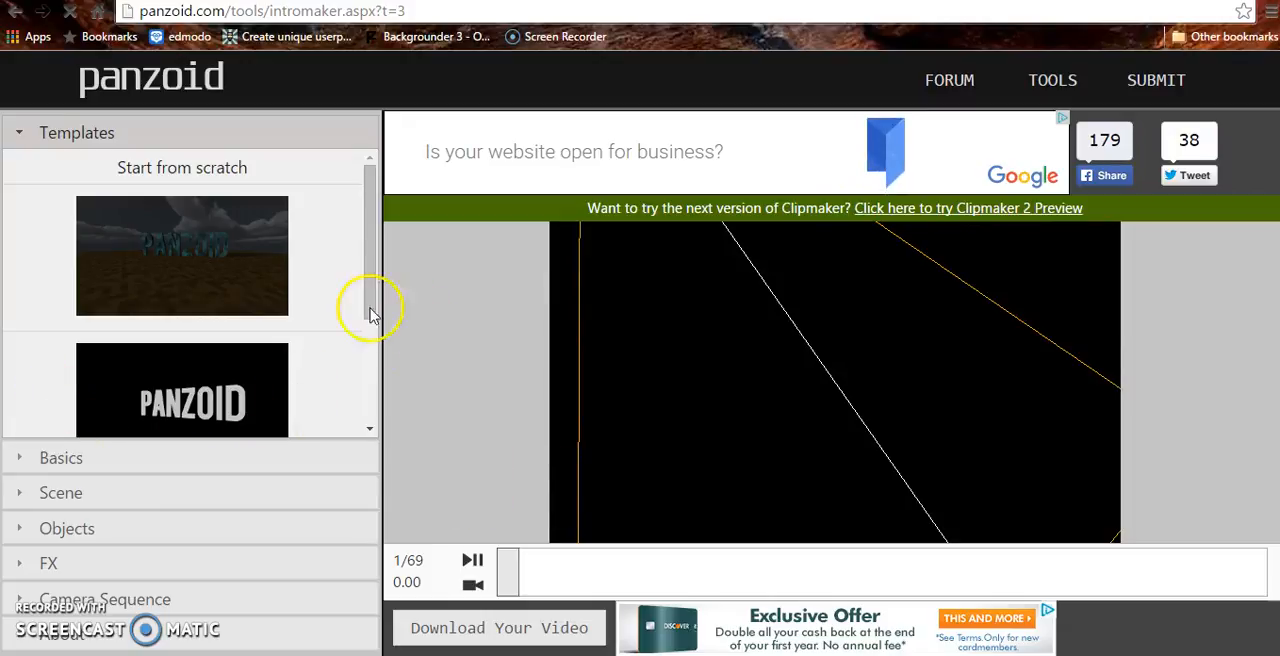
mouse_move(696, 316)
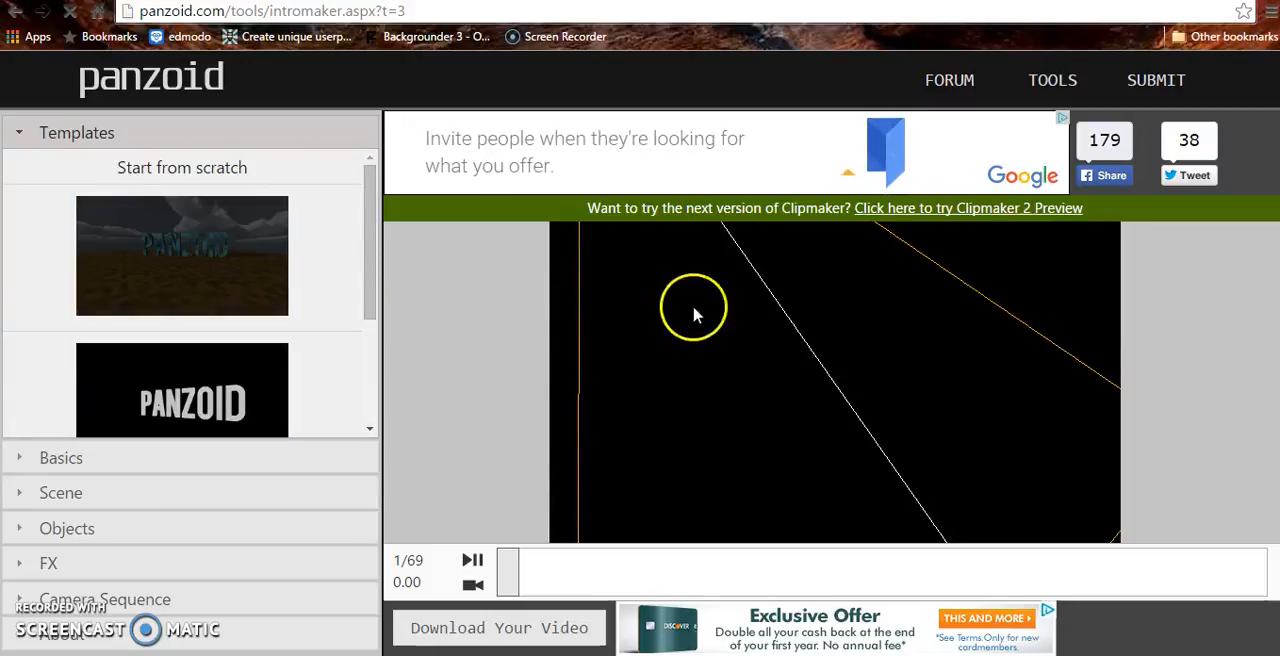
mouse_move(36, 36)
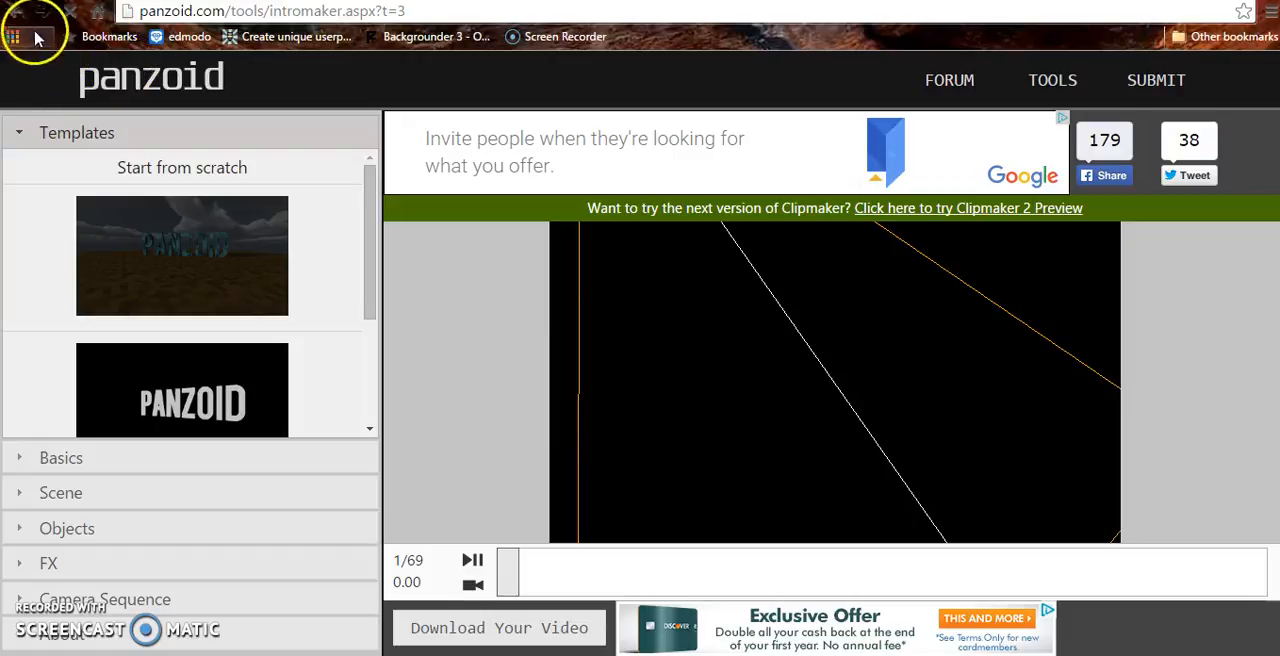
click(12, 12)
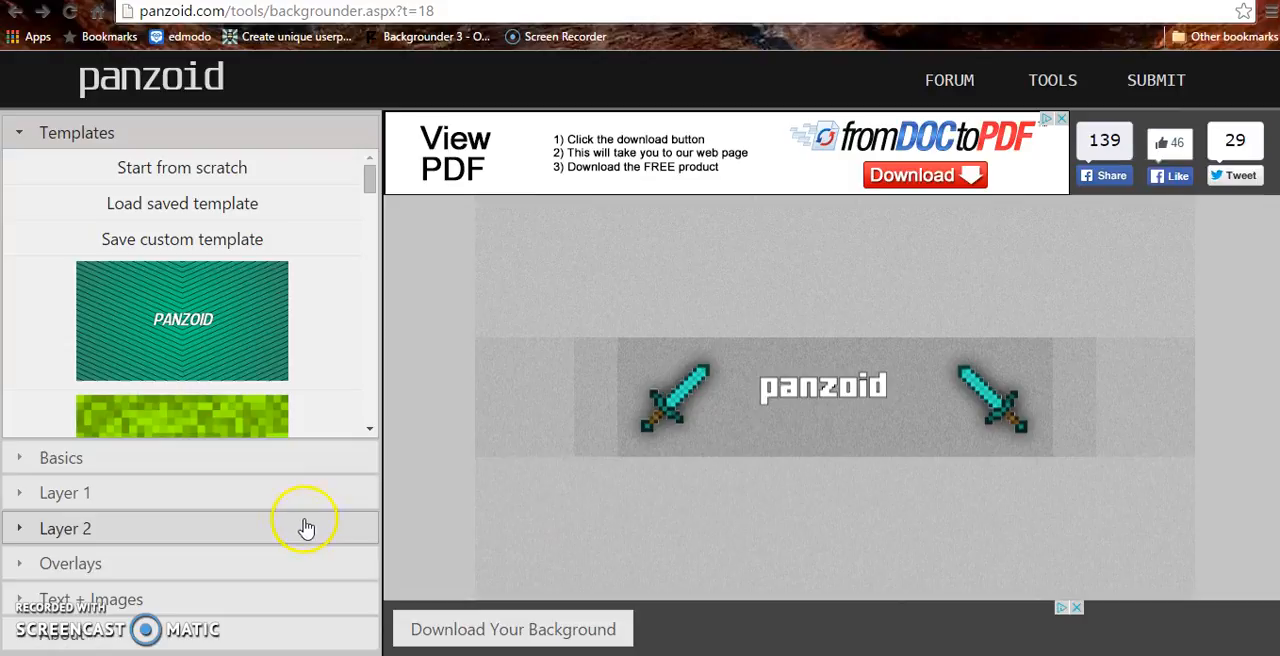
mouse_move(760, 210)
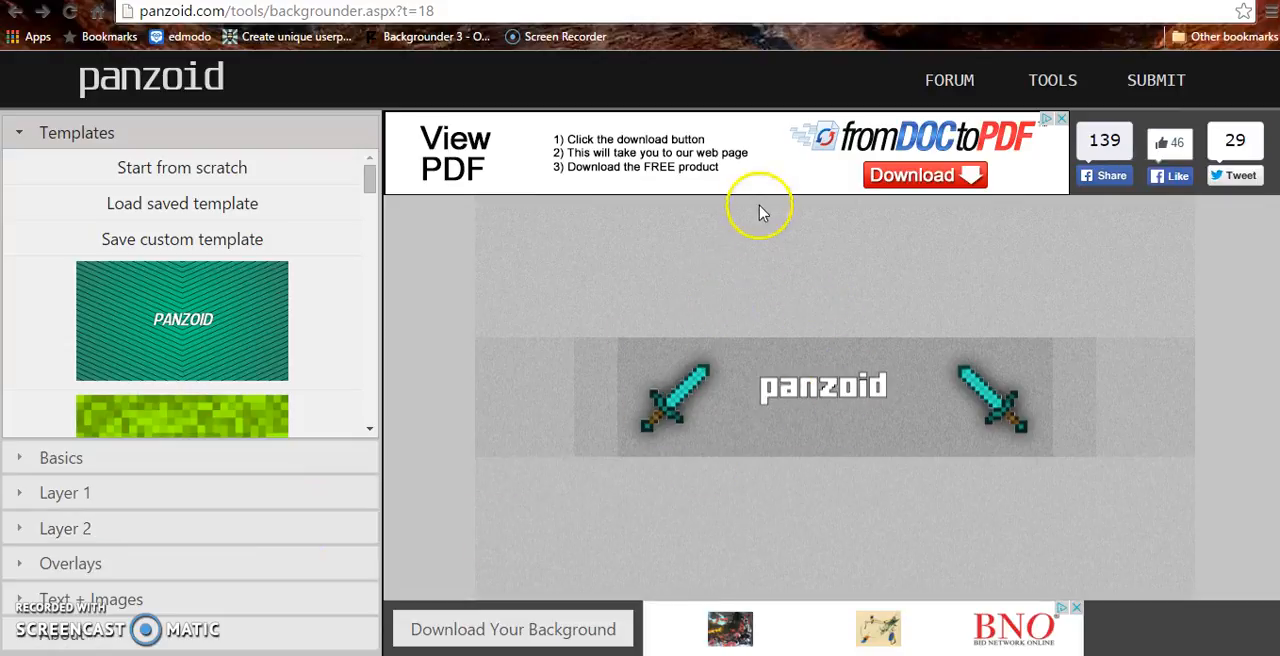
mouse_move(104, 190)
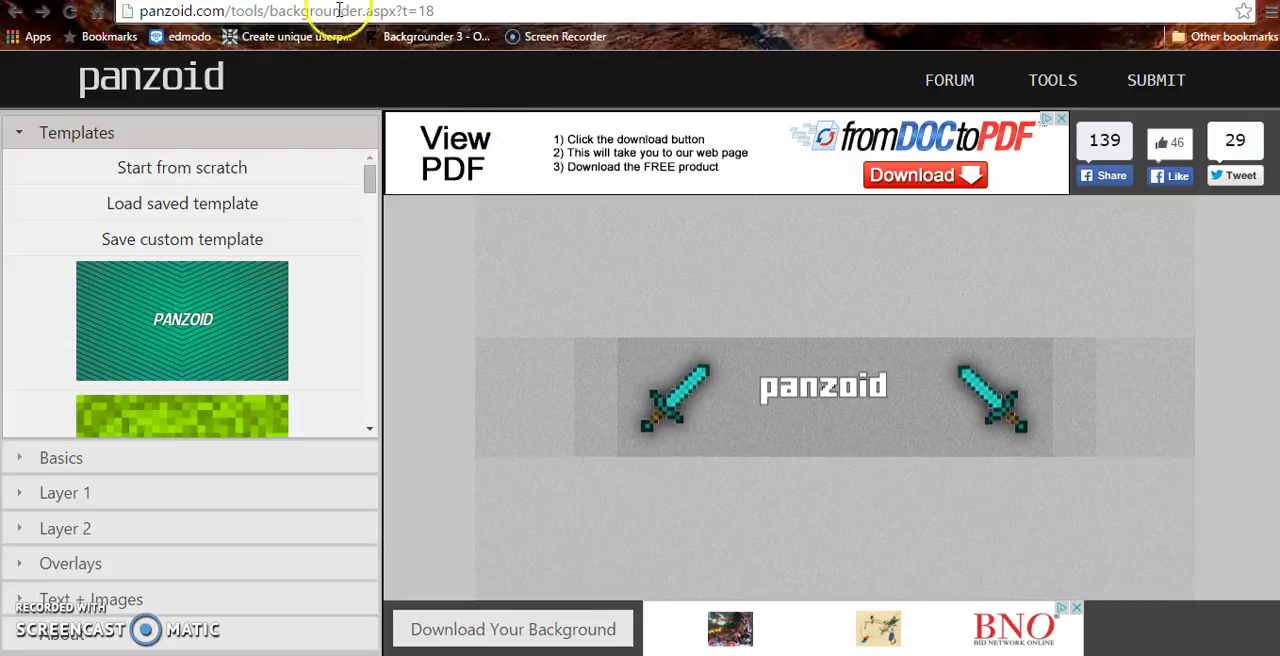
mouse_move(324, 222)
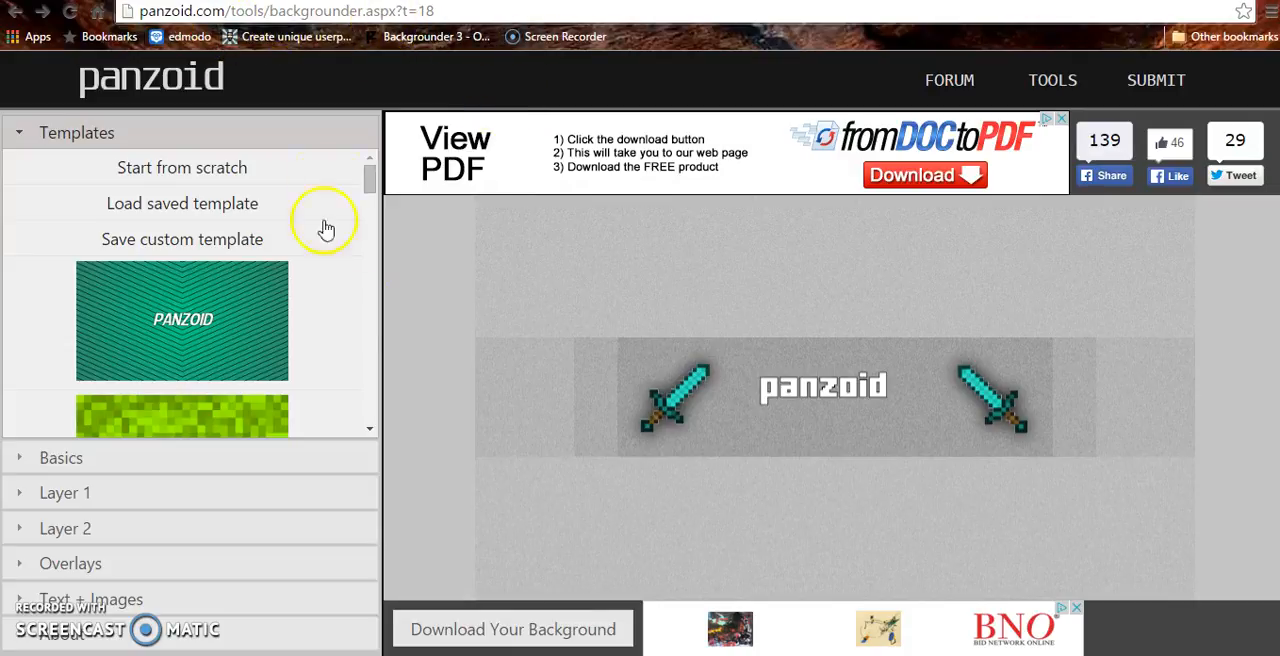
mouse_move(724, 410)
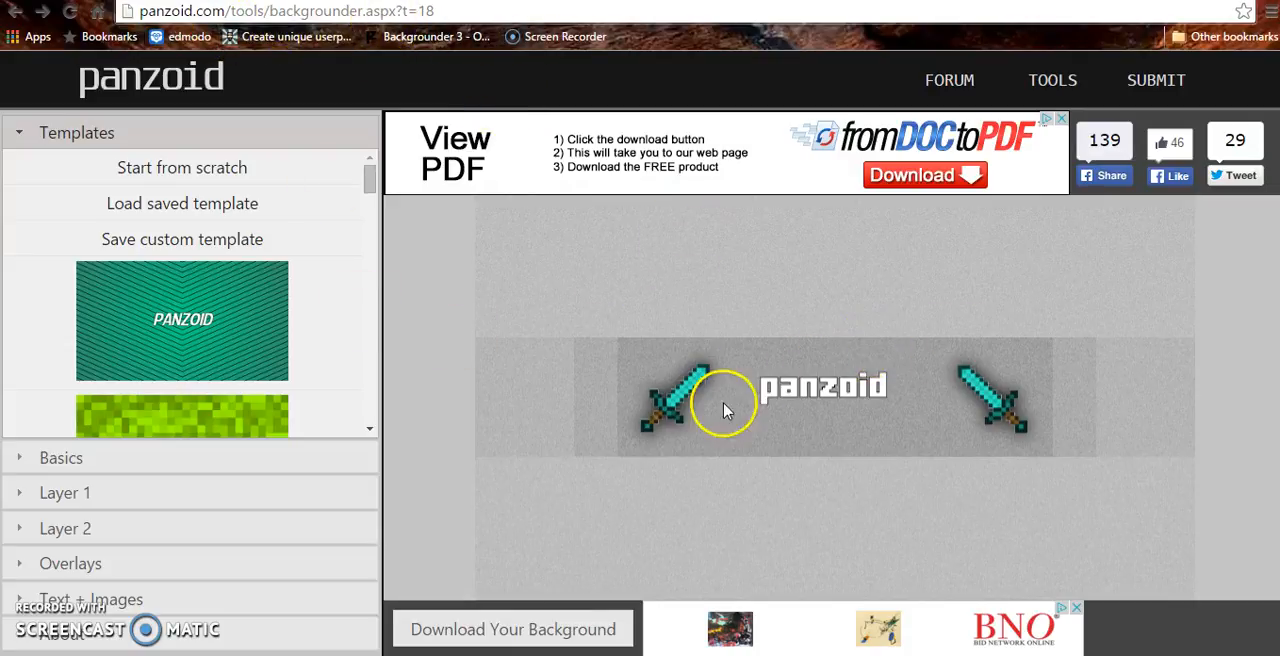
mouse_move(592, 184)
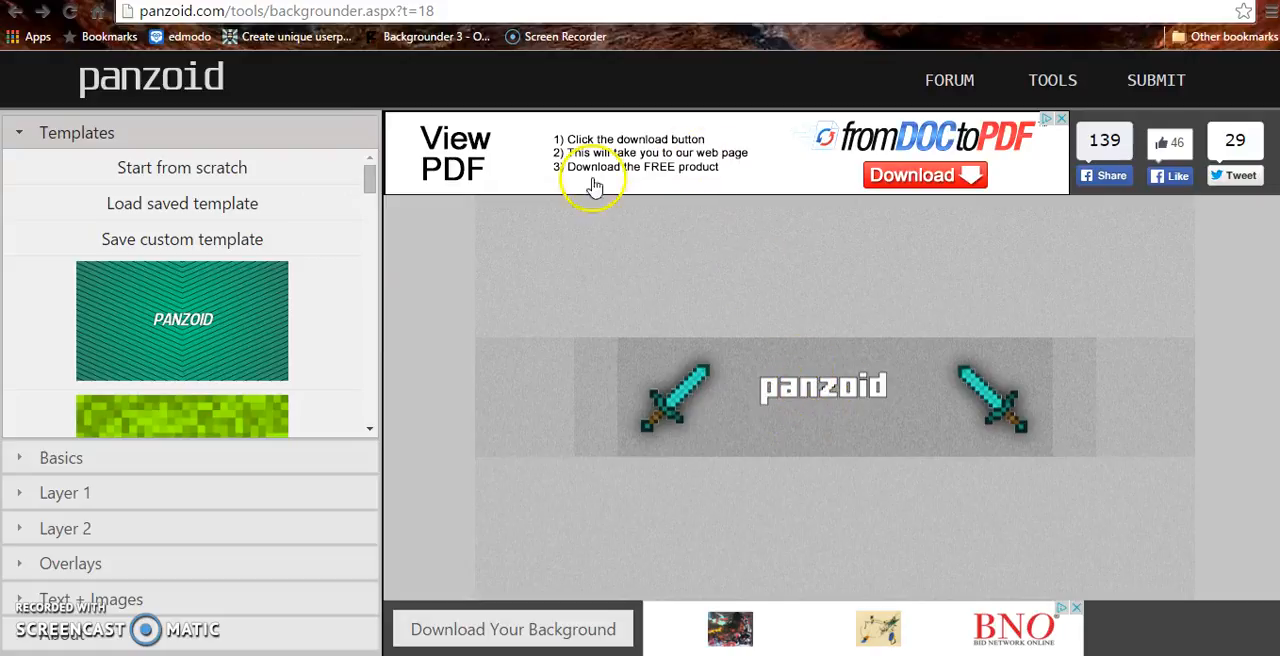
mouse_move(764, 328)
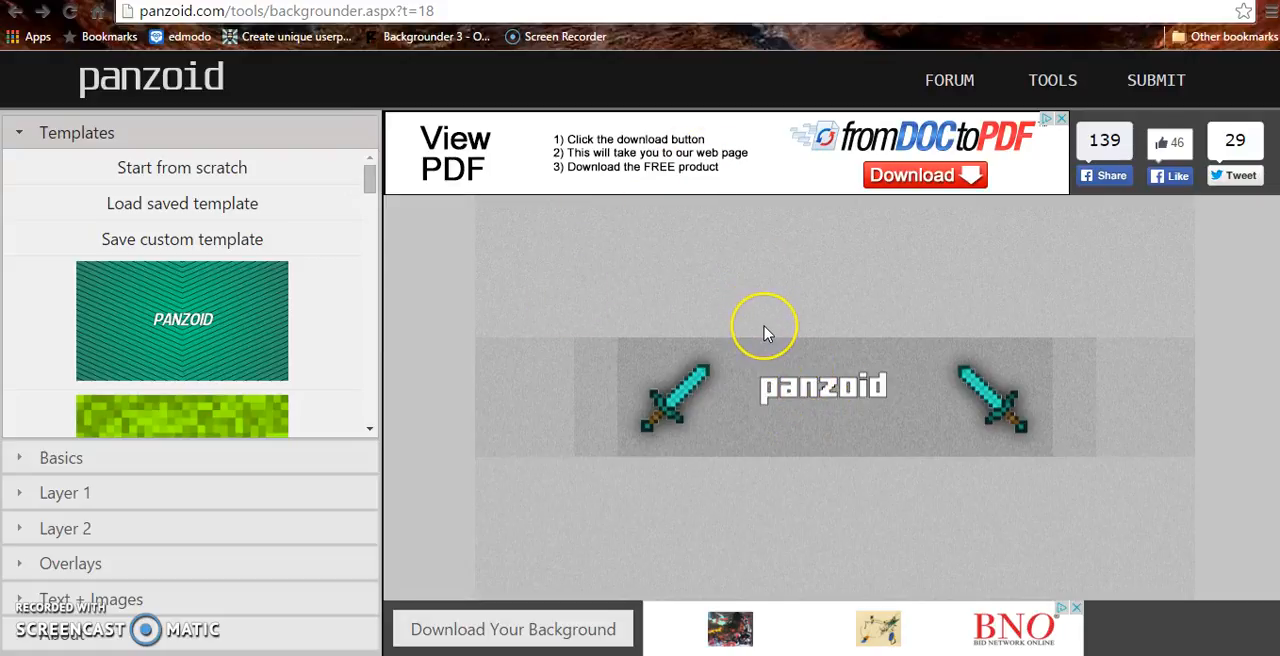
mouse_move(764, 332)
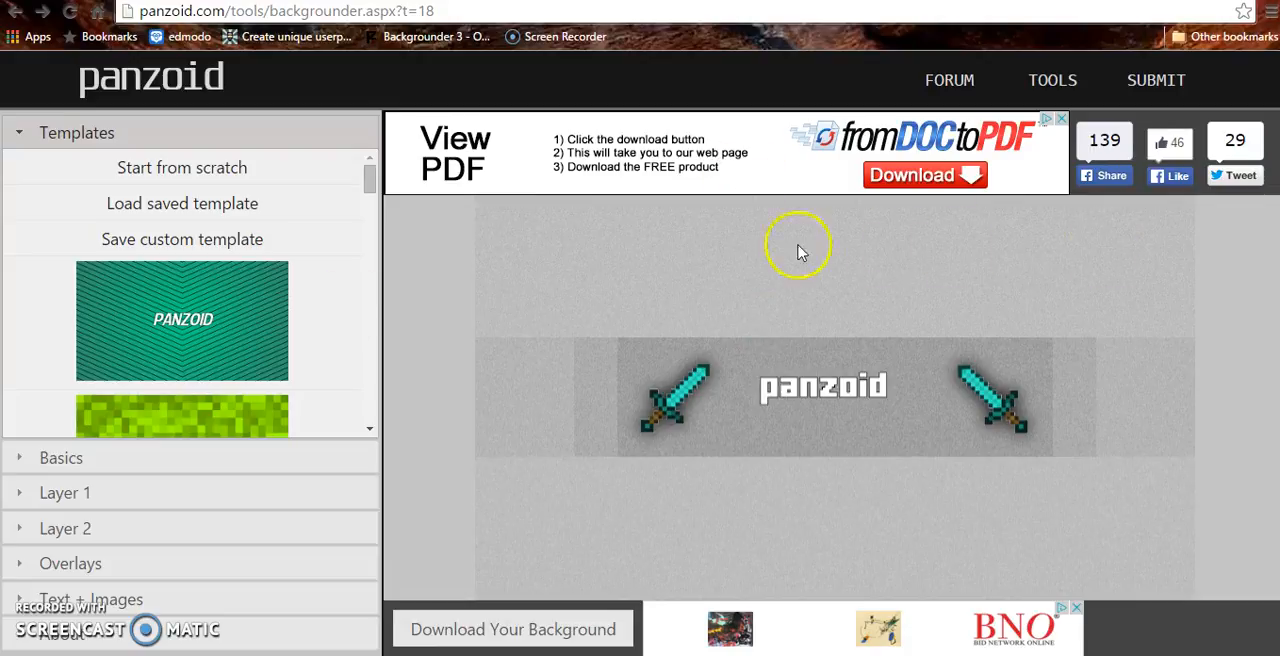
mouse_move(640, 540)
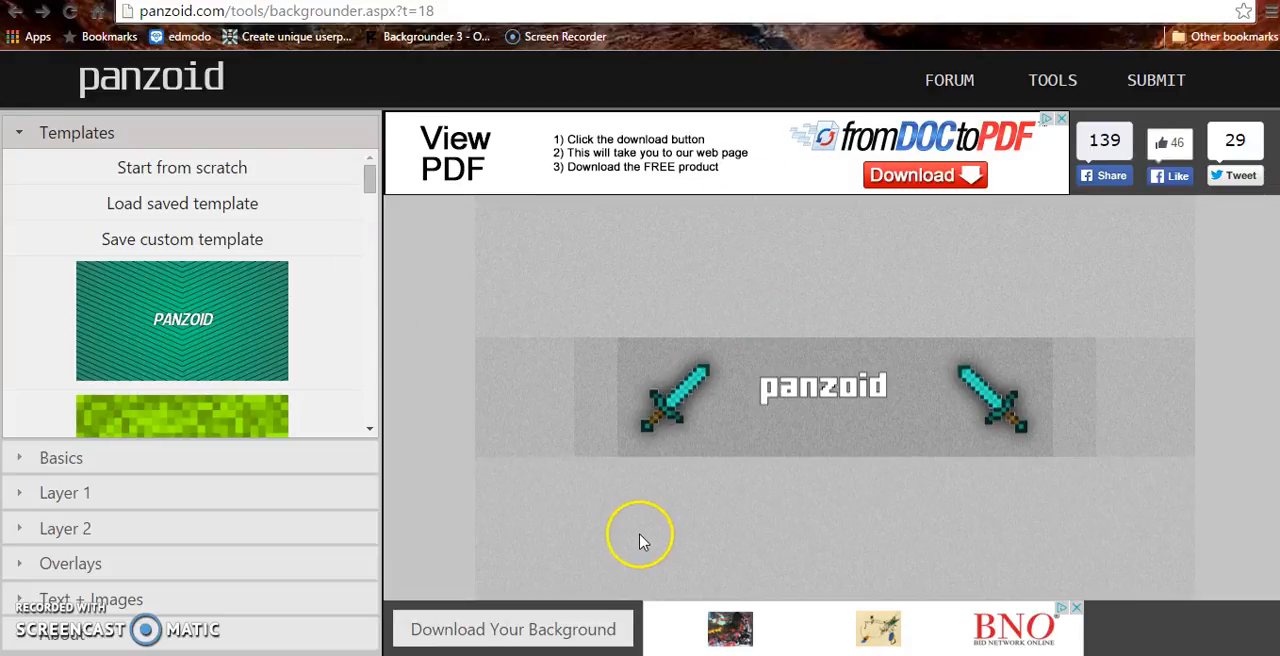
mouse_move(636, 340)
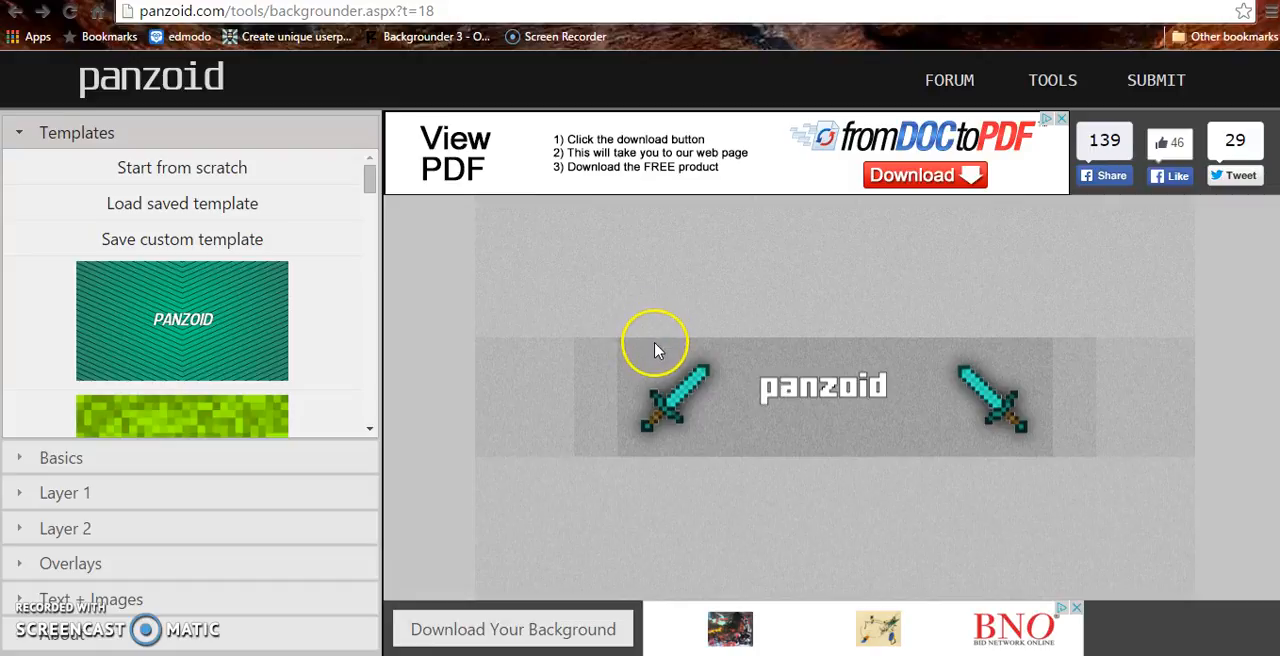
mouse_move(660, 408)
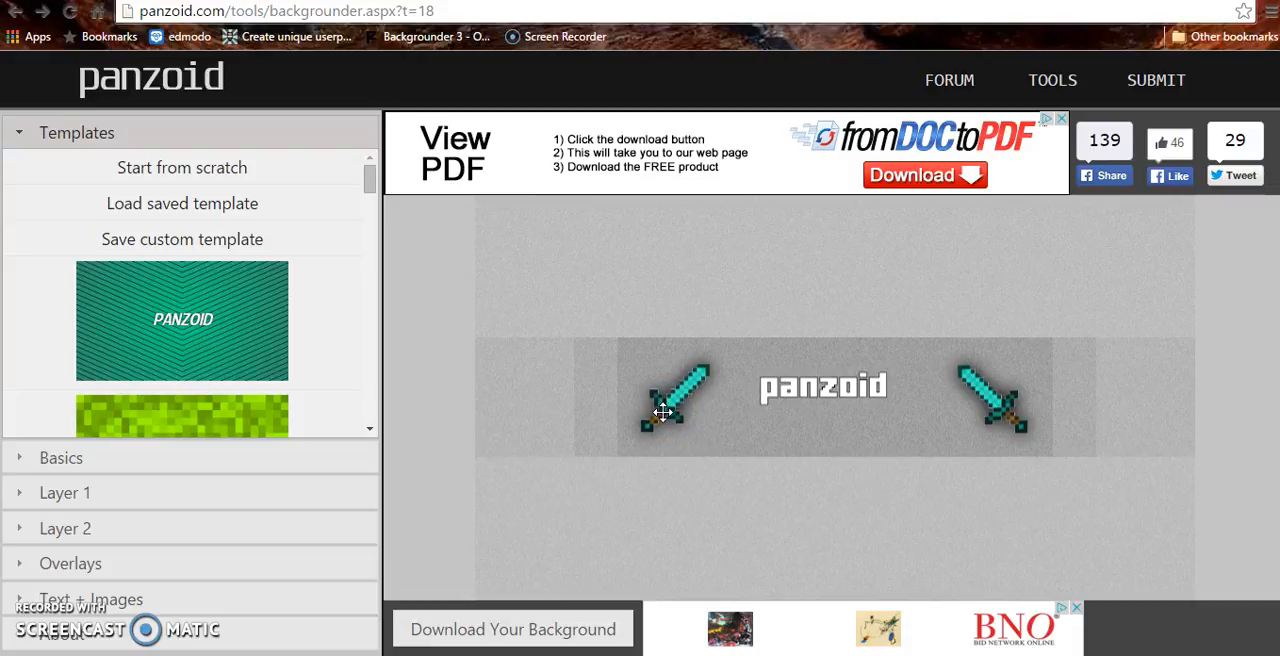
mouse_move(688, 344)
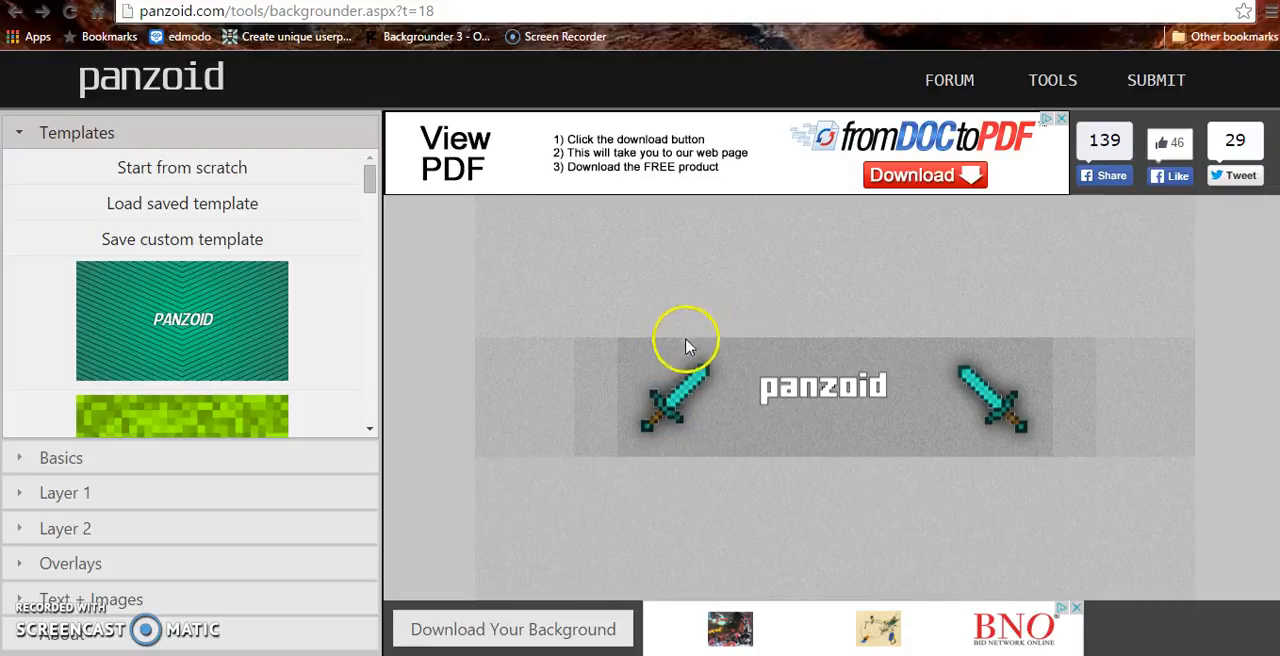
mouse_move(716, 356)
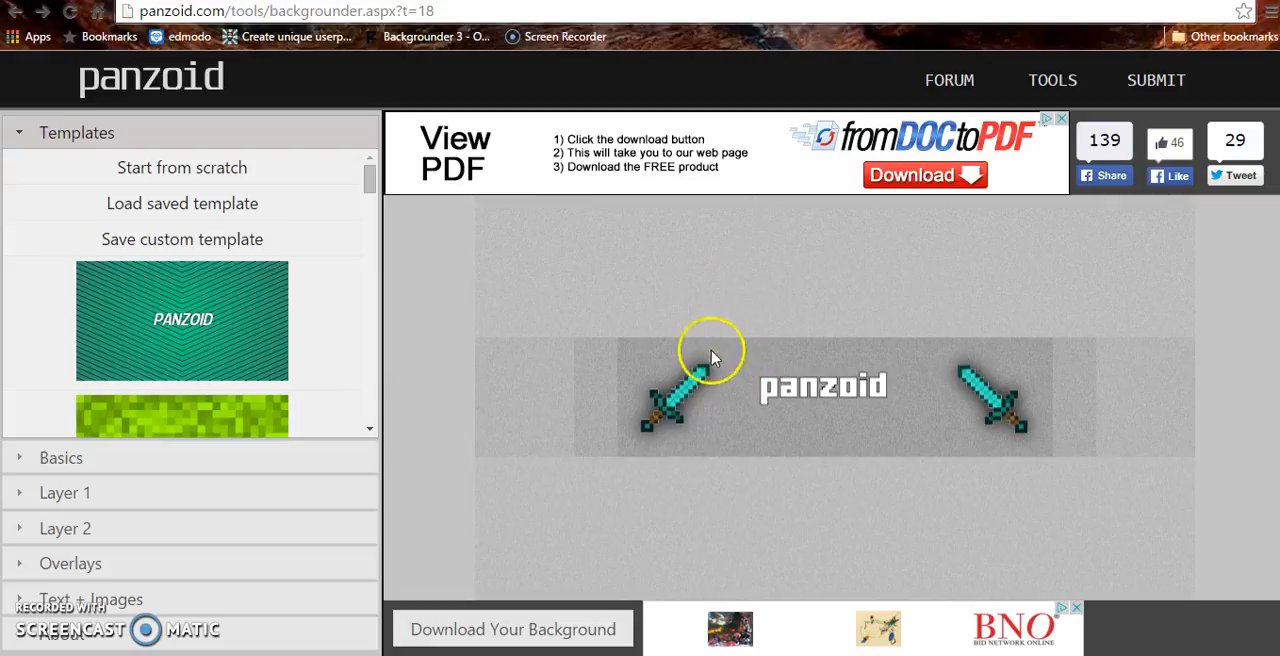